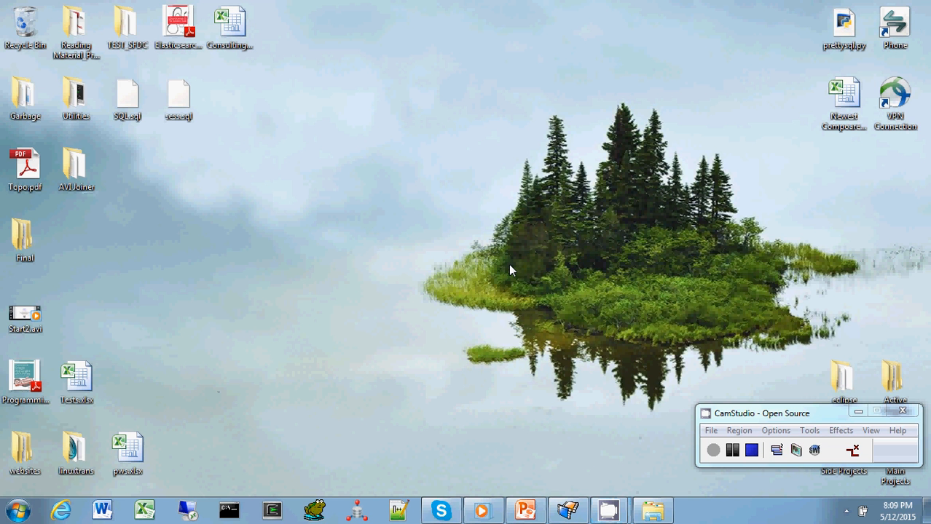
{"action": "mouse_move", "coordinate": [499, 272]}
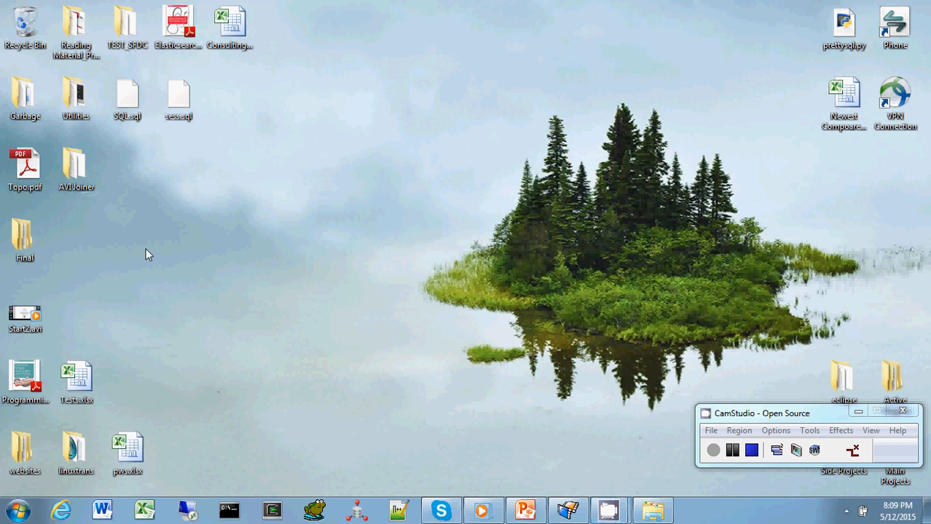
{"action": "mouse_move", "coordinate": [89, 248]}
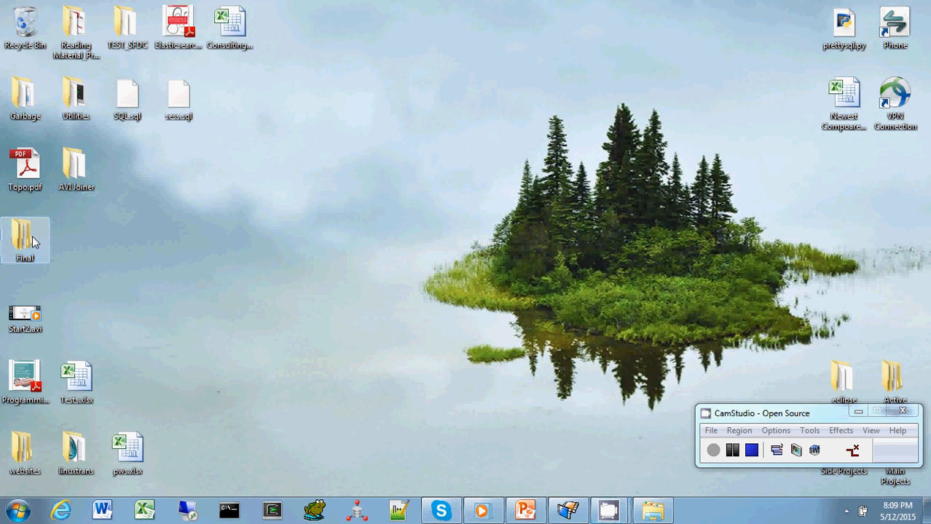
- Start Elasticsearch by running elasticsearch.bat from Final > code > elasticsearch-1.5.2 > bin
{"action": "double_click", "coordinate": [25, 240]}
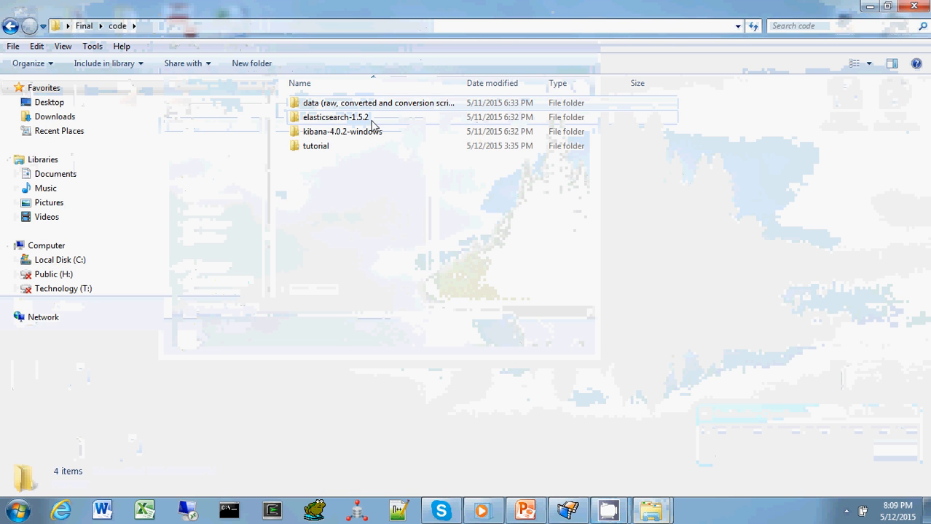
{"action": "mouse_move", "coordinate": [338, 131]}
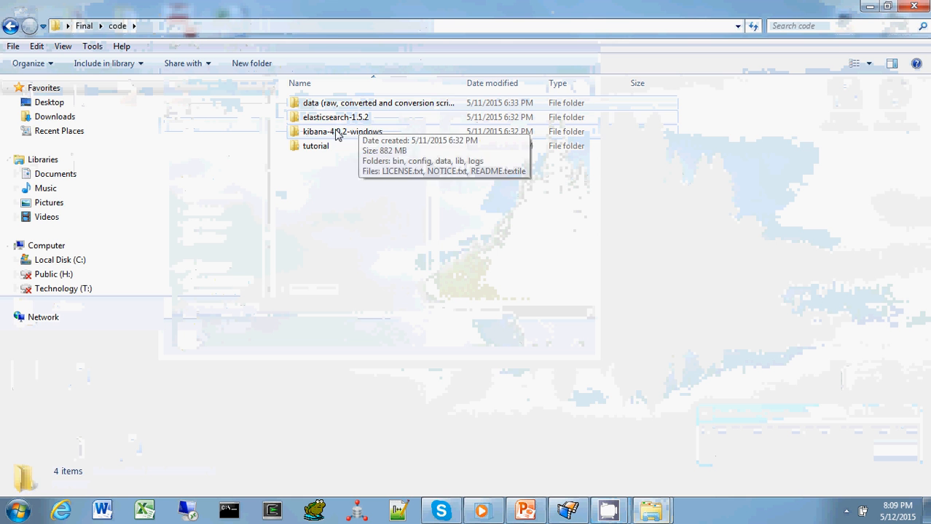
{"action": "double_click", "coordinate": [335, 117]}
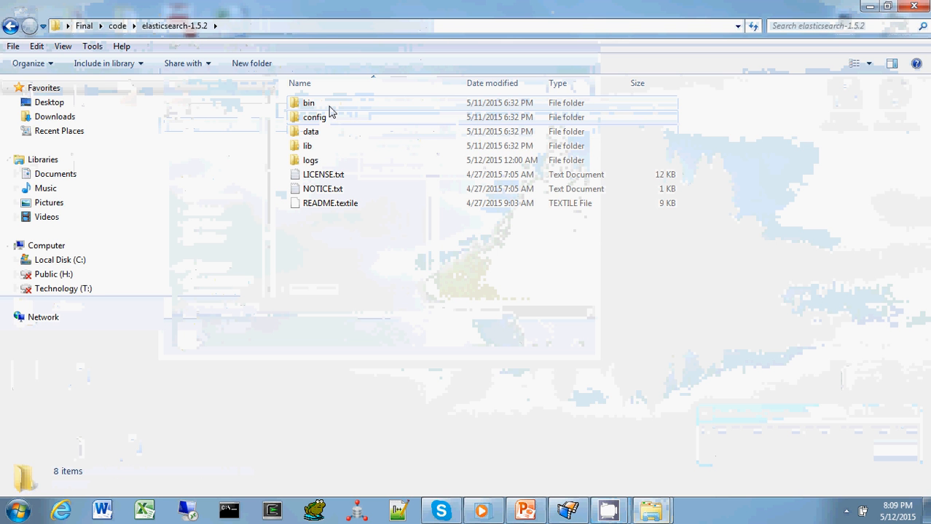
{"action": "double_click", "coordinate": [309, 102]}
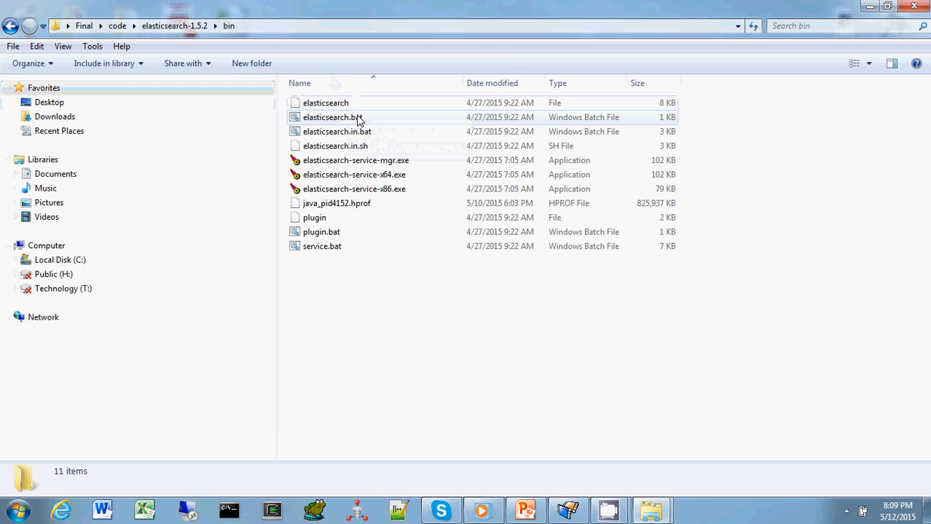
{"action": "double_click", "coordinate": [330, 116]}
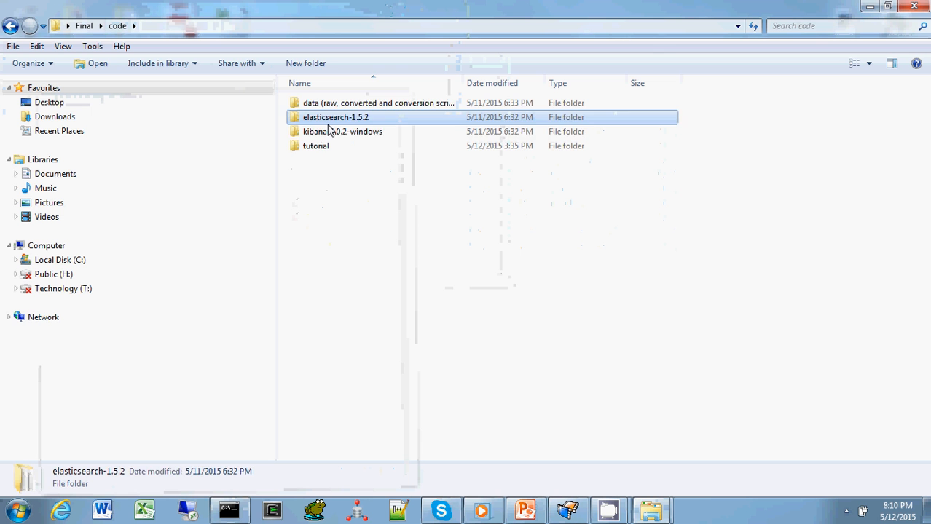
- Start Kibana by running kibana.bat from kibana-4.0.2-windows > bin, then close Explorer
{"action": "double_click", "coordinate": [342, 131]}
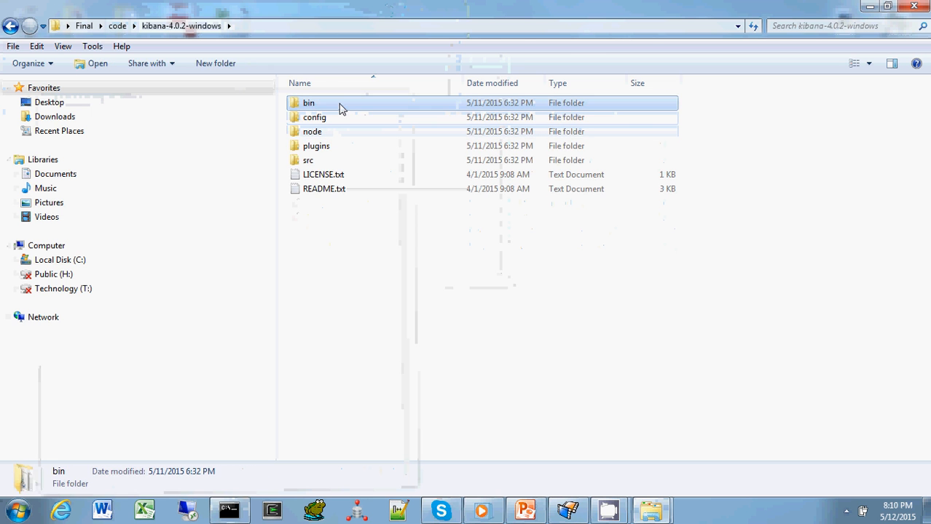
{"action": "double_click", "coordinate": [309, 102]}
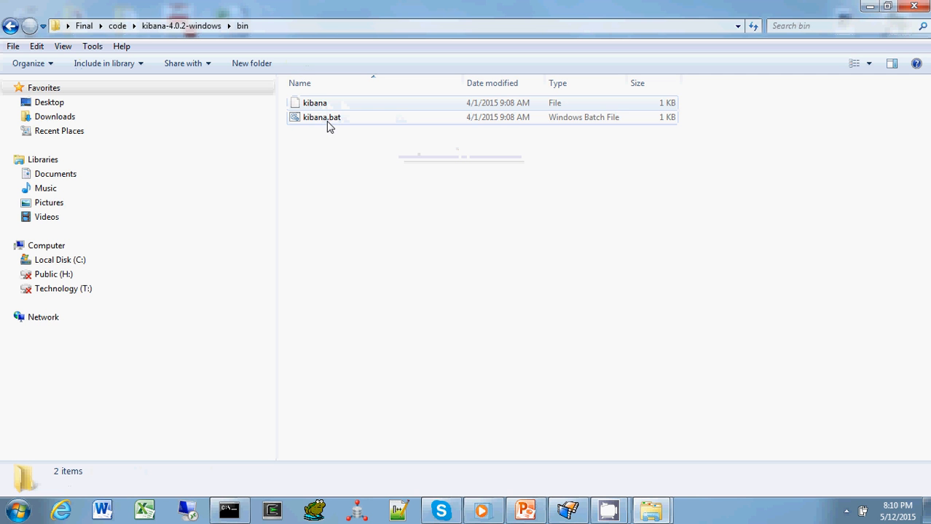
{"action": "mouse_move", "coordinate": [340, 121]}
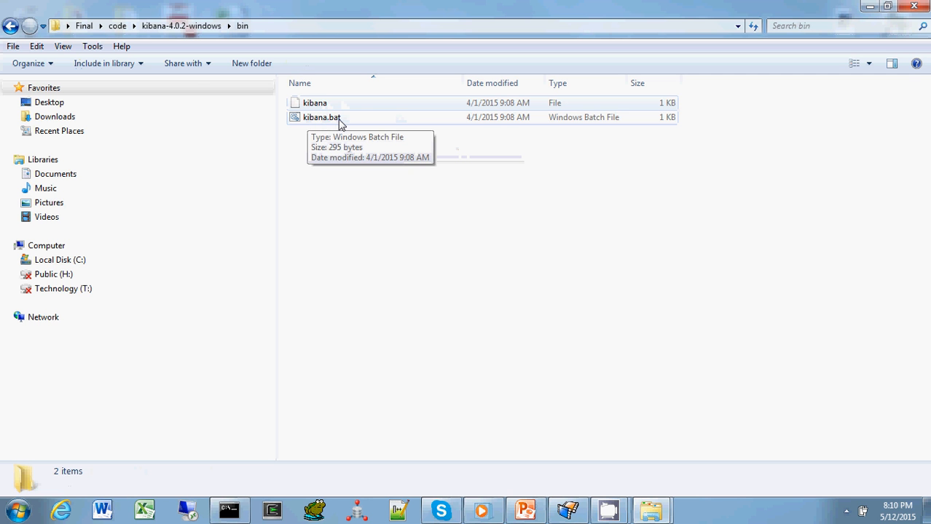
{"action": "double_click", "coordinate": [320, 116]}
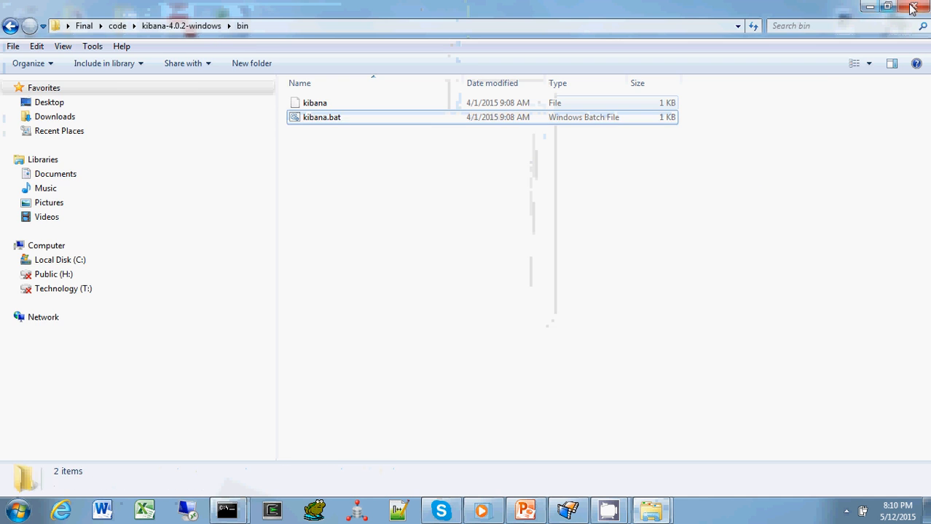
{"action": "left_click", "coordinate": [909, 6]}
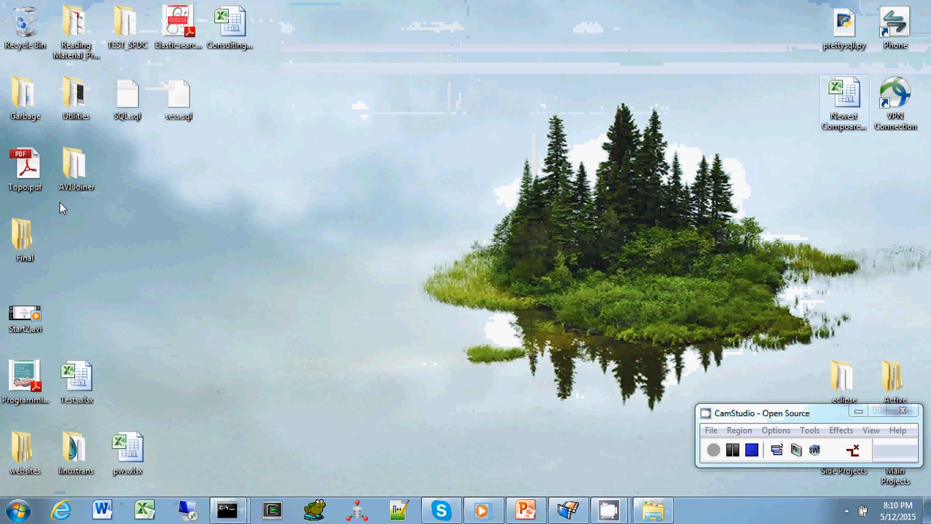
- Launch Chrome and load the local Kibana instance at localhost:5601
{"action": "left_click", "coordinate": [693, 509]}
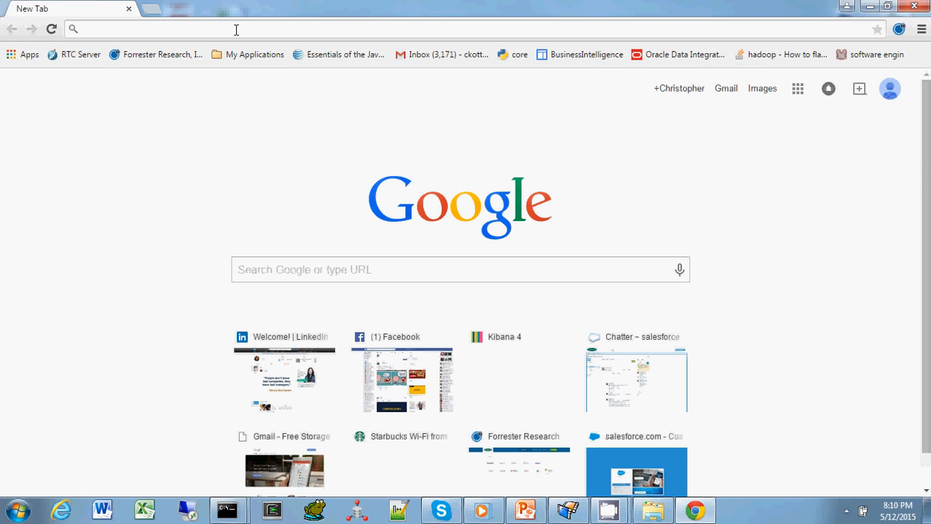
{"action": "type", "text": "gmail.com"}
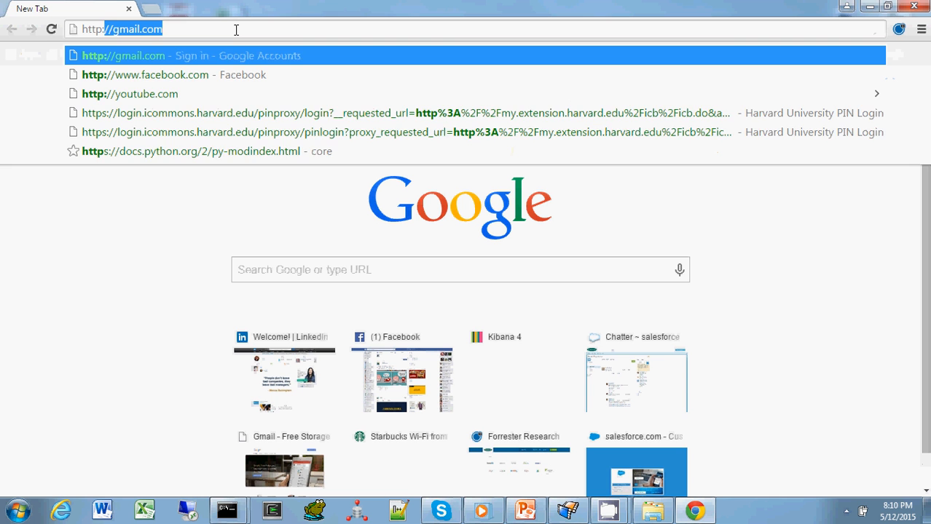
{"action": "type", "text": "localhost:5601/#/settings/indices/?_g=("}
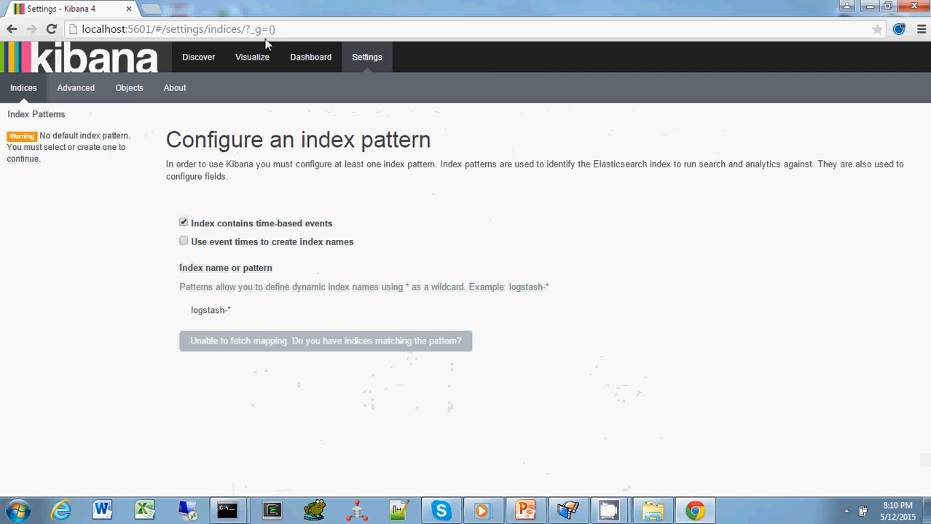
{"action": "mouse_move", "coordinate": [537, 89]}
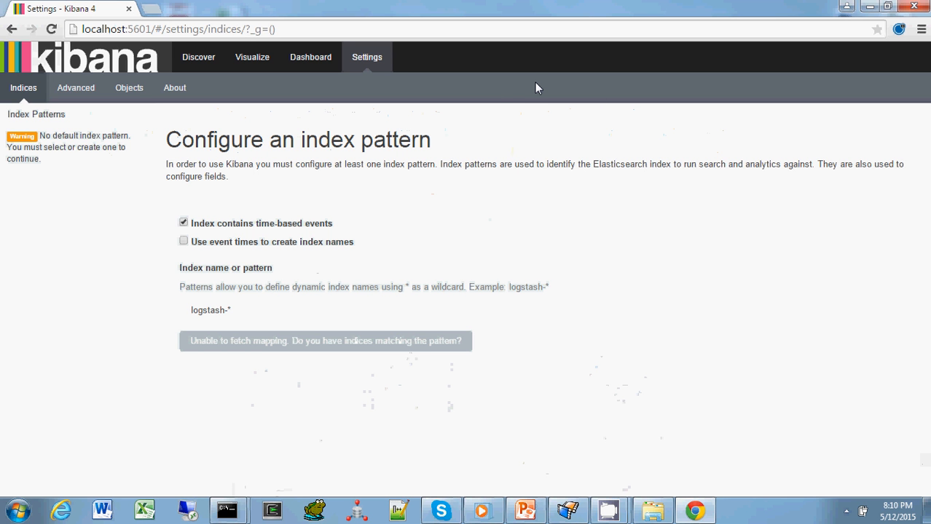
{"action": "mouse_move", "coordinate": [498, 98]}
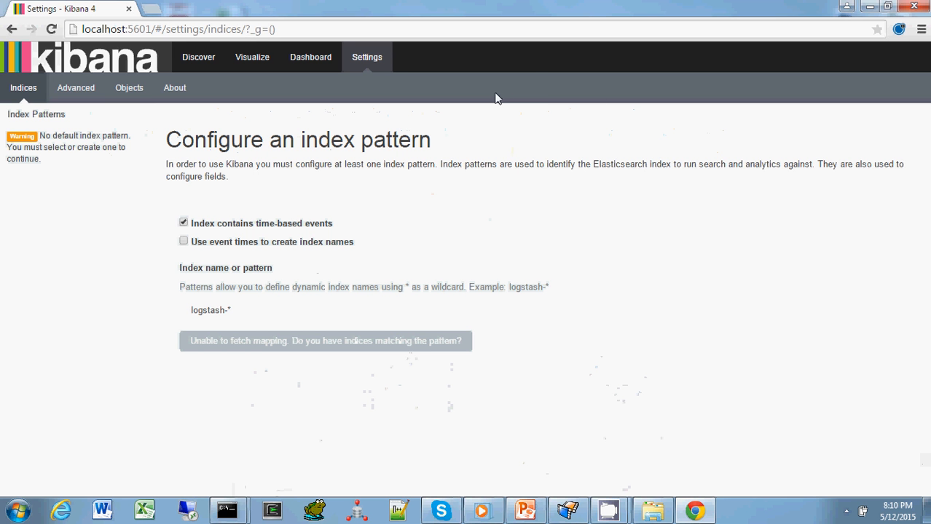
{"action": "mouse_move", "coordinate": [464, 274]}
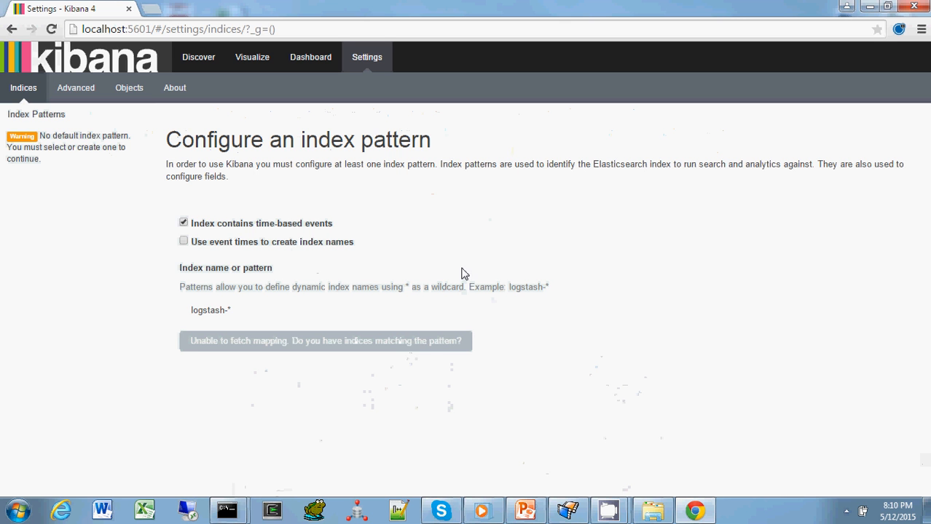
- Turn off time-based events, name the index pattern yelp, and create it
{"action": "left_click", "coordinate": [183, 222]}
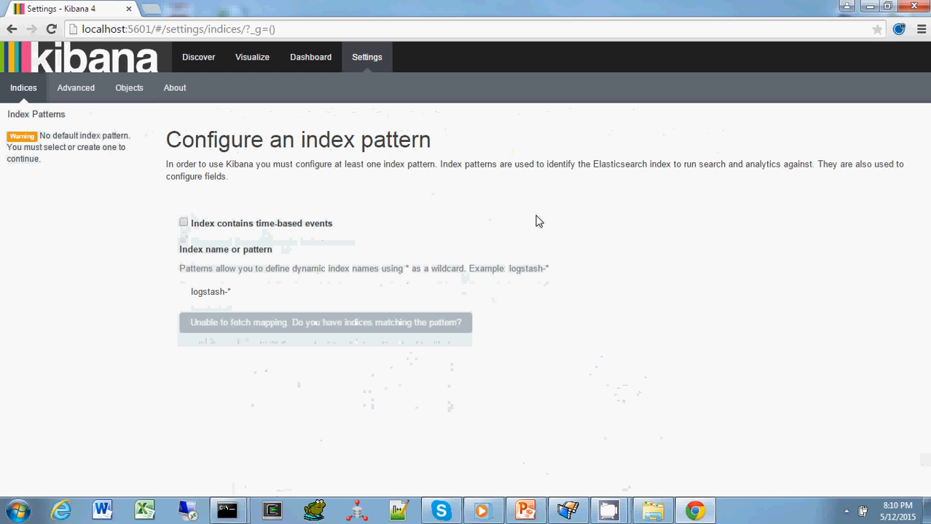
{"action": "mouse_move", "coordinate": [336, 302]}
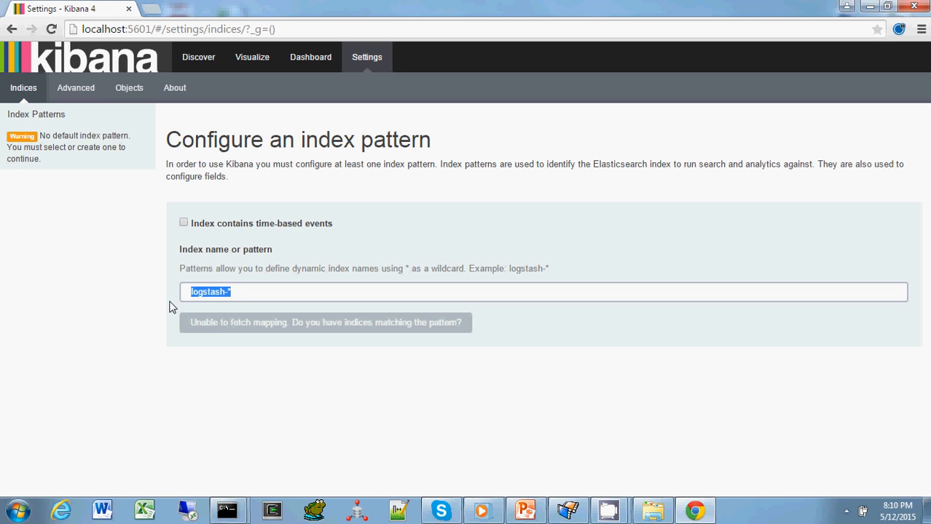
{"action": "type", "text": "yelp"}
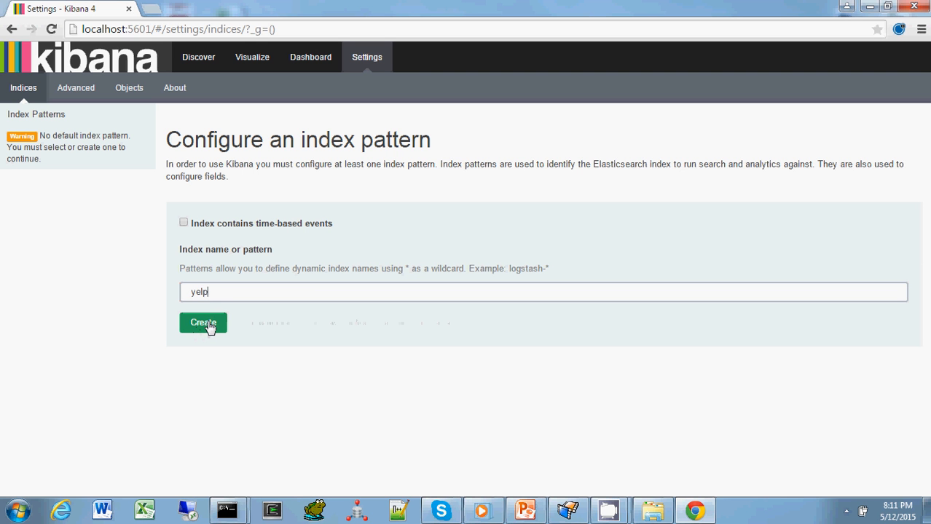
{"action": "left_click", "coordinate": [204, 323]}
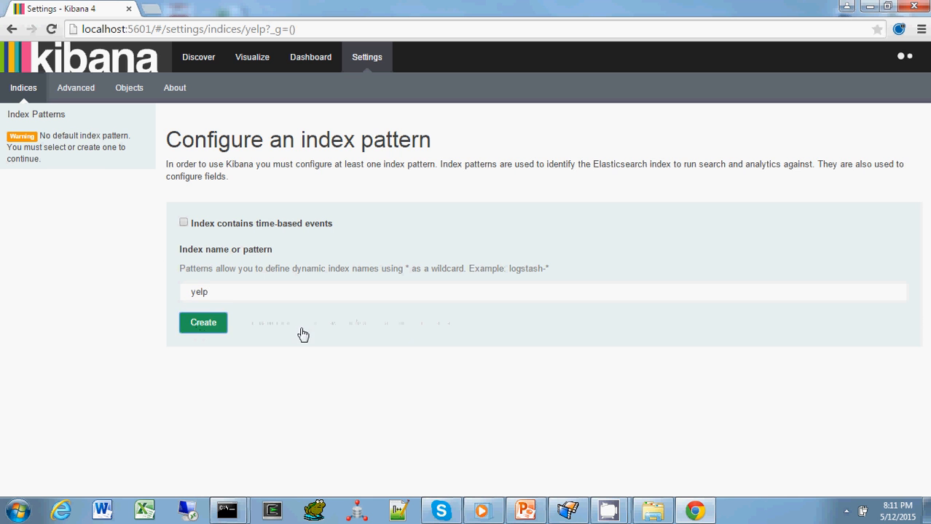
{"action": "left_click", "coordinate": [203, 324]}
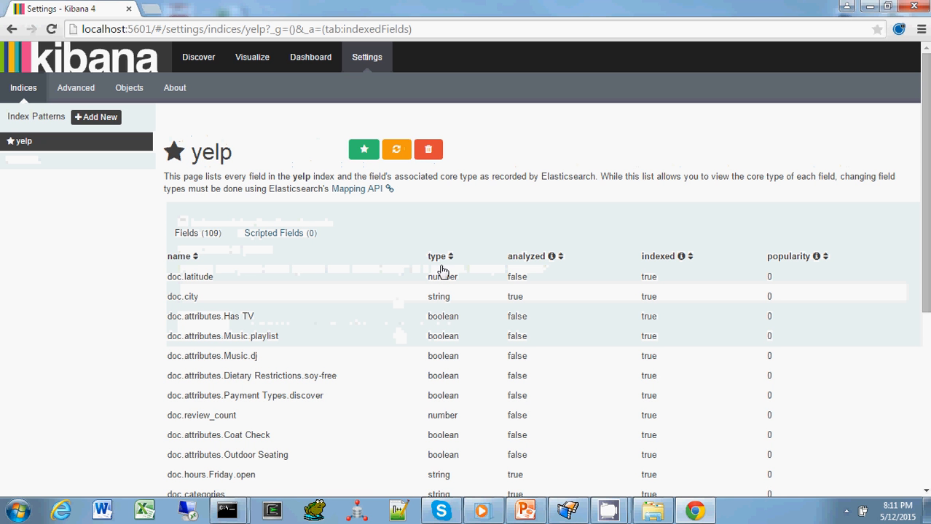
{"action": "mouse_move", "coordinate": [385, 221]}
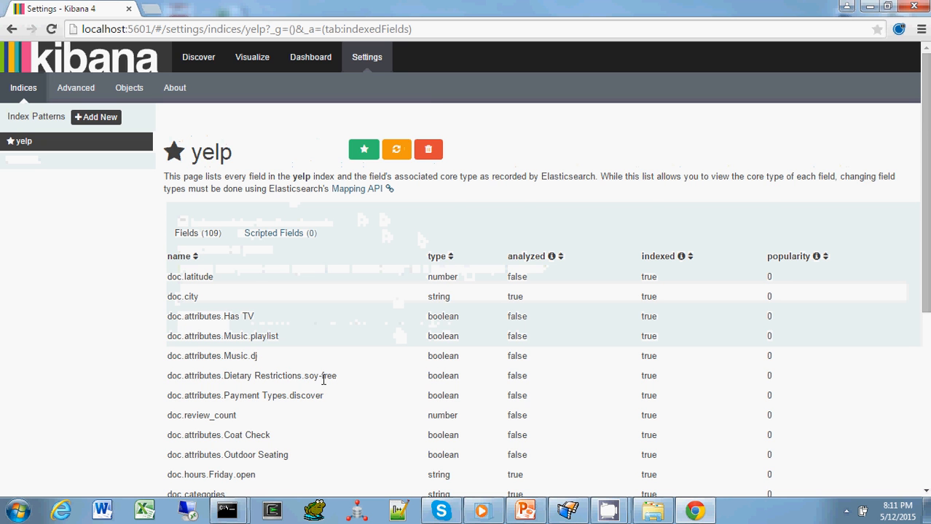
{"action": "scroll", "scroll_direction": "down", "scroll_amount": 3}
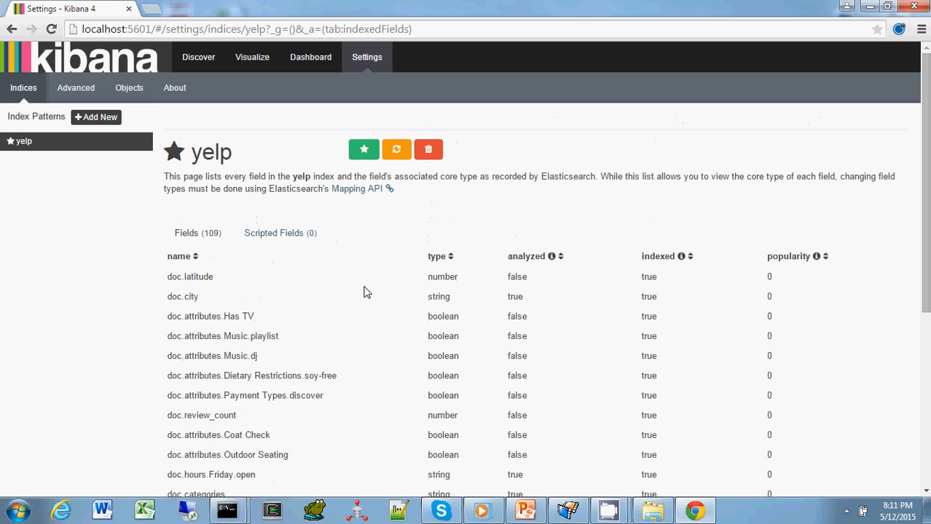
{"action": "mouse_move", "coordinate": [197, 455]}
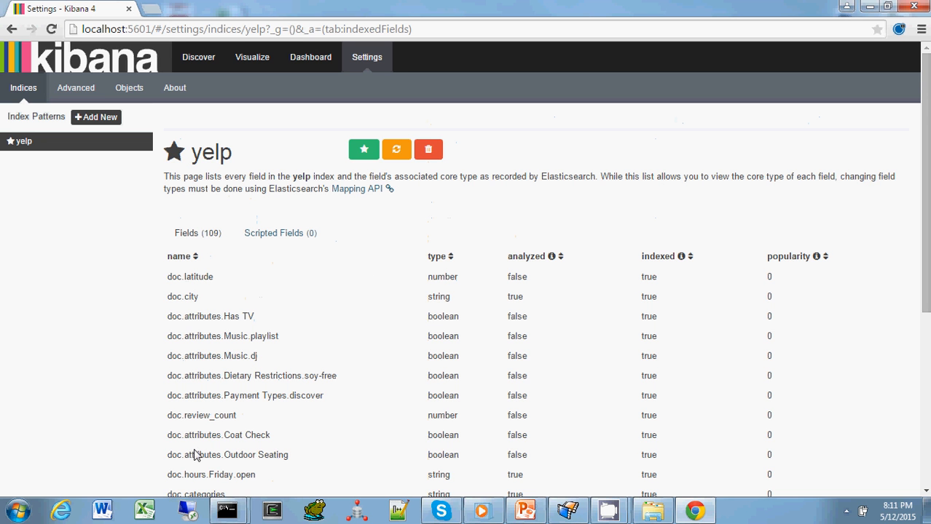
{"action": "mouse_move", "coordinate": [452, 275]}
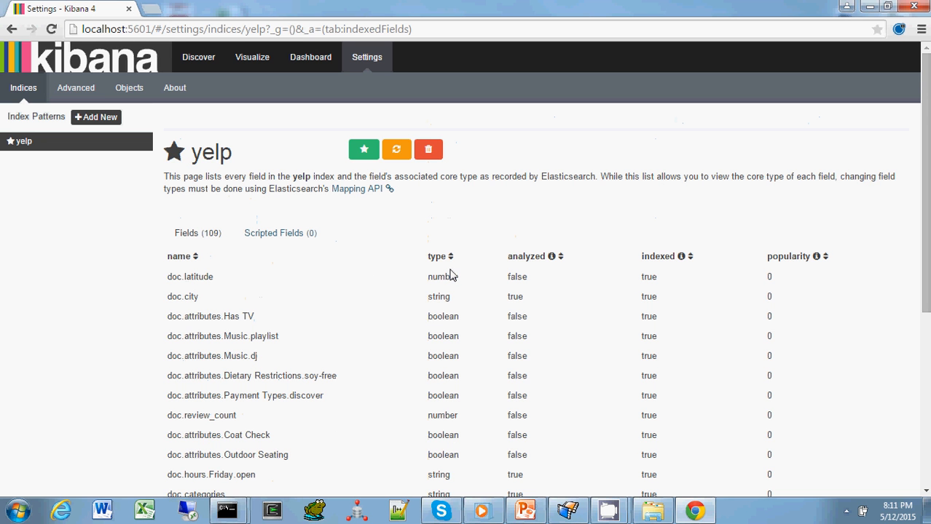
{"action": "mouse_move", "coordinate": [545, 452]}
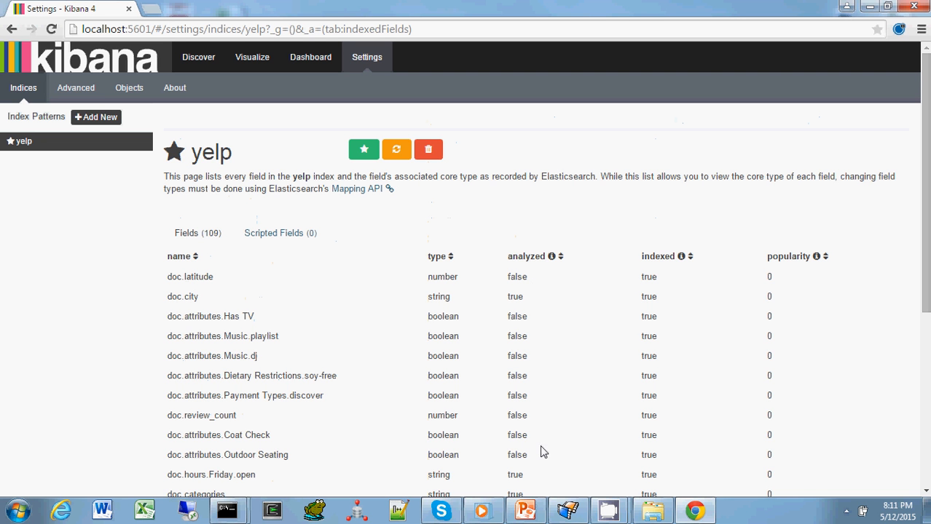
{"action": "mouse_move", "coordinate": [539, 451]}
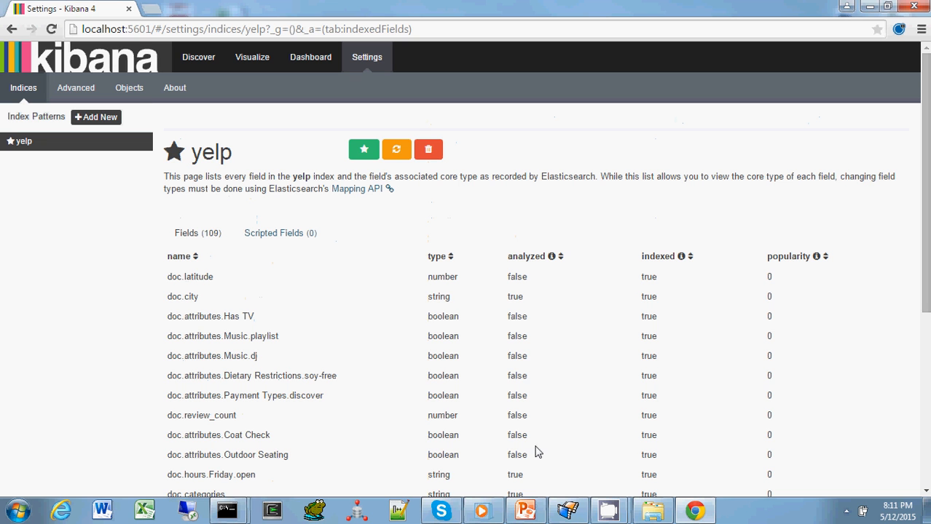
{"action": "mouse_move", "coordinate": [541, 377]}
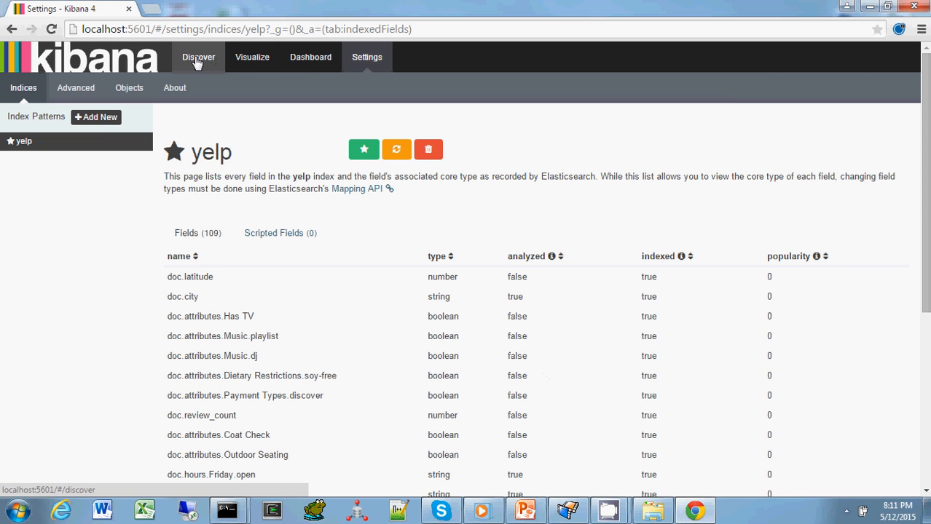
- Switch to the Discover view listing the raw yelp business documents
{"action": "left_click", "coordinate": [198, 57]}
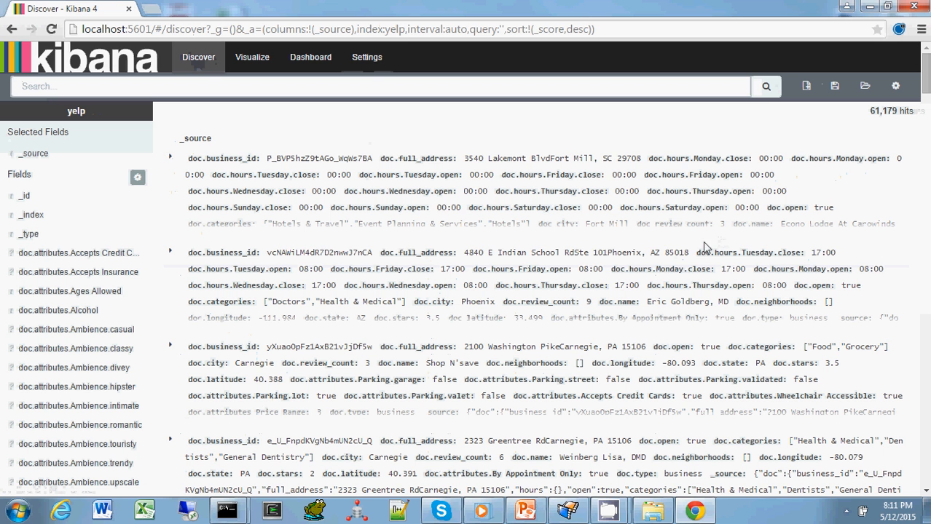
{"action": "mouse_move", "coordinate": [590, 472]}
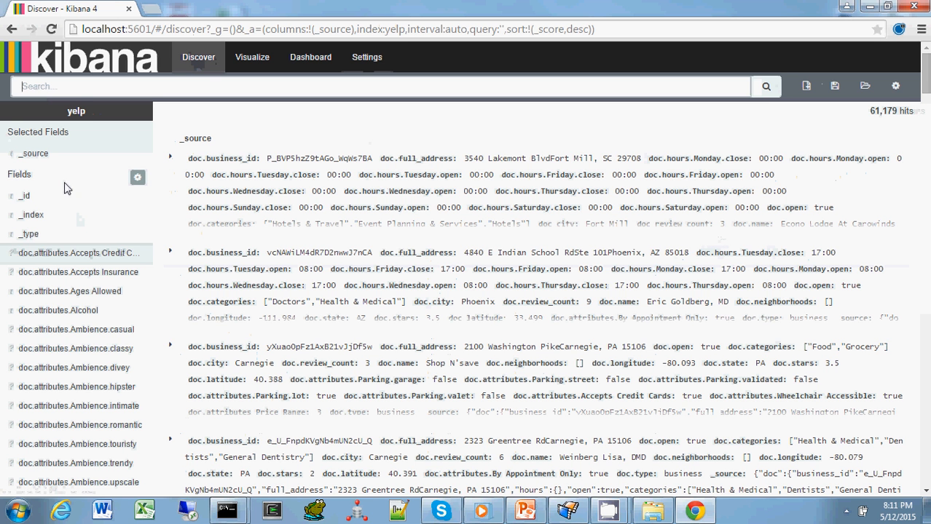
{"action": "mouse_move", "coordinate": [73, 387]}
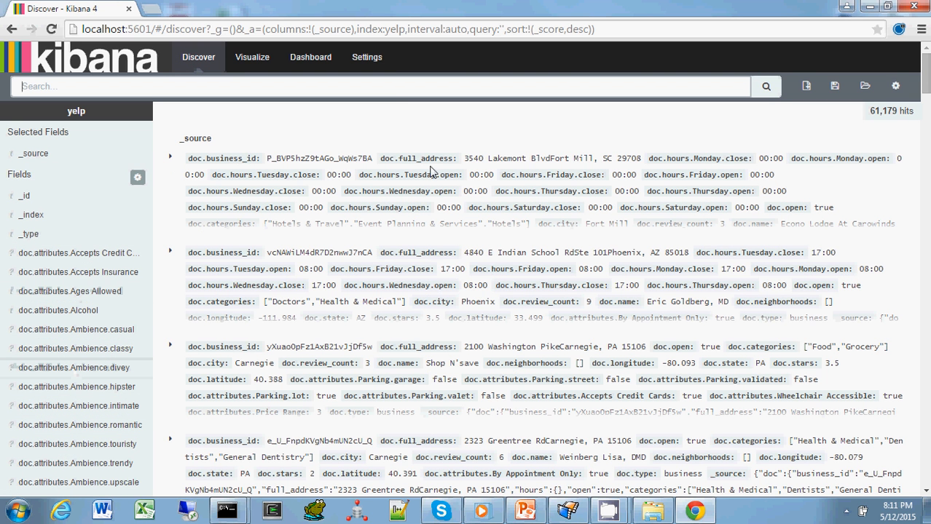
{"action": "mouse_move", "coordinate": [407, 219]}
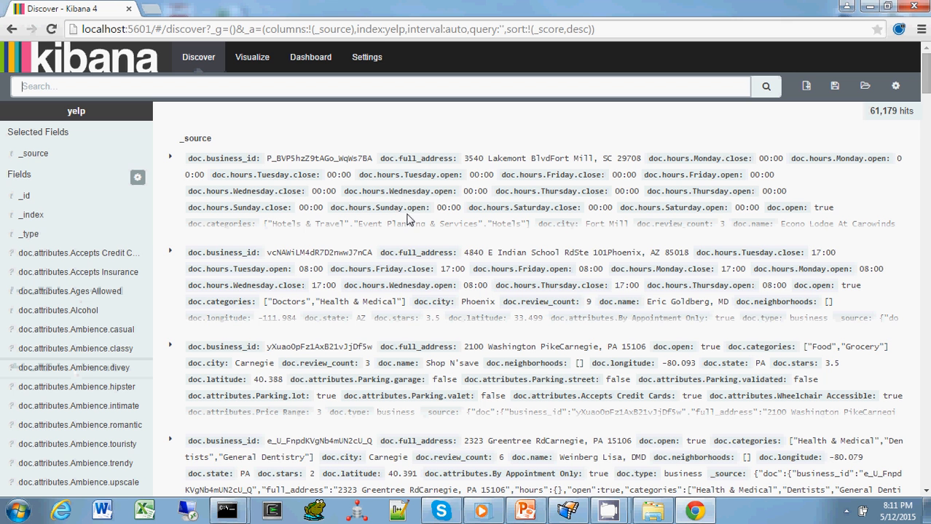
{"action": "mouse_move", "coordinate": [170, 157]}
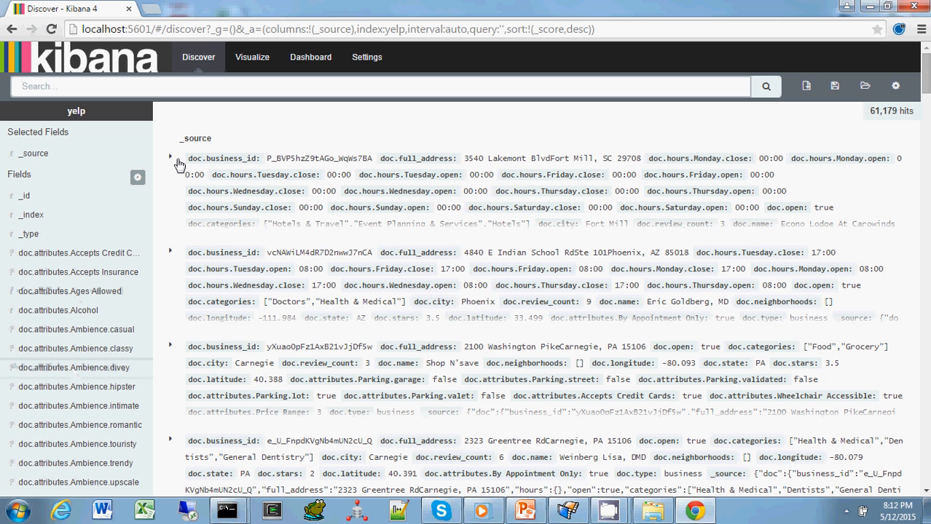
- Expand the Econo Lodge At Carowinds document and scroll through its field table
{"action": "left_click", "coordinate": [170, 157]}
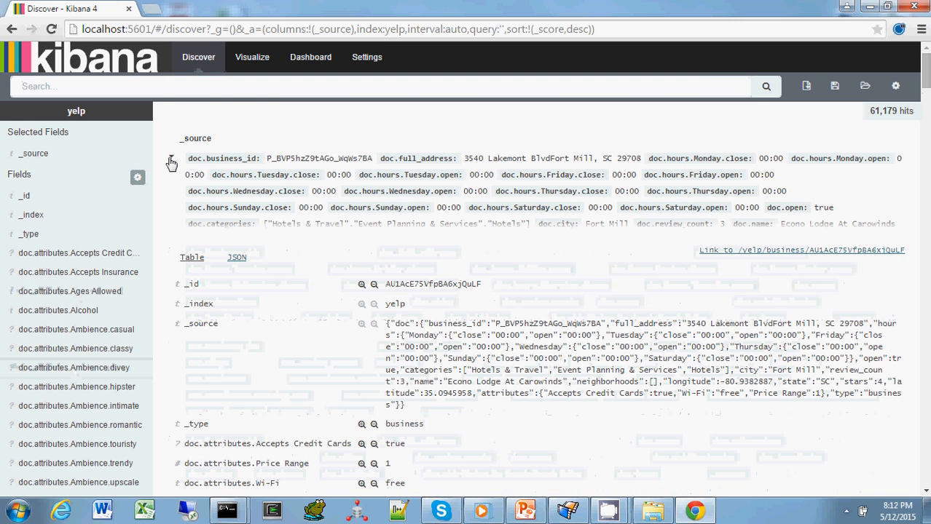
{"action": "scroll", "scroll_direction": "down", "scroll_amount": 3}
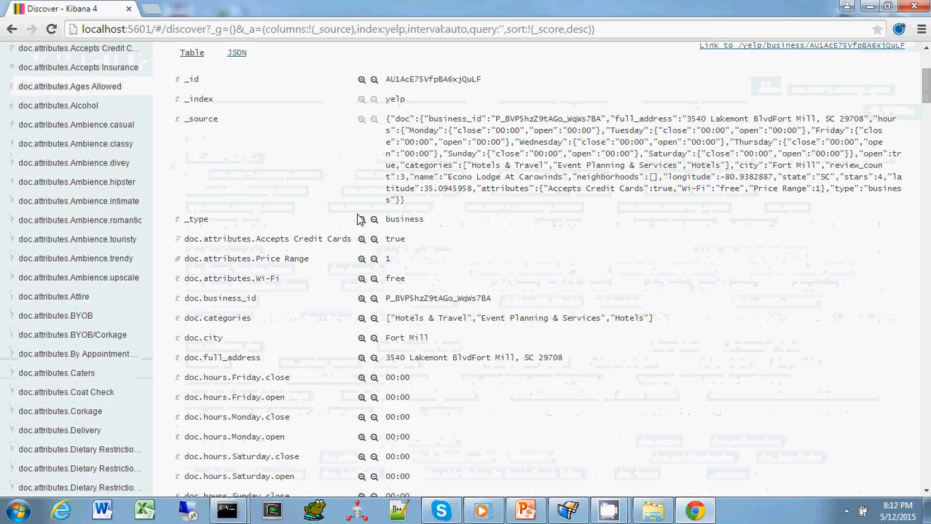
{"action": "mouse_move", "coordinate": [488, 189]}
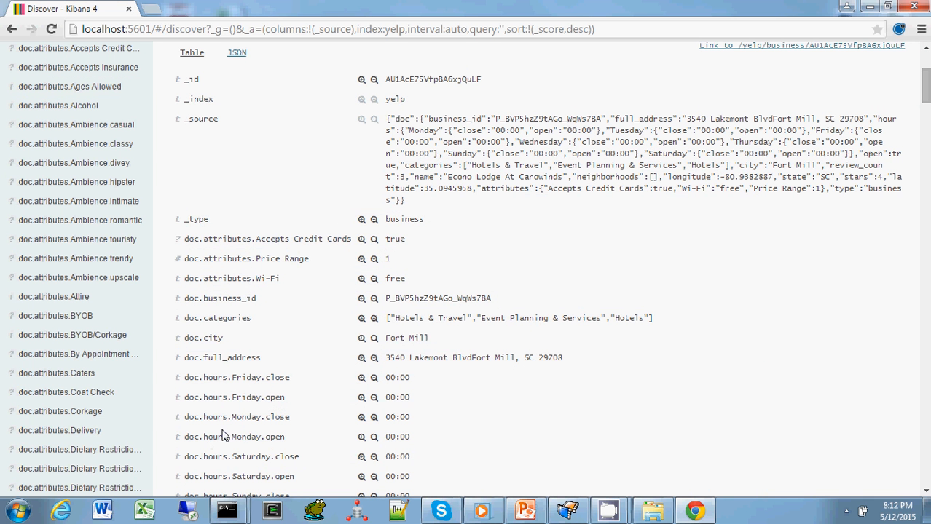
{"action": "mouse_move", "coordinate": [510, 259]}
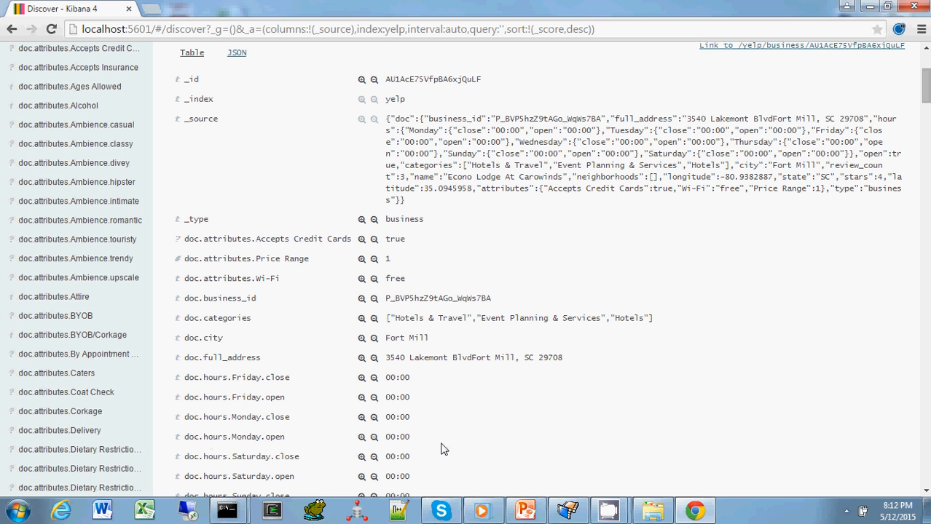
{"action": "mouse_move", "coordinate": [367, 202]}
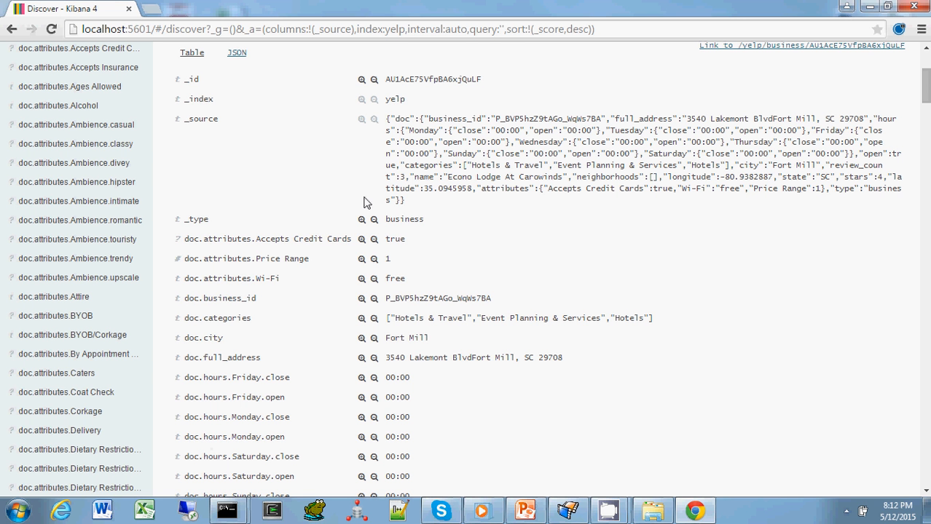
{"action": "mouse_move", "coordinate": [326, 323]}
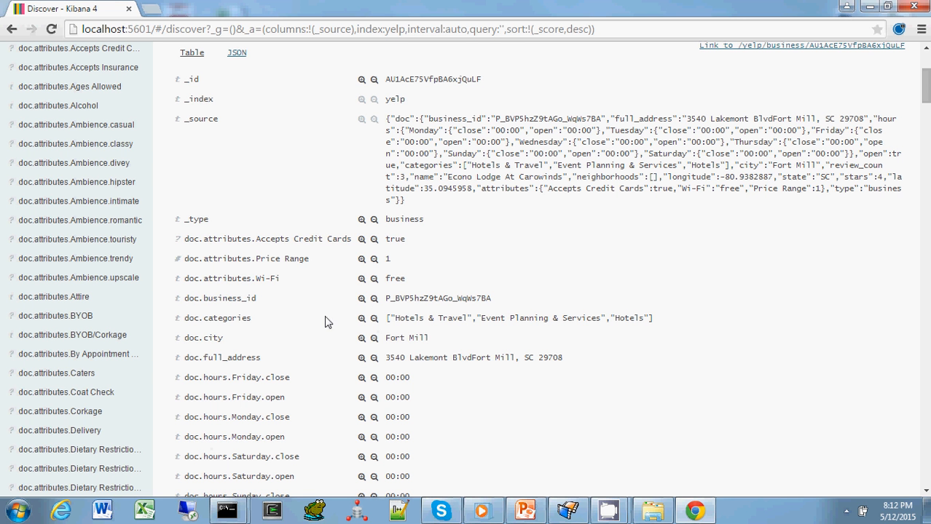
{"action": "mouse_move", "coordinate": [263, 283]}
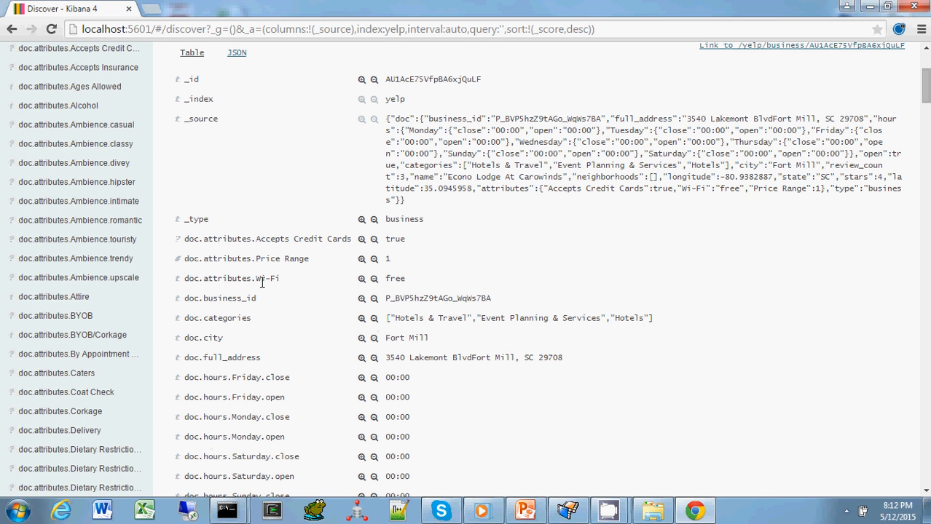
{"action": "mouse_move", "coordinate": [326, 296]}
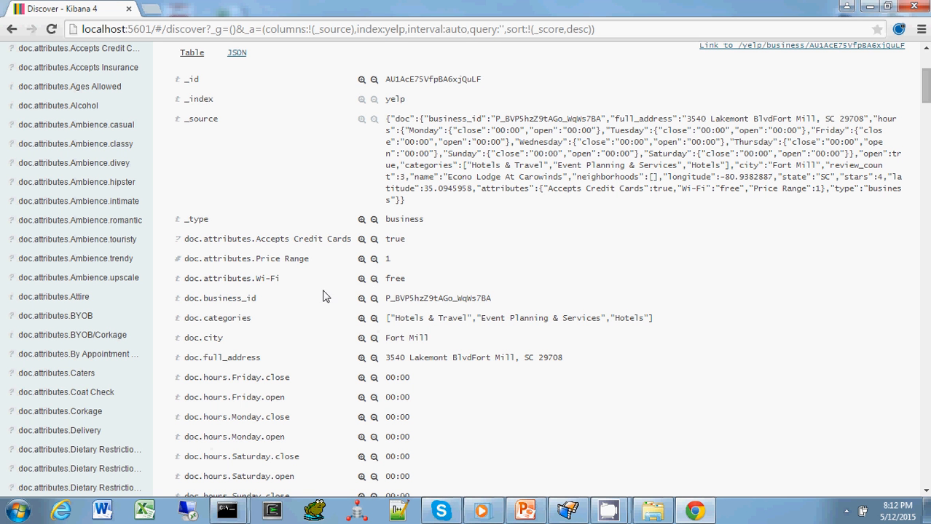
{"action": "mouse_move", "coordinate": [363, 283]}
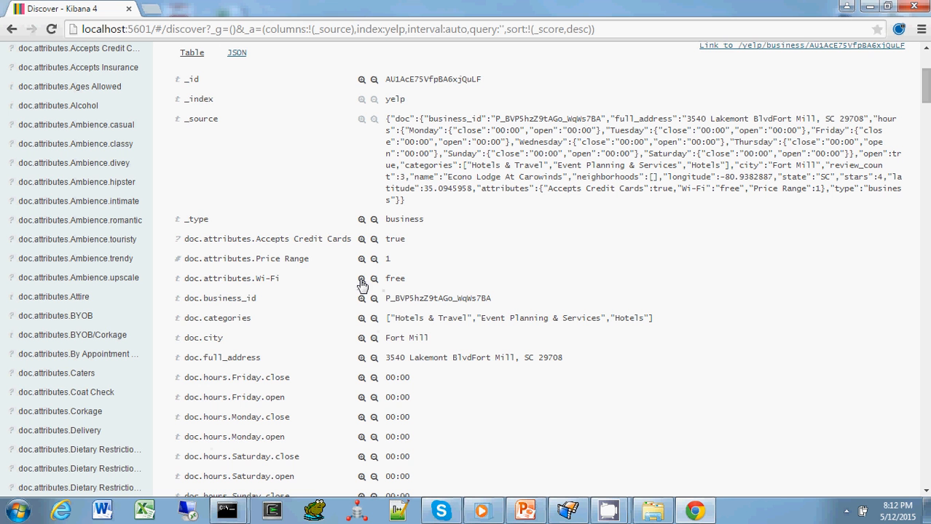
{"action": "mouse_move", "coordinate": [373, 282]}
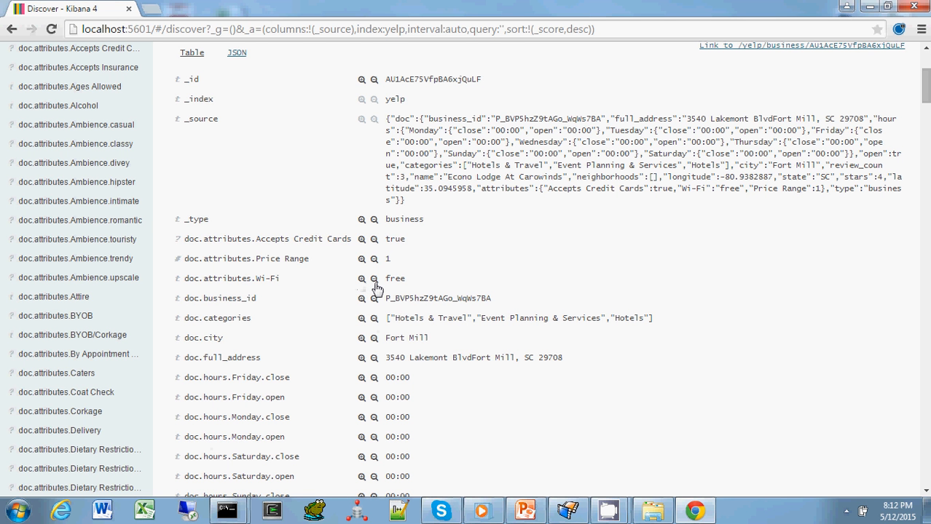
{"action": "mouse_move", "coordinate": [362, 286]}
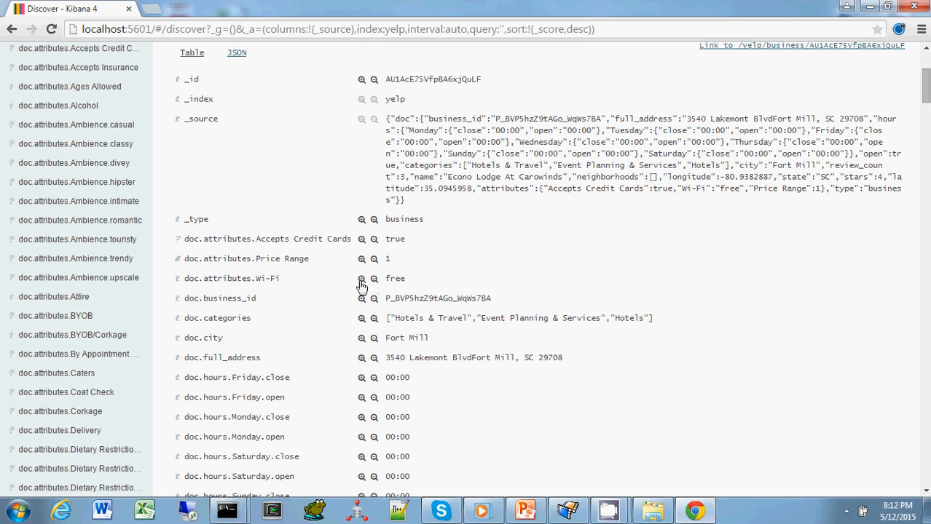
{"action": "mouse_move", "coordinate": [361, 284]}
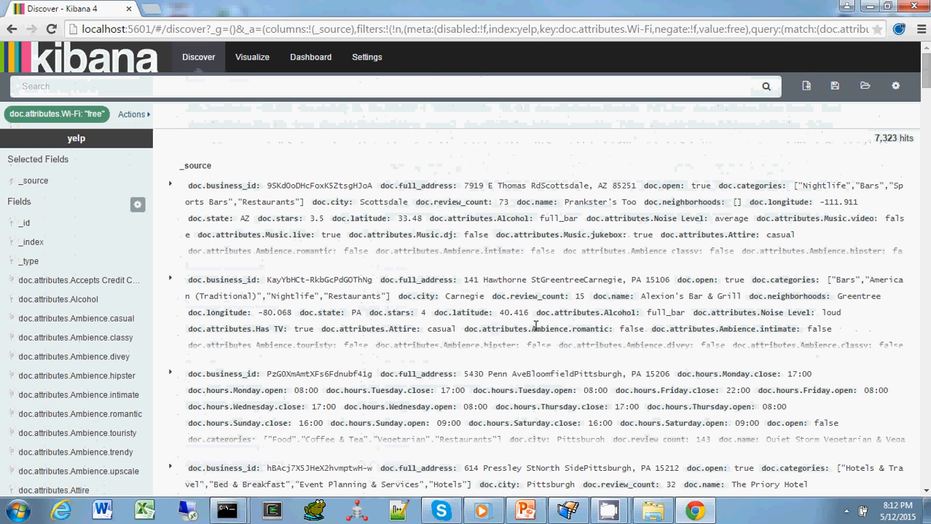
{"action": "mouse_move", "coordinate": [331, 235]}
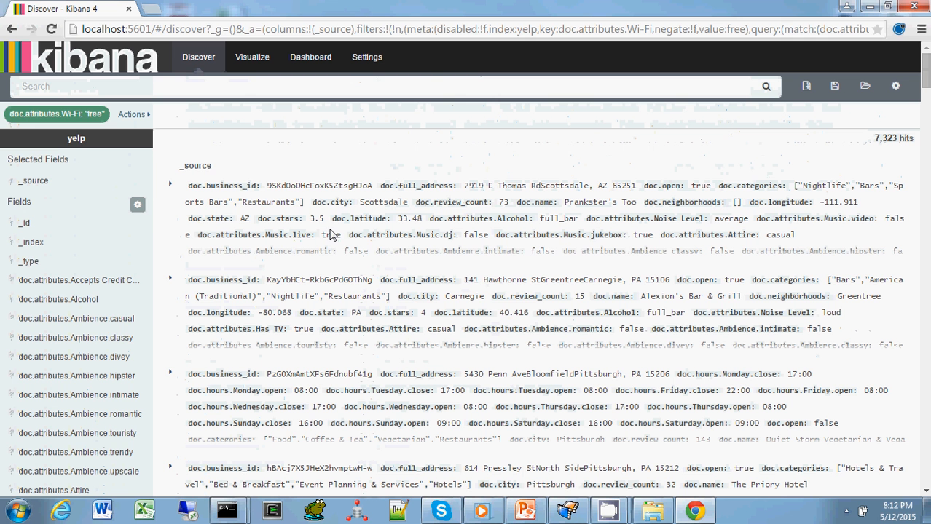
{"action": "mouse_move", "coordinate": [66, 163]}
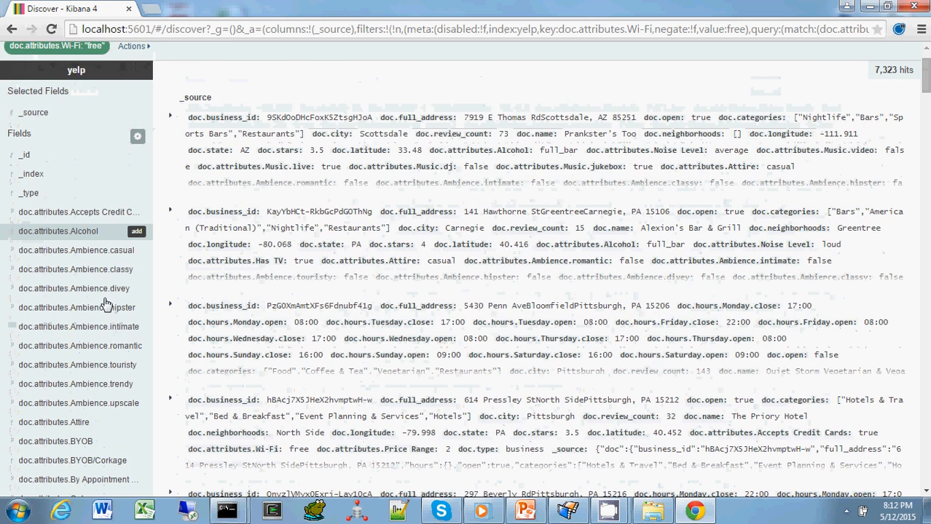
- Scroll down the document's field table toward the Wi-Fi and Attire attributes
{"action": "scroll", "scroll_direction": "down", "scroll_amount": 3}
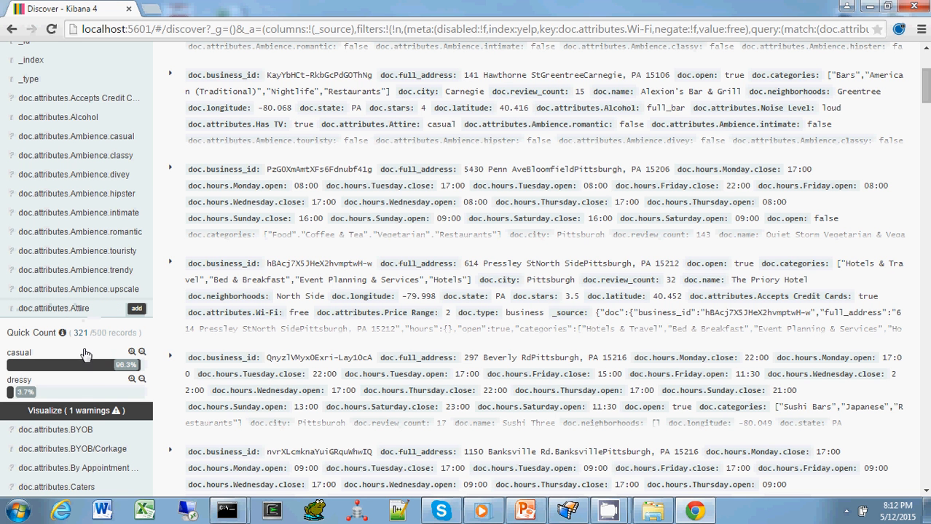
{"action": "mouse_move", "coordinate": [87, 355]}
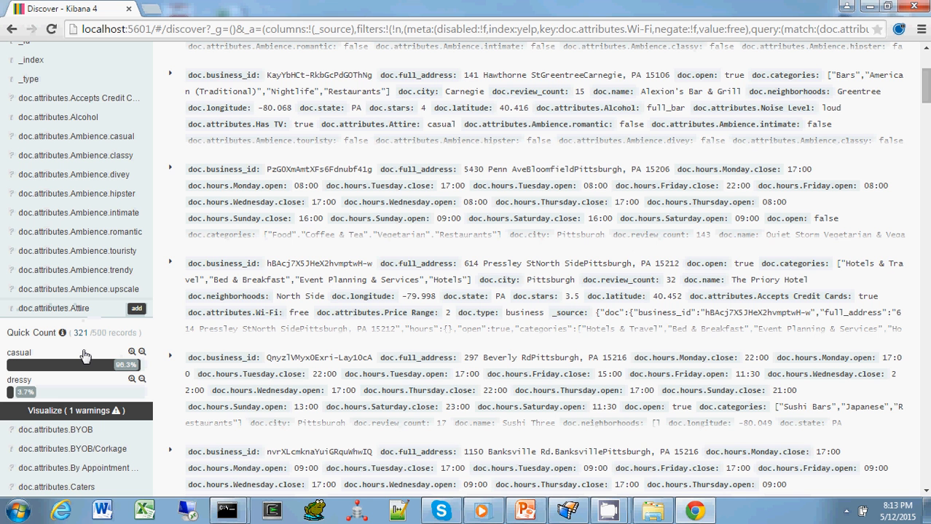
{"action": "mouse_move", "coordinate": [120, 356]}
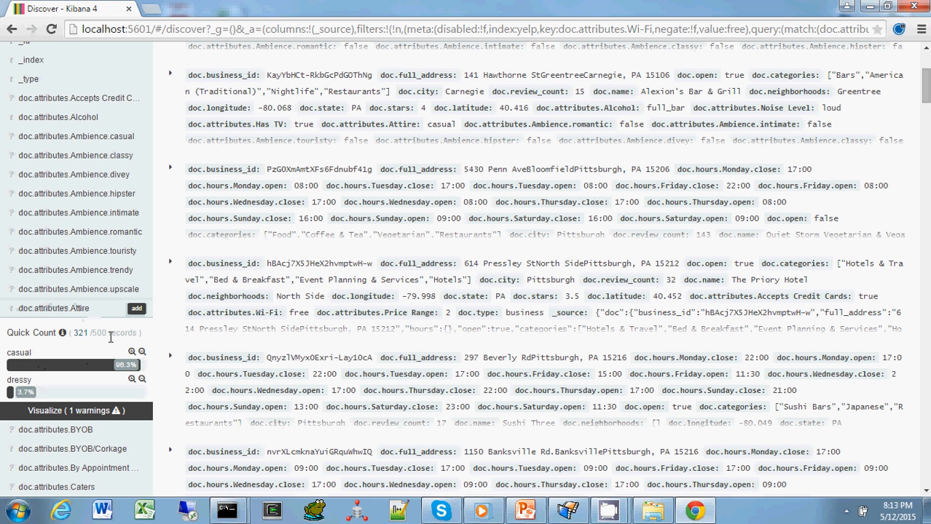
{"action": "mouse_move", "coordinate": [85, 356]}
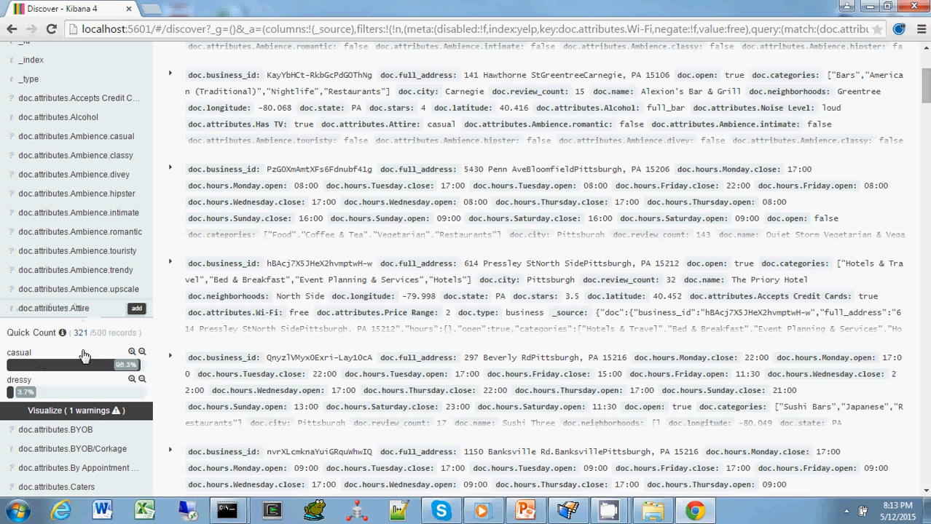
{"action": "mouse_move", "coordinate": [145, 367]}
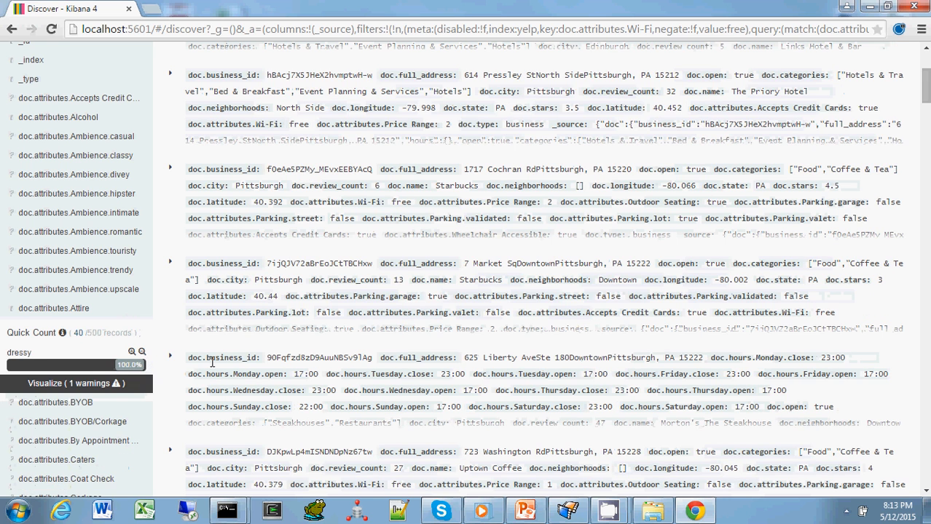
{"action": "mouse_move", "coordinate": [268, 358]}
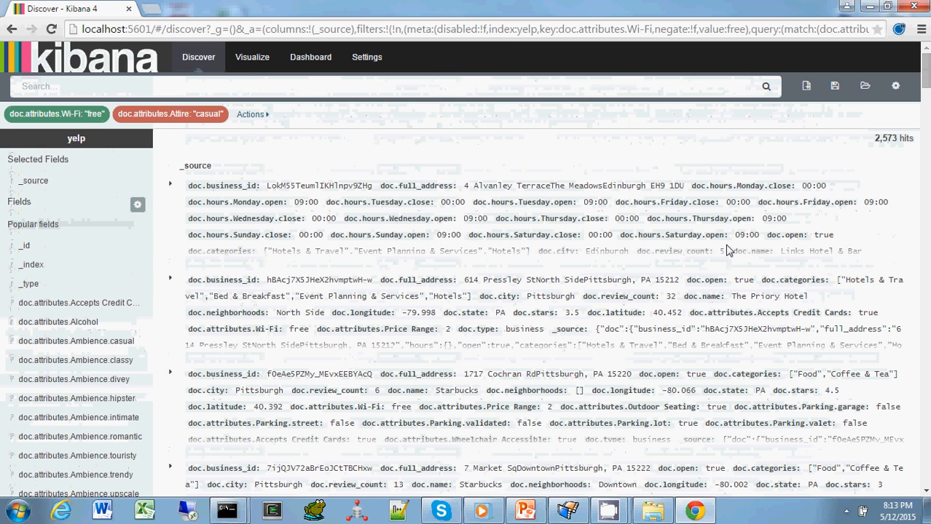
{"action": "mouse_move", "coordinate": [509, 321]}
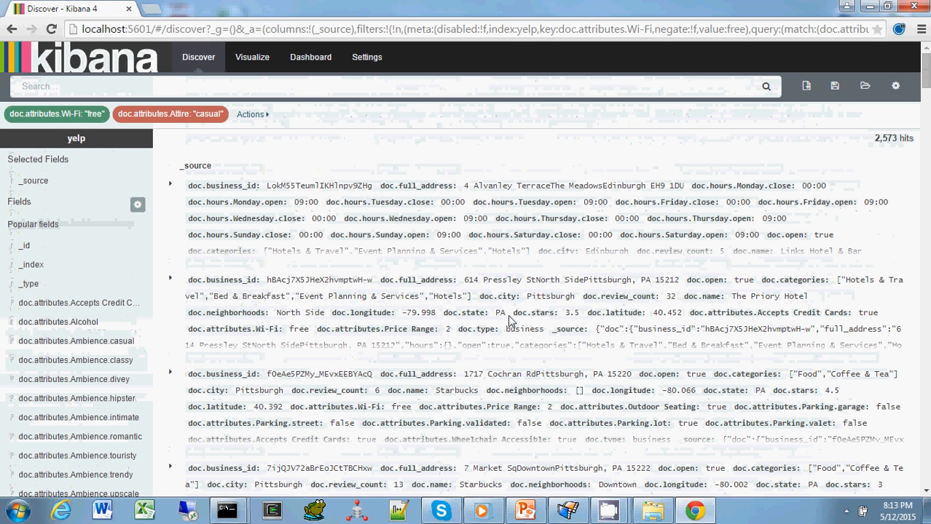
{"action": "mouse_move", "coordinate": [357, 195]}
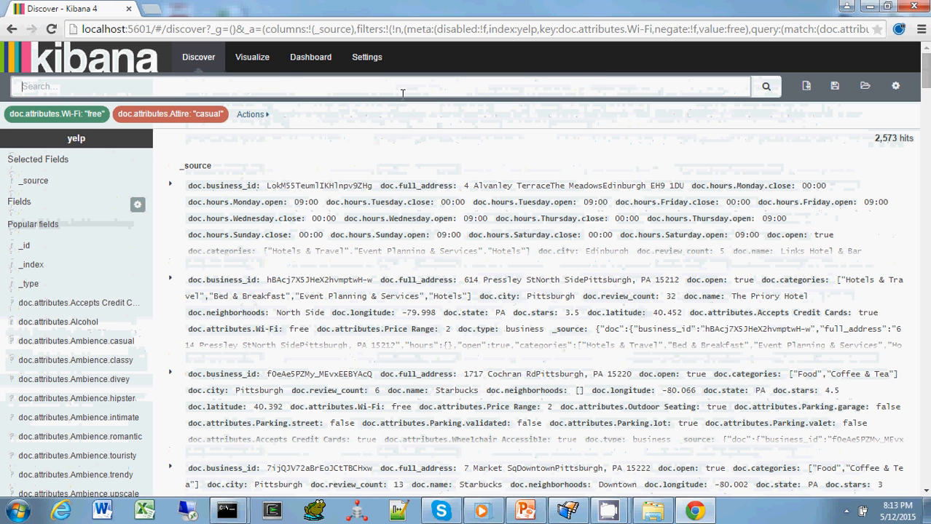
- Search the filtered yelp documents for 'Bars', narrowing the results to 181 hits
{"action": "type", "text": "Bars"}
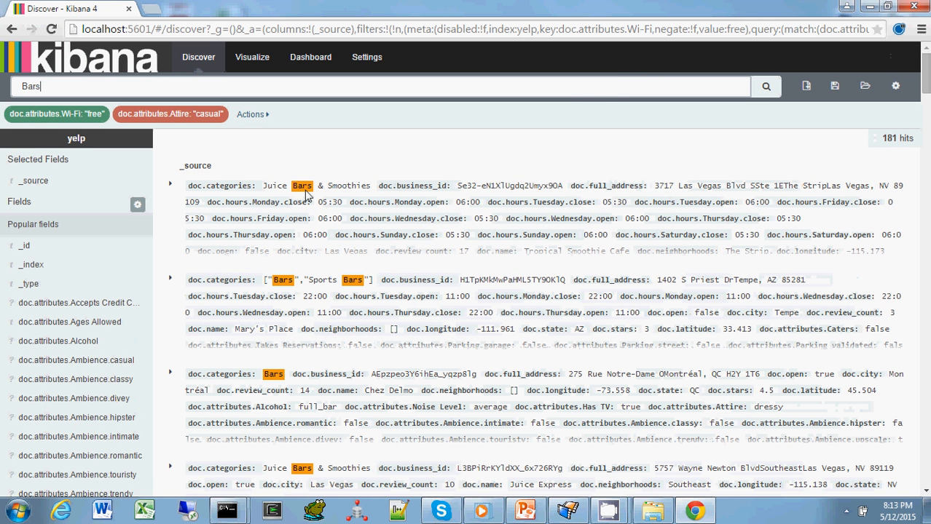
{"action": "mouse_move", "coordinate": [335, 323]}
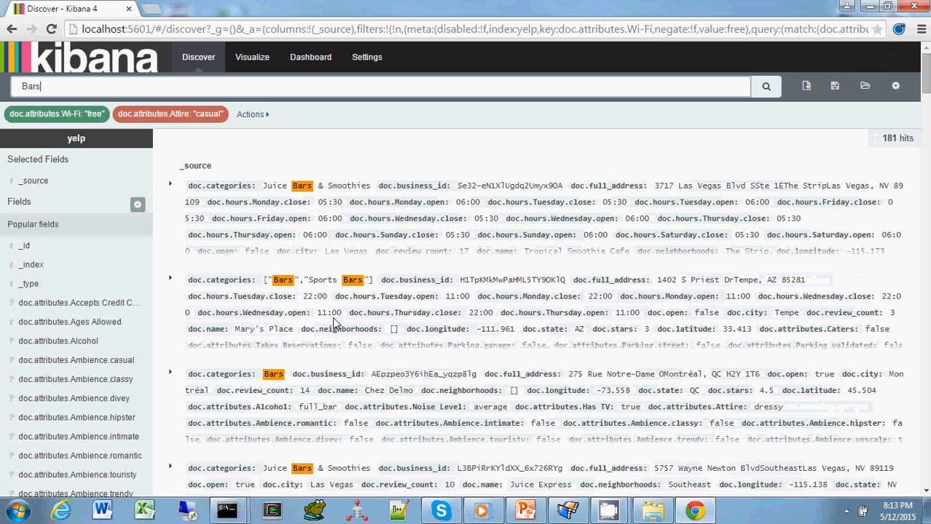
{"action": "mouse_move", "coordinate": [430, 308]}
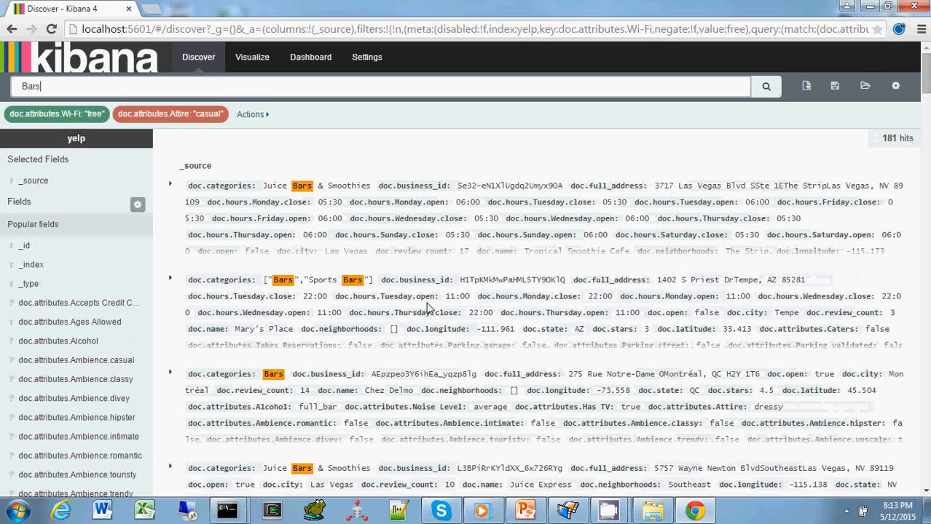
{"action": "mouse_move", "coordinate": [311, 280]}
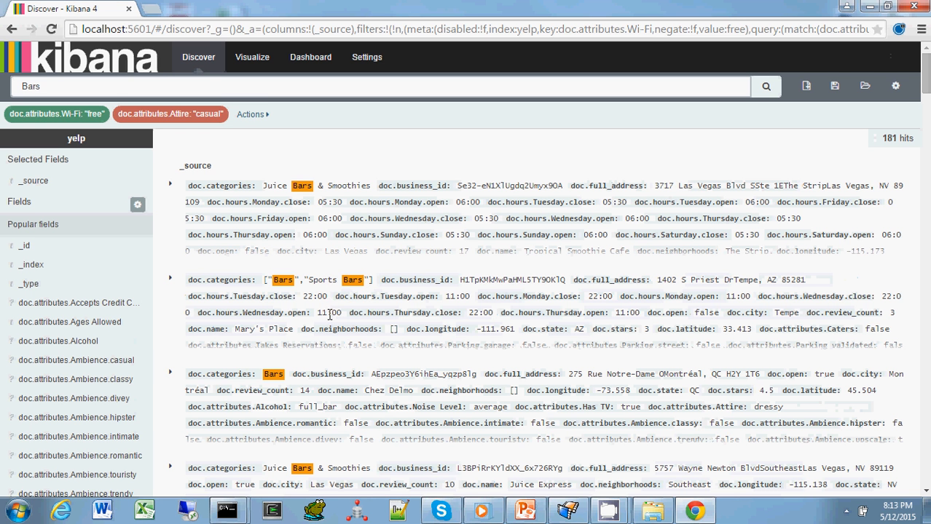
{"action": "mouse_move", "coordinate": [356, 296]}
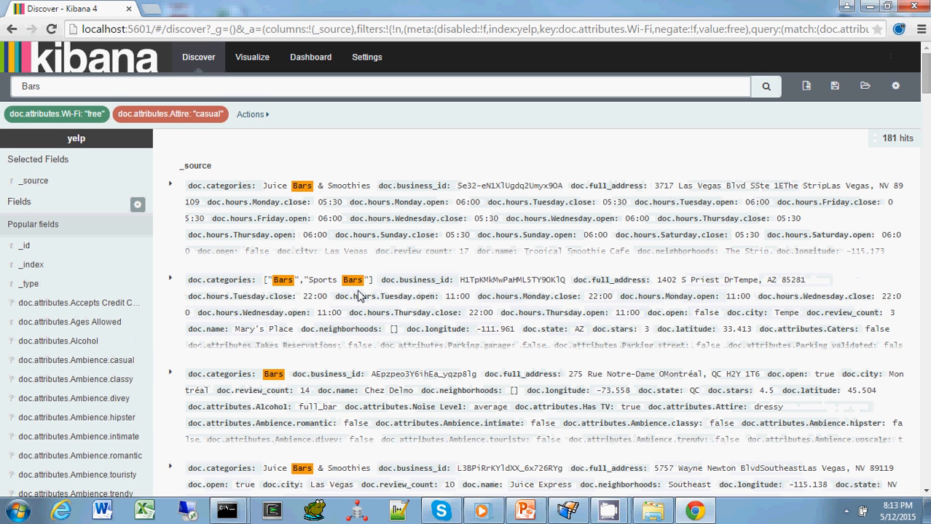
{"action": "mouse_move", "coordinate": [364, 304]}
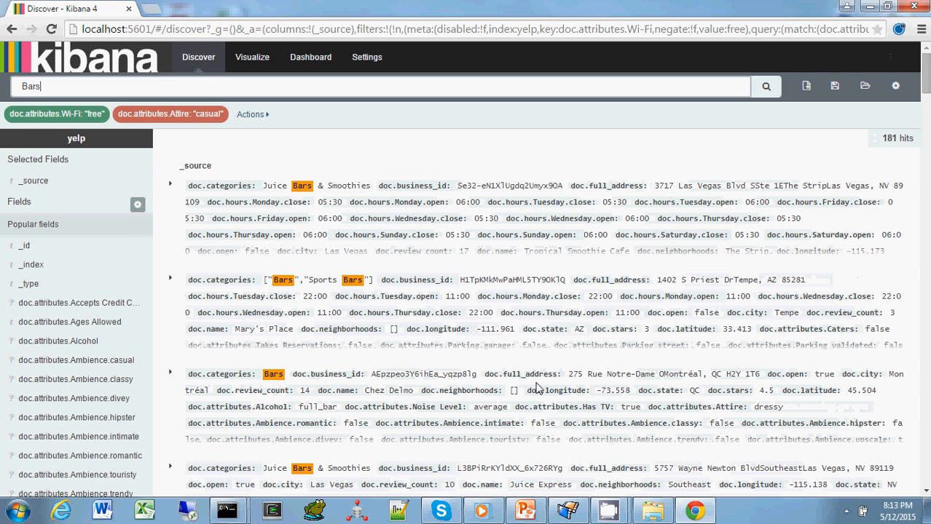
{"action": "scroll", "scroll_direction": "down", "scroll_amount": 3}
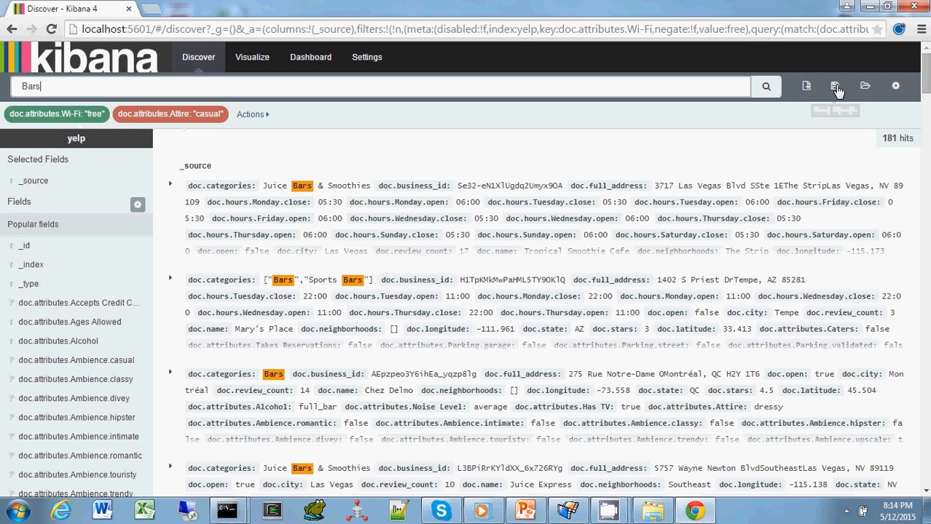
- Save the filtered search under the name 'Bars'
{"action": "left_click", "coordinate": [834, 86]}
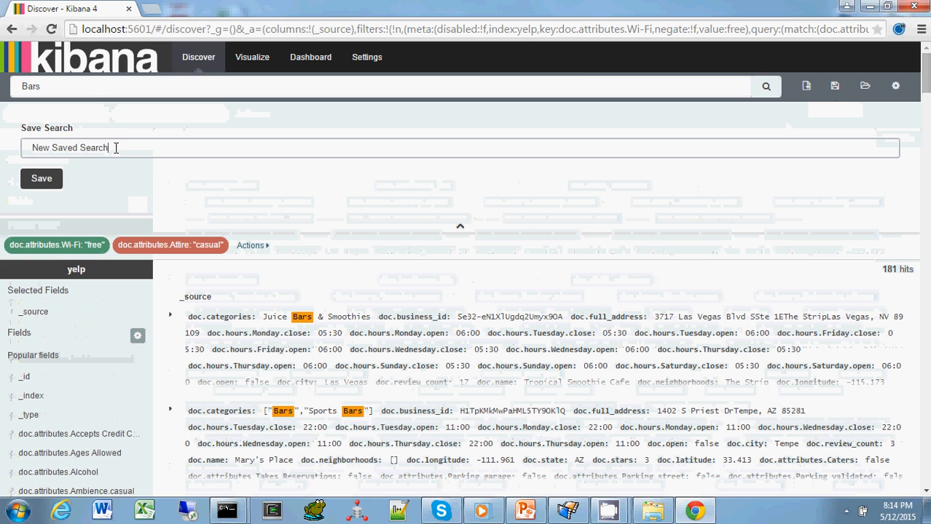
{"action": "type", "text": "Bars"}
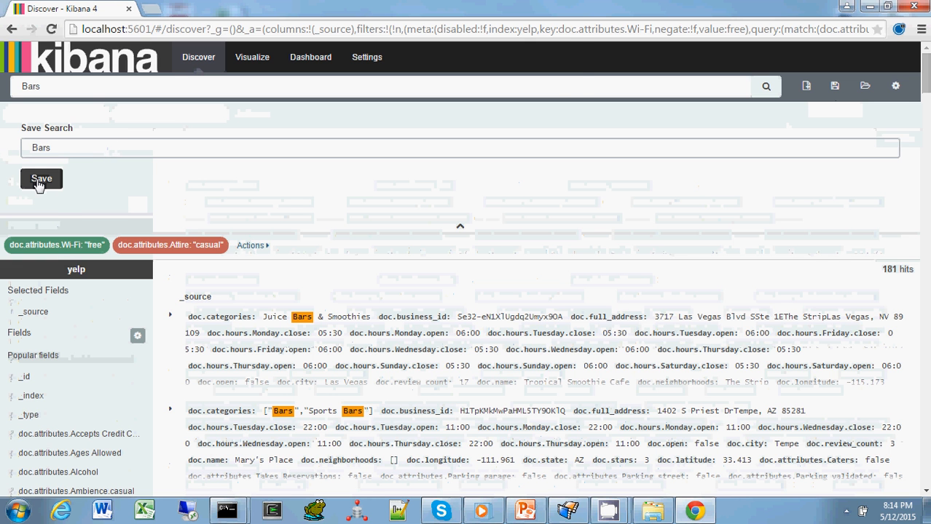
{"action": "left_click", "coordinate": [41, 178]}
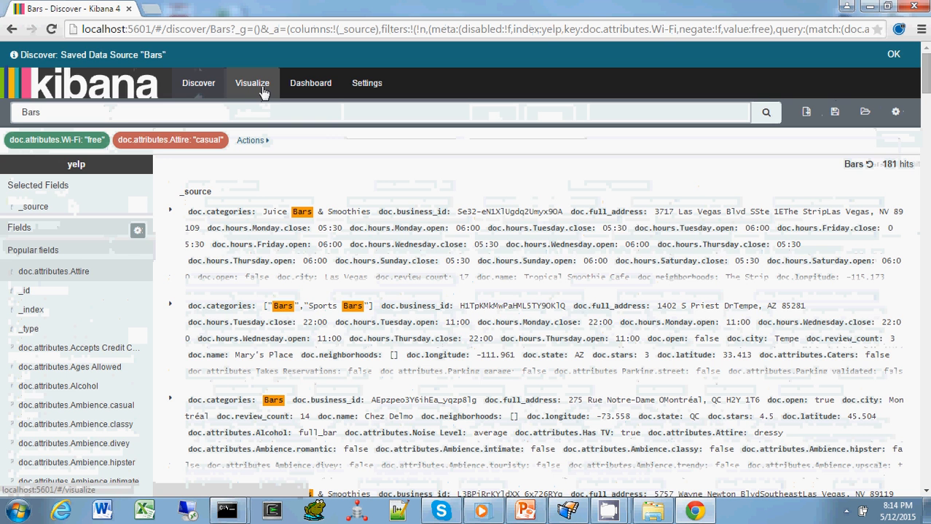
- Begin a new Area chart visualization built from a saved search
{"action": "left_click", "coordinate": [252, 82]}
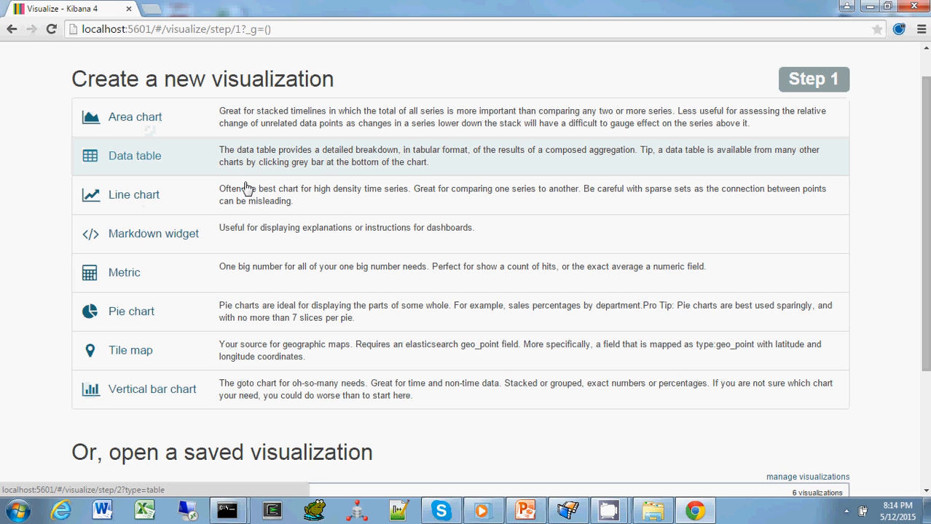
{"action": "left_click", "coordinate": [134, 116]}
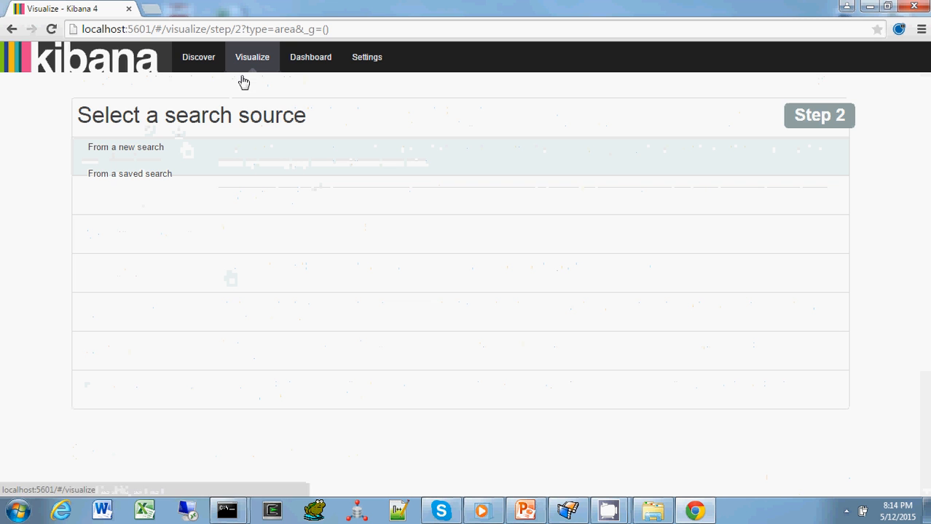
{"action": "mouse_move", "coordinate": [134, 182]}
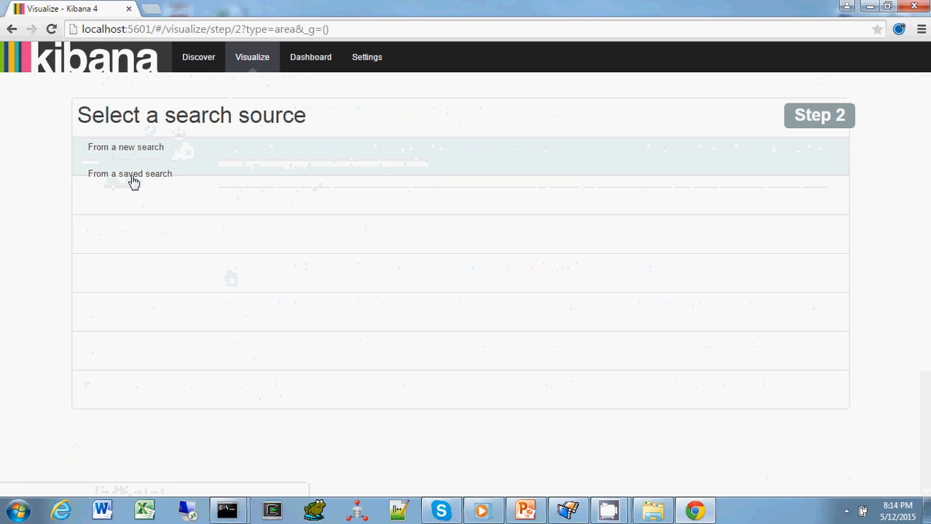
{"action": "left_click", "coordinate": [130, 173]}
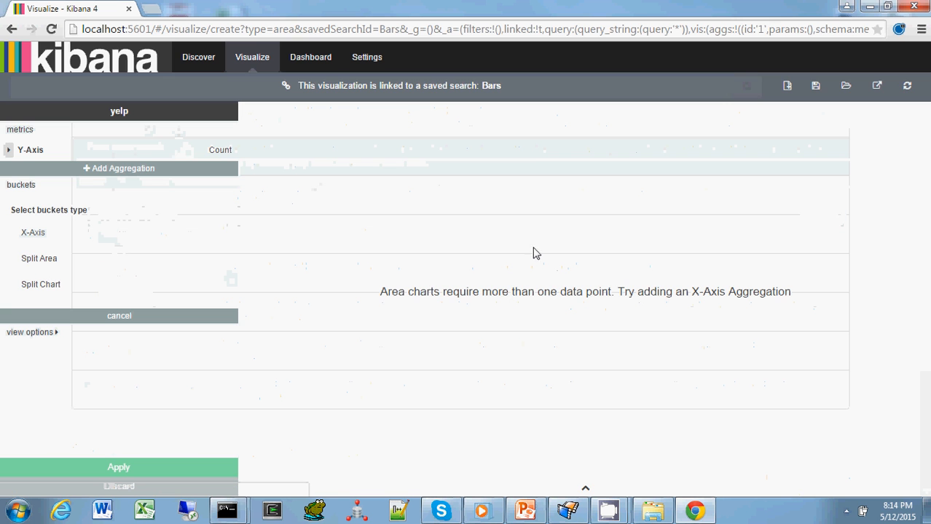
{"action": "mouse_move", "coordinate": [539, 250]}
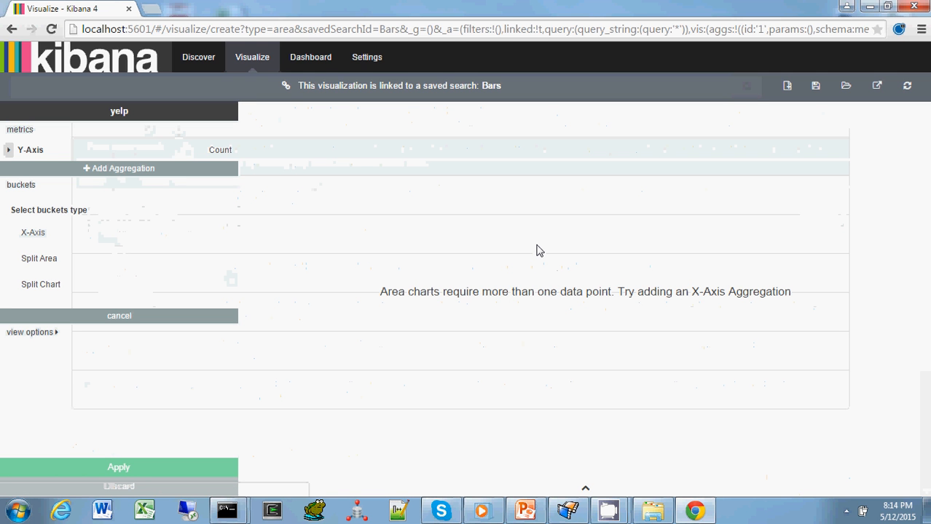
{"action": "mouse_move", "coordinate": [46, 430]}
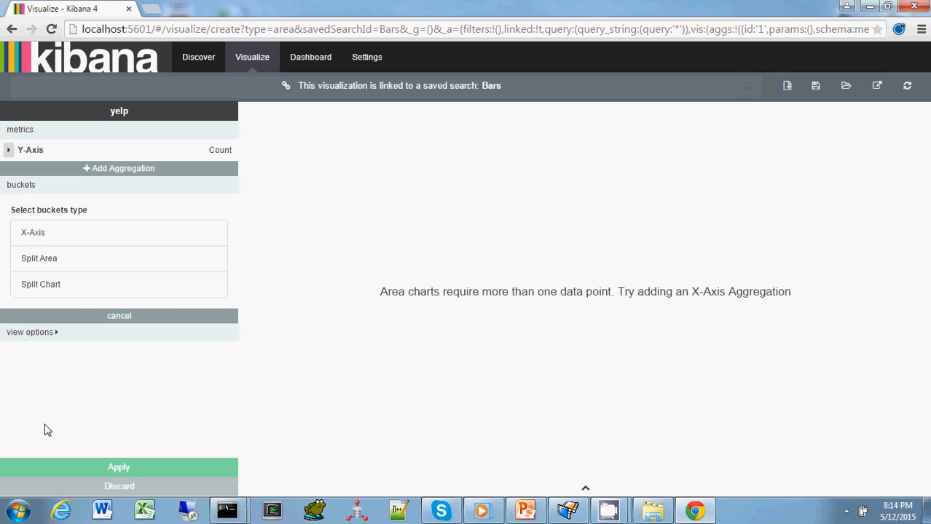
{"action": "mouse_move", "coordinate": [40, 127]}
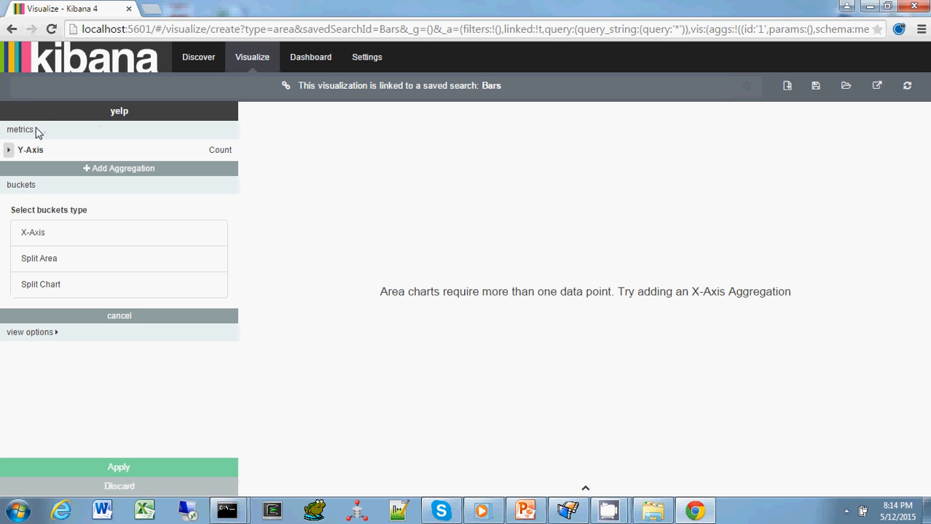
{"action": "mouse_move", "coordinate": [772, 212]}
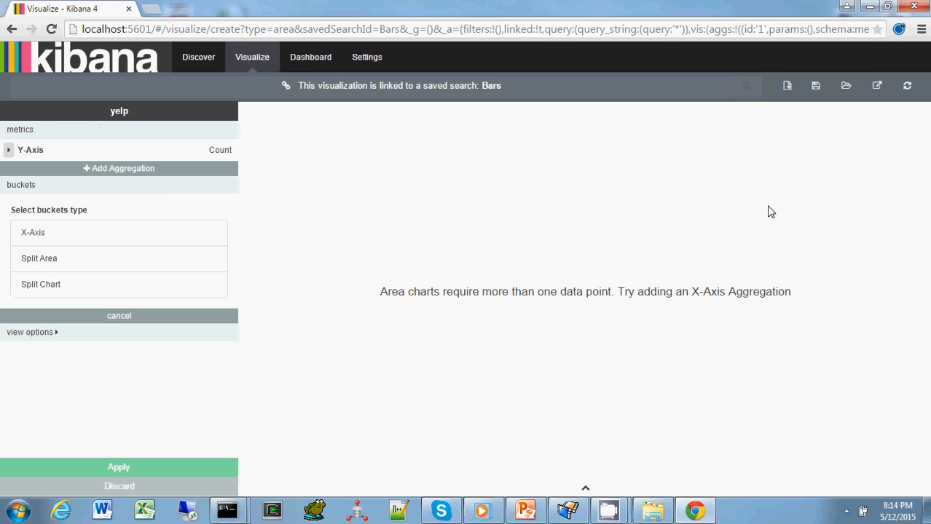
{"action": "mouse_move", "coordinate": [61, 188]}
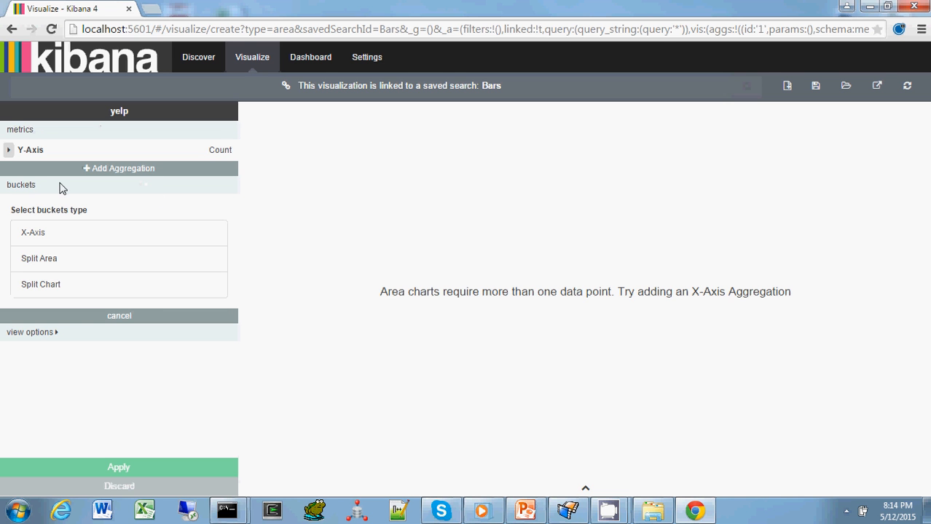
{"action": "mouse_move", "coordinate": [731, 417]}
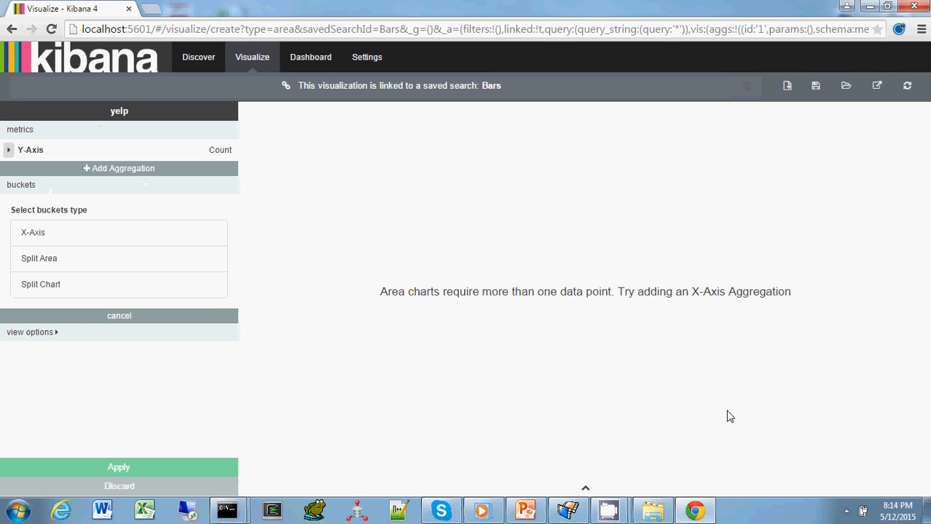
{"action": "mouse_move", "coordinate": [391, 383]}
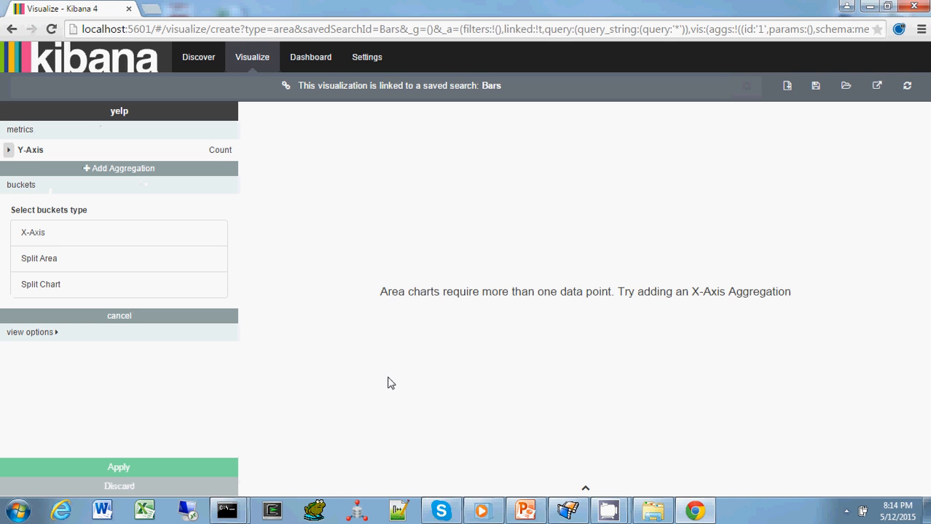
{"action": "mouse_move", "coordinate": [454, 387]}
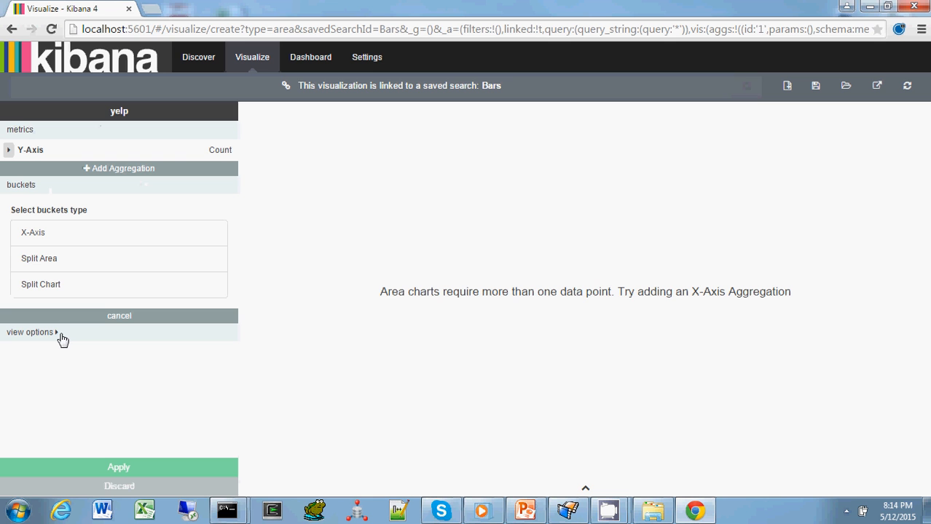
{"action": "mouse_move", "coordinate": [46, 341]}
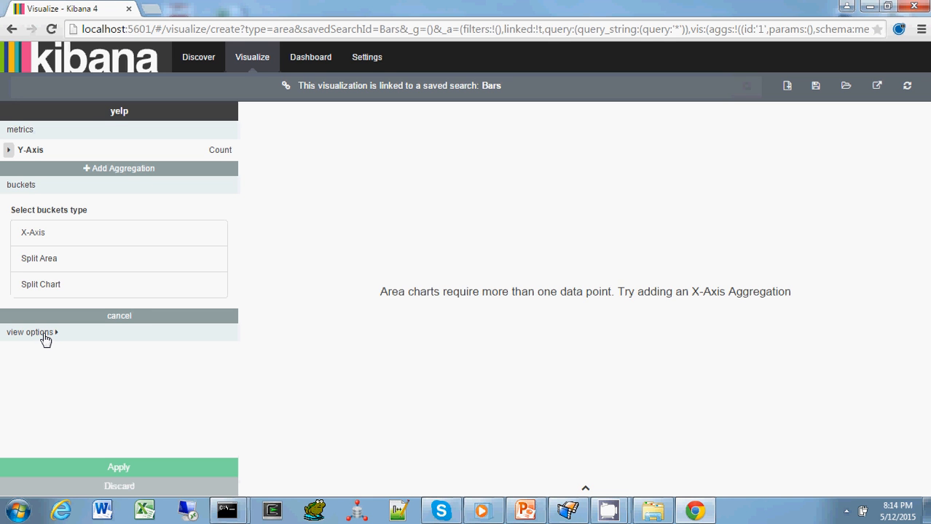
{"action": "mouse_move", "coordinate": [50, 340]}
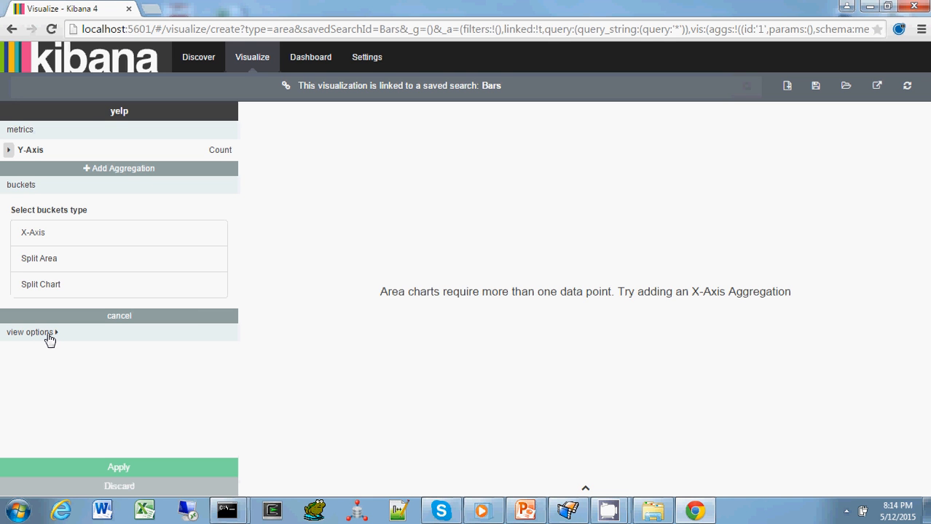
- Reveal and then hide the area chart's display options panel
{"action": "left_click", "coordinate": [29, 332]}
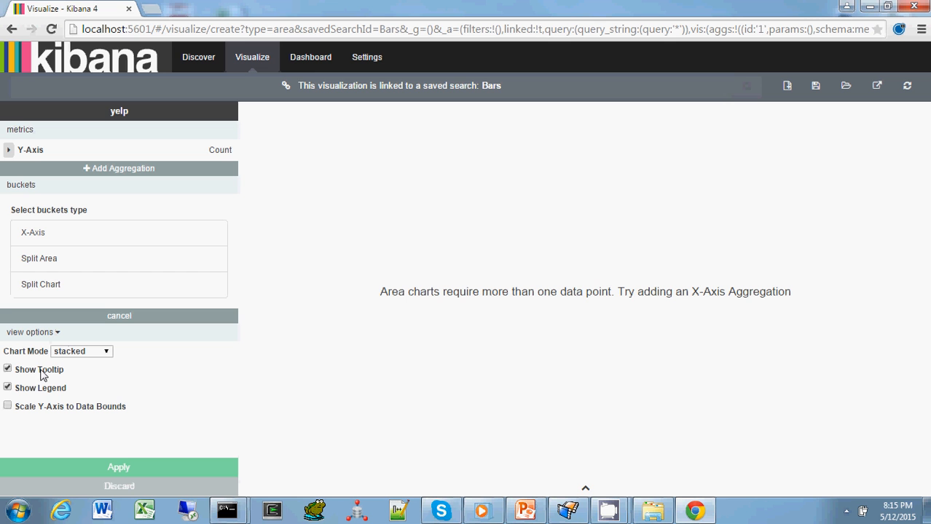
{"action": "mouse_move", "coordinate": [476, 187]}
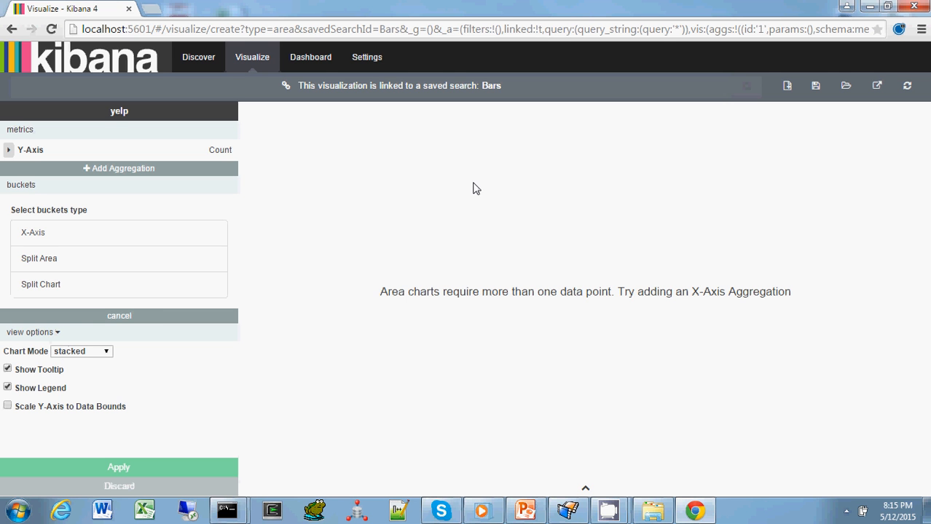
{"action": "mouse_move", "coordinate": [43, 341]}
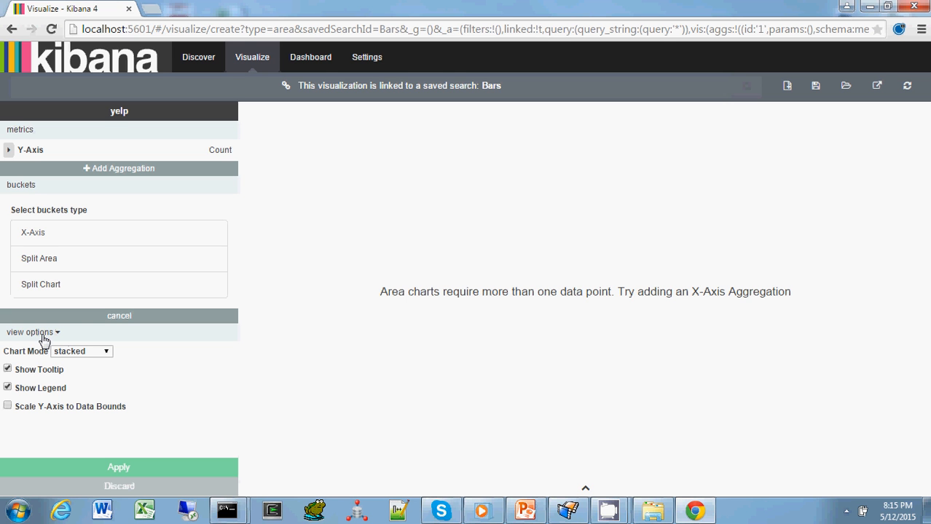
{"action": "left_click", "coordinate": [32, 332]}
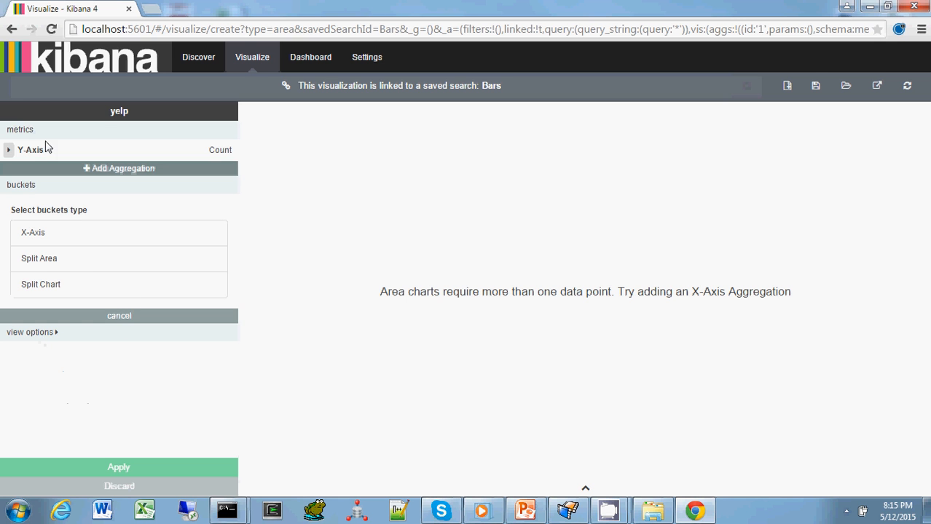
- Add a second Y-axis metric: Average of doc.review_count, alongside Count
{"action": "left_click", "coordinate": [8, 148]}
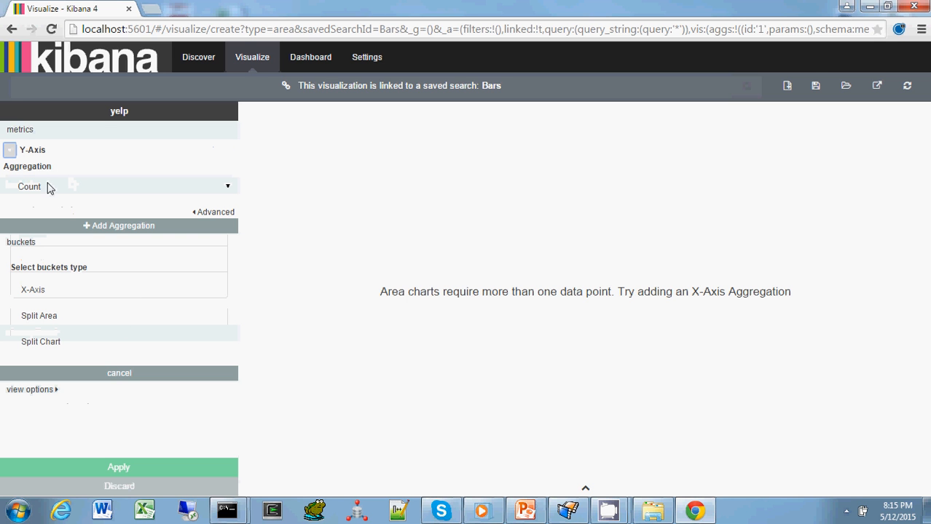
{"action": "mouse_move", "coordinate": [72, 196]}
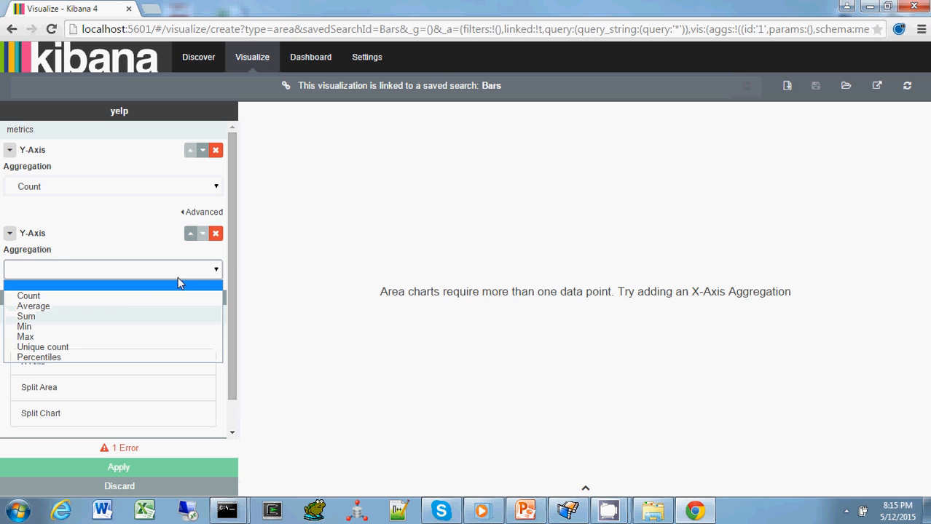
{"action": "left_click", "coordinate": [33, 306]}
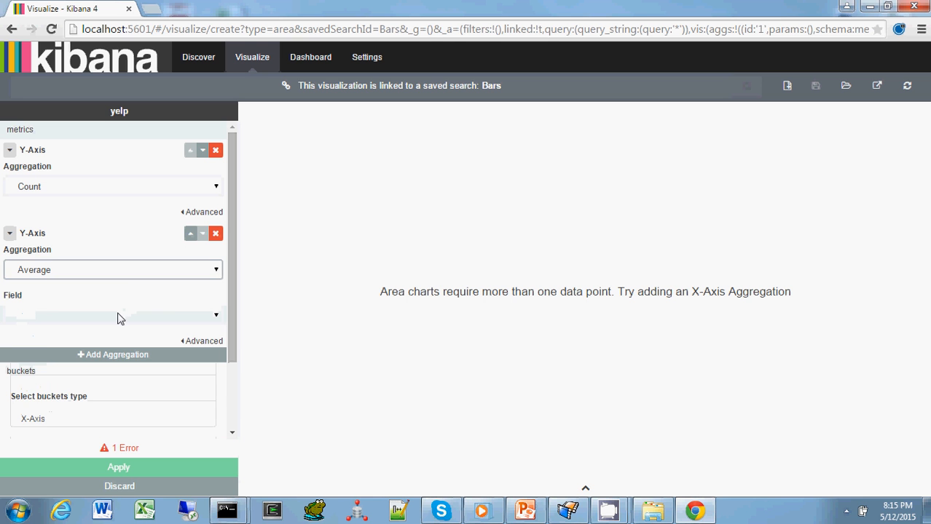
{"action": "left_click", "coordinate": [114, 315]}
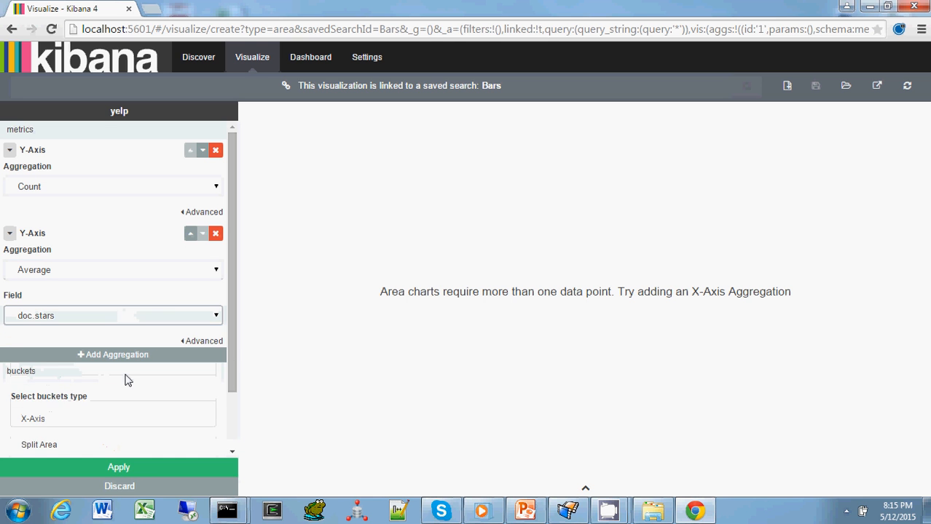
{"action": "left_click", "coordinate": [114, 315]}
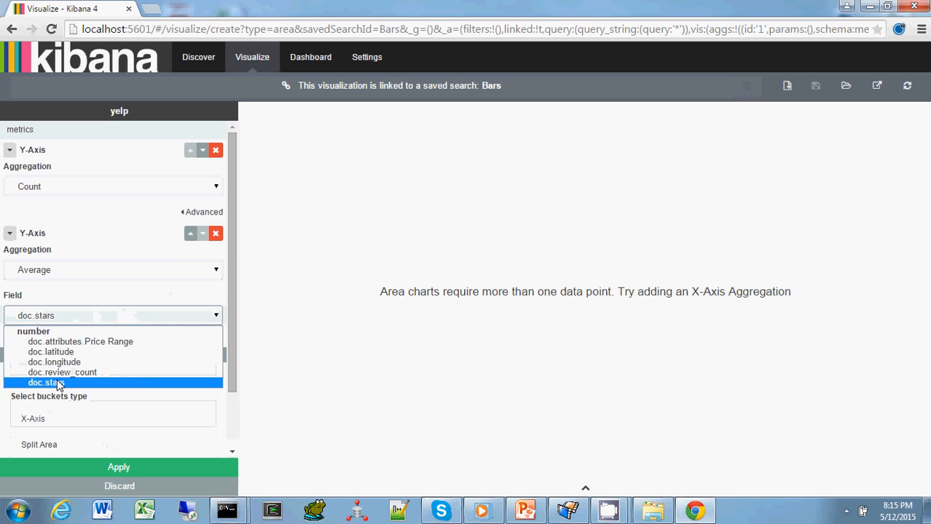
{"action": "left_click", "coordinate": [61, 373]}
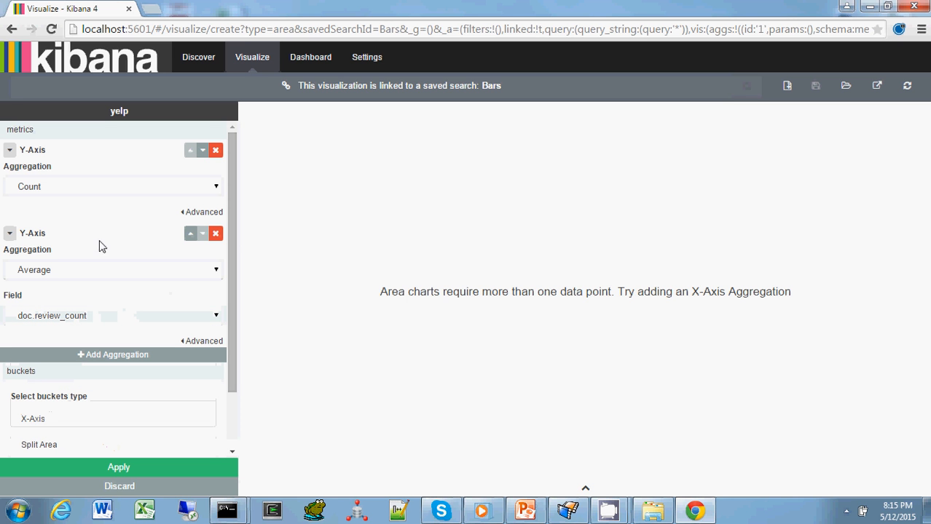
{"action": "mouse_move", "coordinate": [94, 217]}
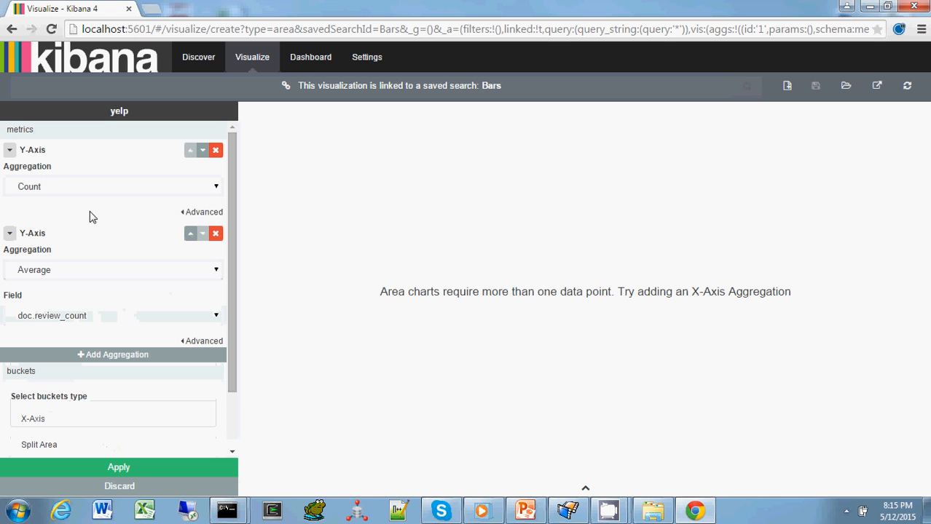
{"action": "mouse_move", "coordinate": [347, 280]}
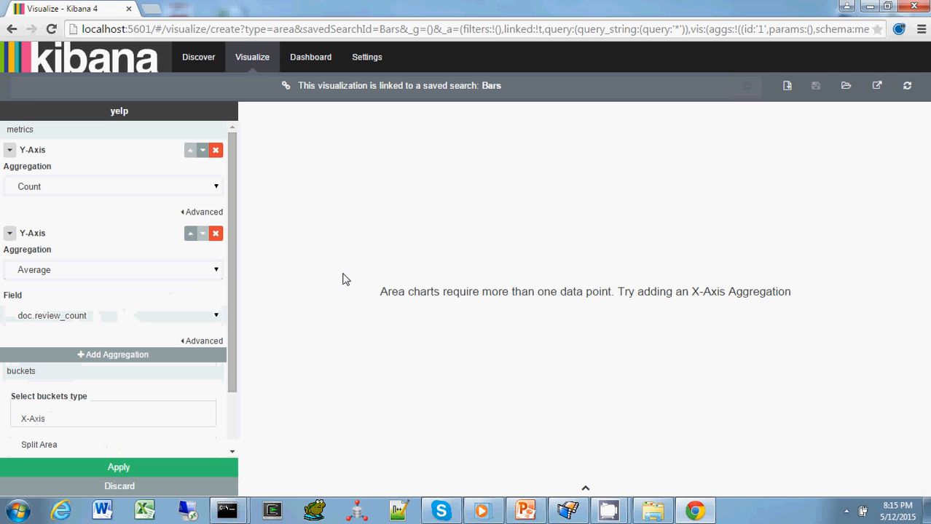
{"action": "mouse_move", "coordinate": [127, 207]}
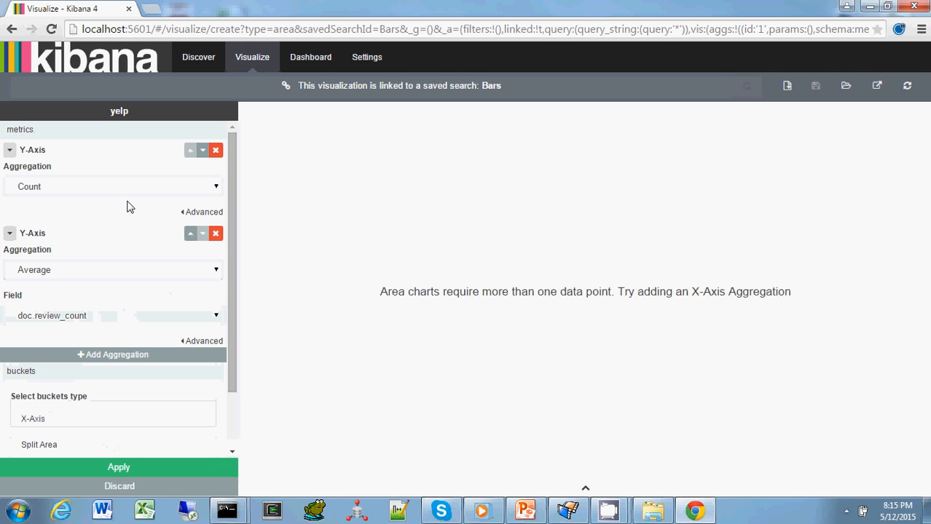
{"action": "mouse_move", "coordinate": [164, 317]}
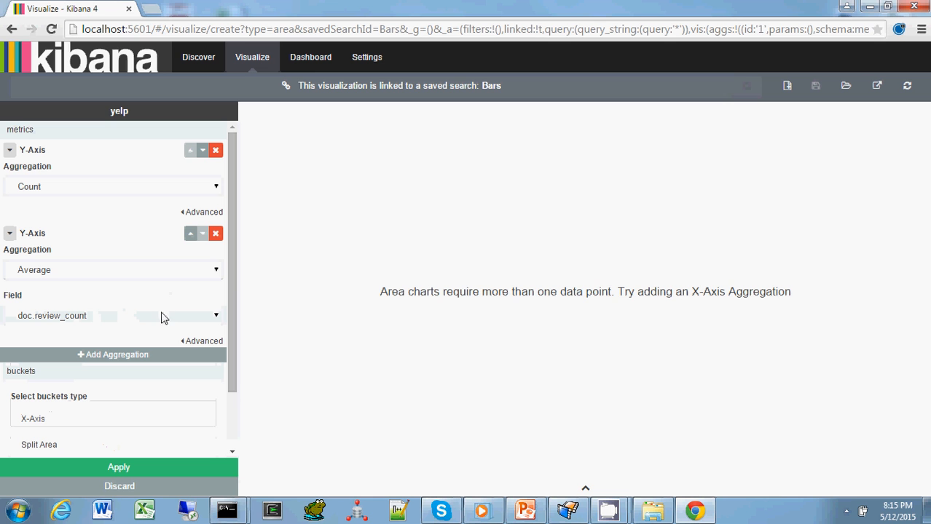
{"action": "mouse_move", "coordinate": [500, 192]}
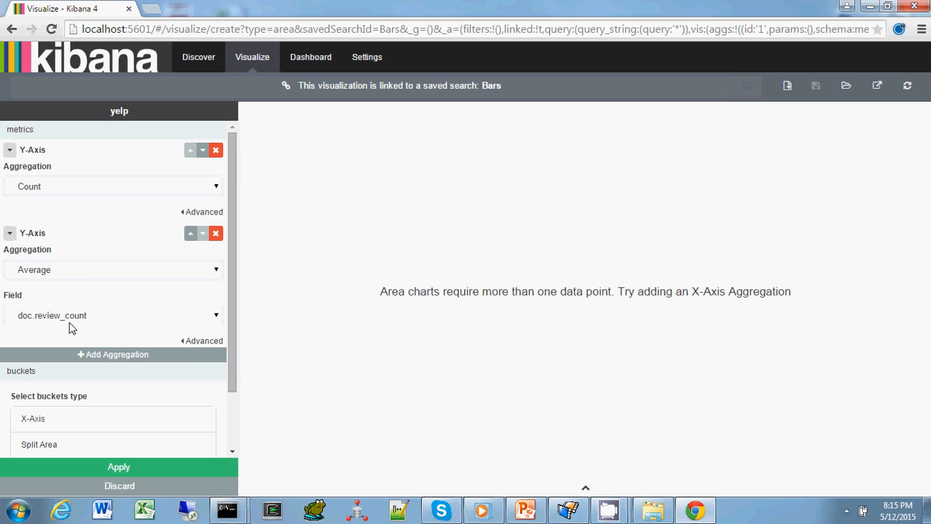
- Add an X-Axis bucket to the chart, its aggregation still unset
{"action": "scroll", "scroll_direction": "down", "scroll_amount": 3}
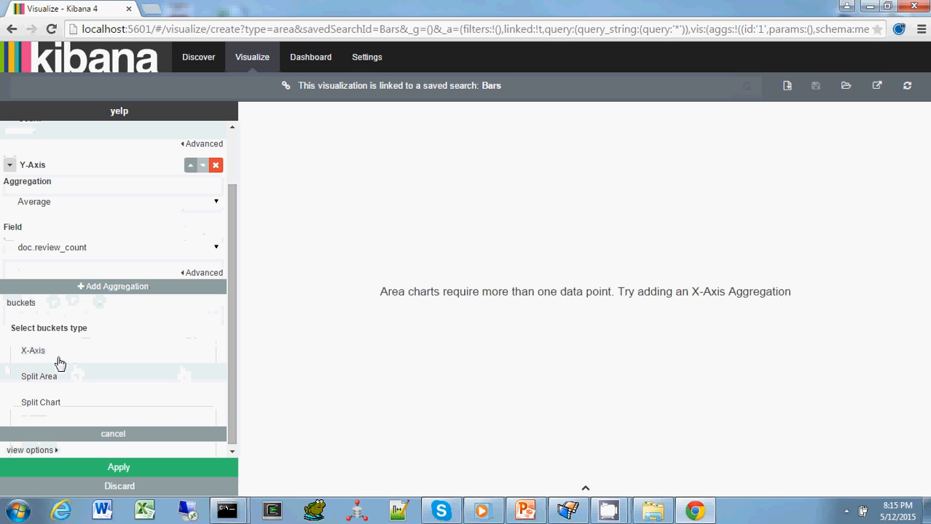
{"action": "mouse_move", "coordinate": [49, 364]}
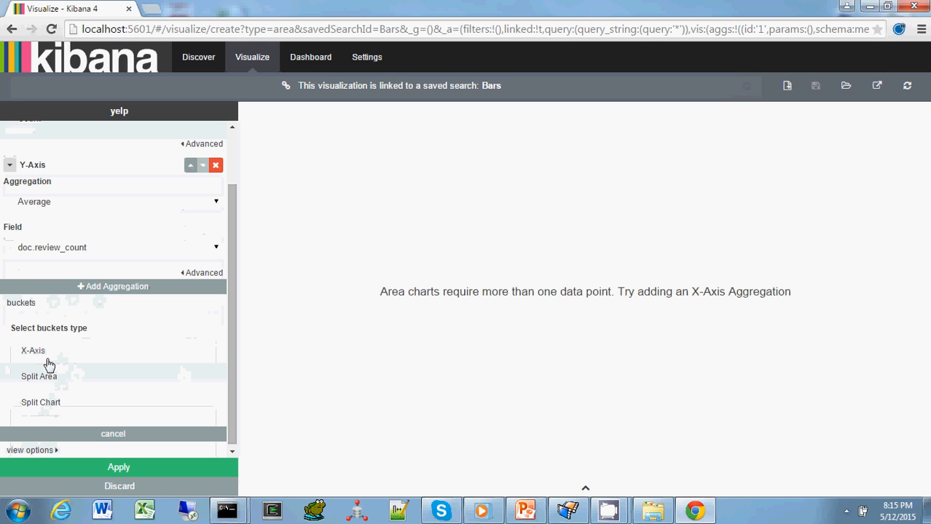
{"action": "mouse_move", "coordinate": [11, 365]}
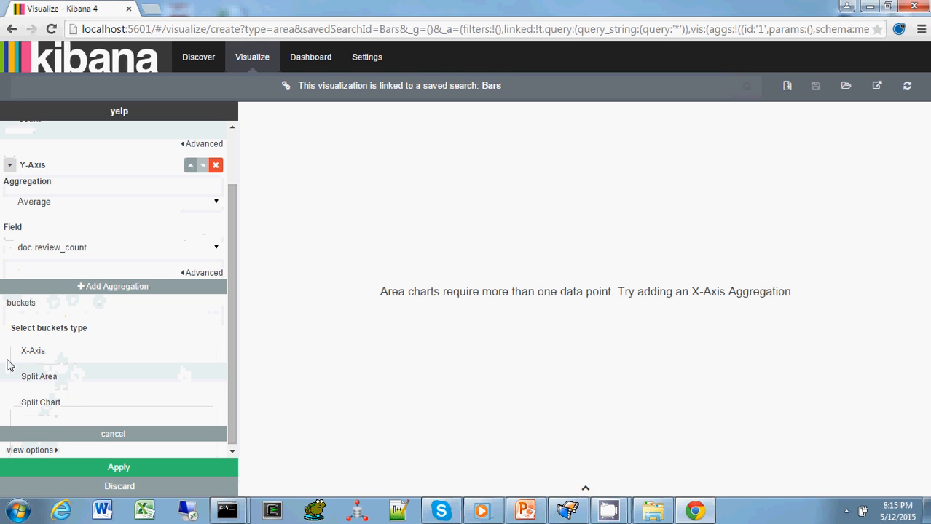
{"action": "mouse_move", "coordinate": [32, 350]}
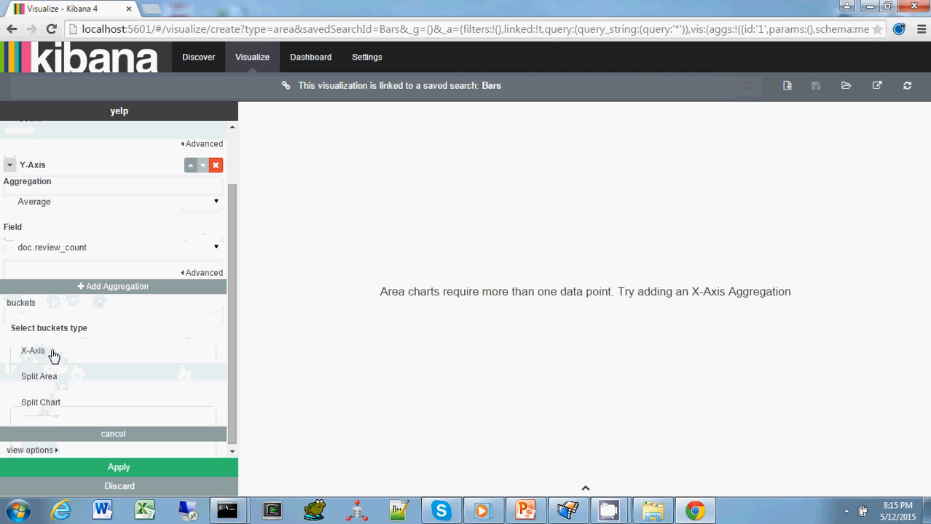
{"action": "left_click", "coordinate": [32, 350]}
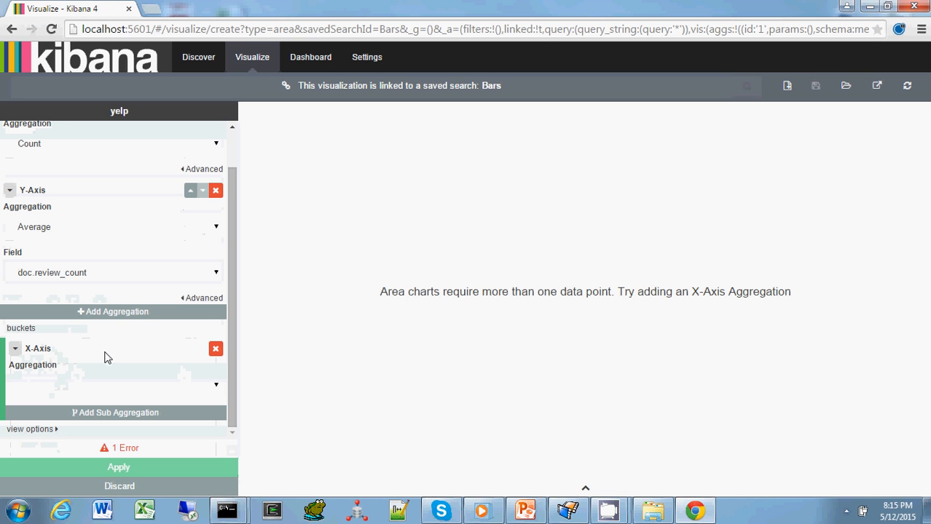
- Bucket the X-axis as a Histogram of doc.stars with interval 1 and apply it
{"action": "left_click", "coordinate": [114, 384]}
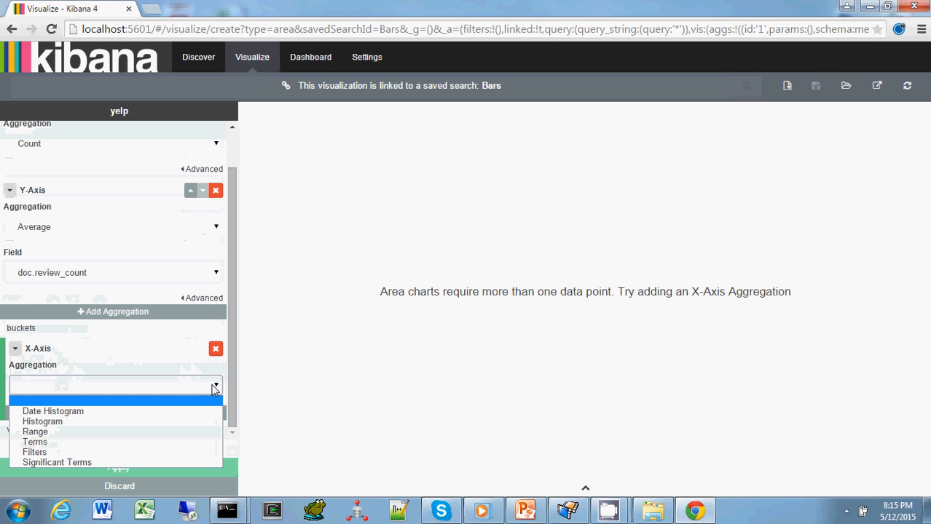
{"action": "left_click", "coordinate": [43, 422]}
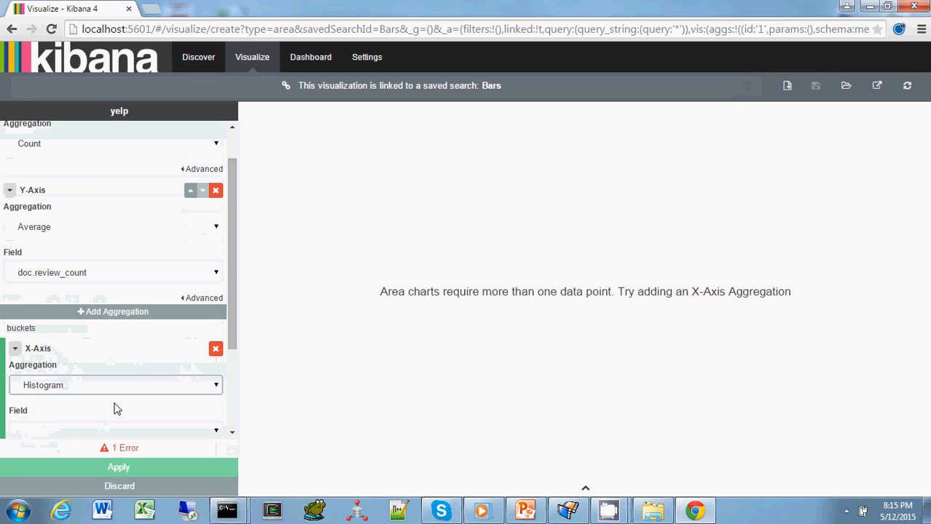
{"action": "left_click", "coordinate": [116, 361]}
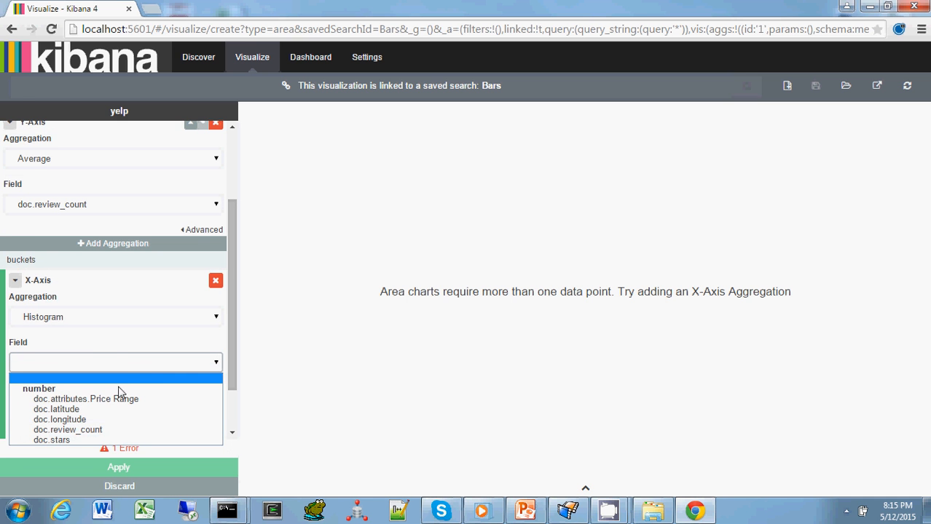
{"action": "left_click", "coordinate": [52, 439]}
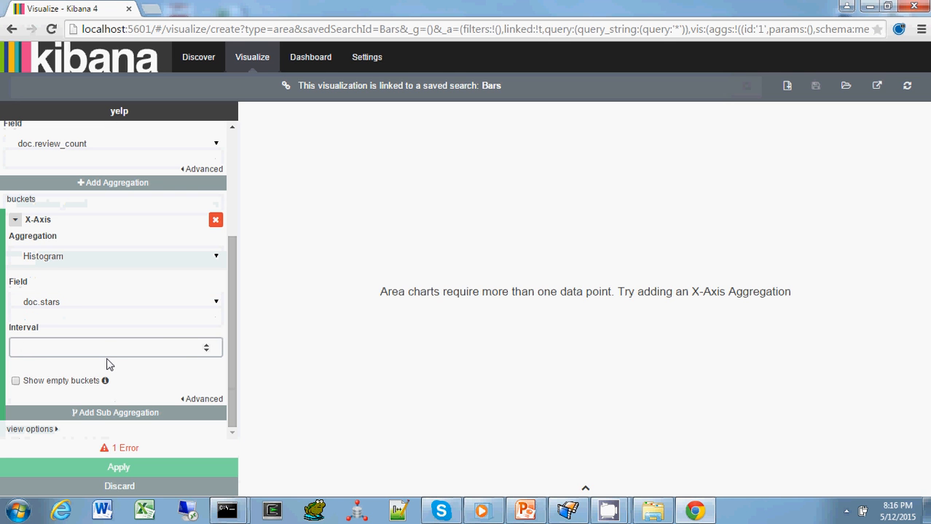
{"action": "left_click", "coordinate": [109, 346]}
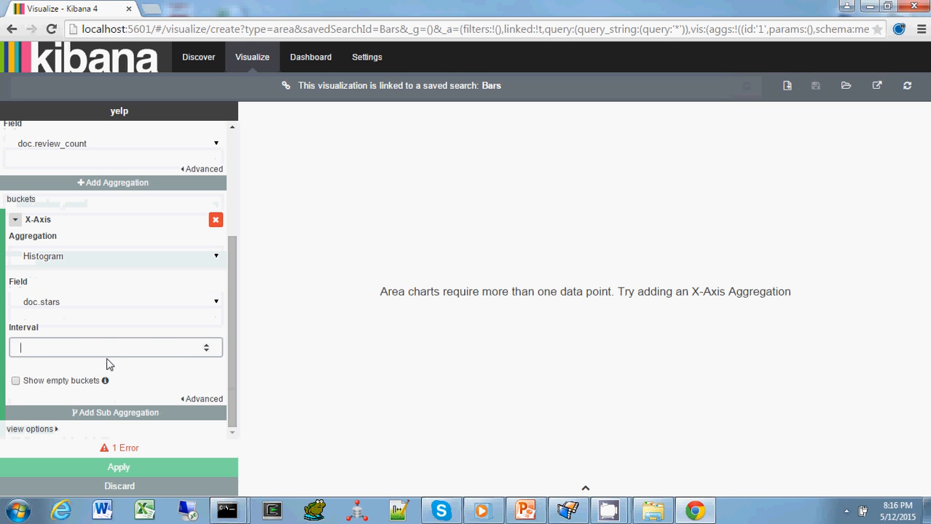
{"action": "type", "text": "1"}
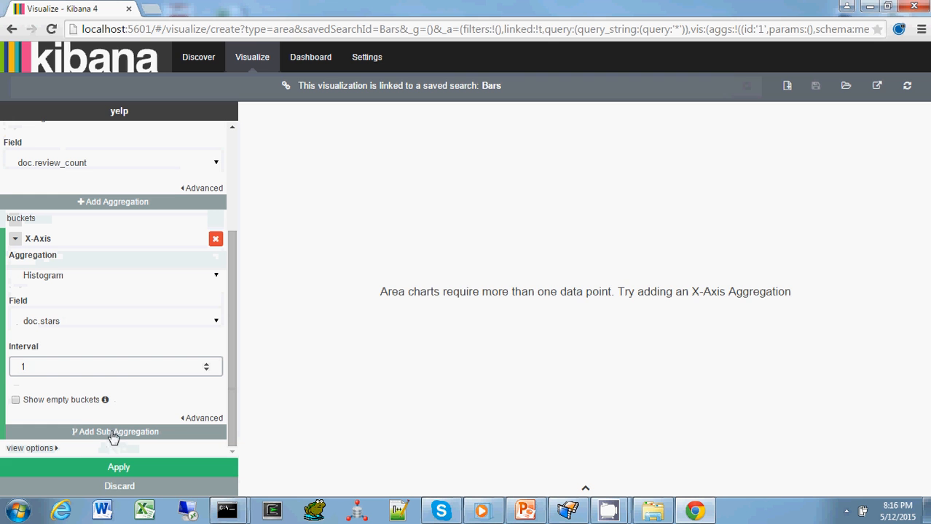
{"action": "left_click", "coordinate": [120, 466]}
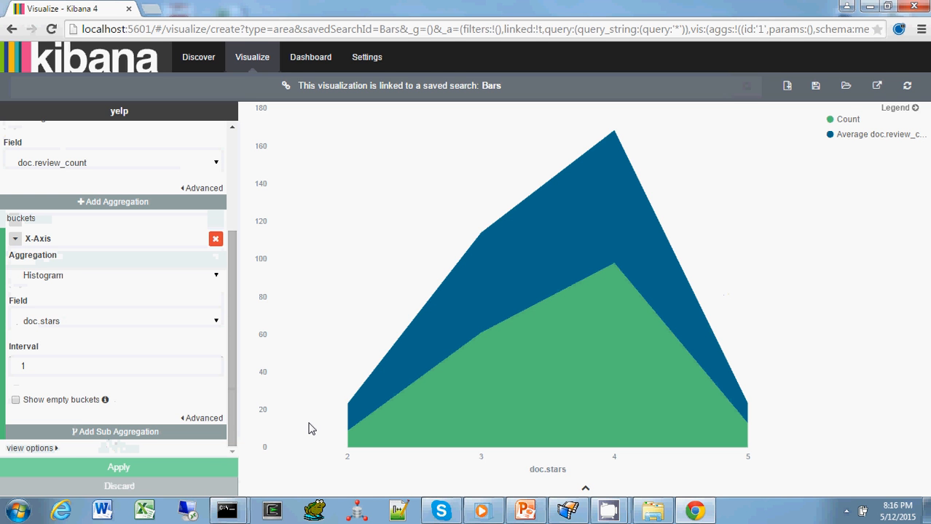
{"action": "mouse_move", "coordinate": [479, 338]}
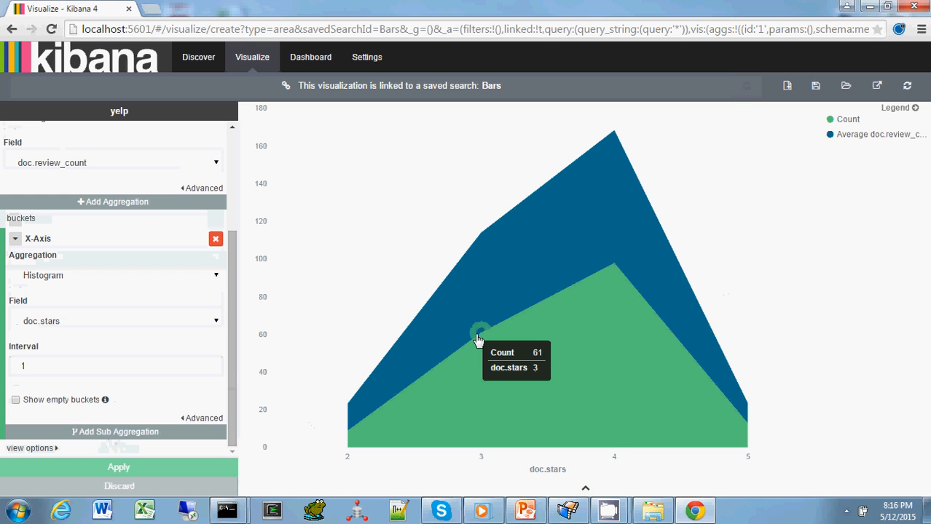
{"action": "mouse_move", "coordinate": [615, 265]}
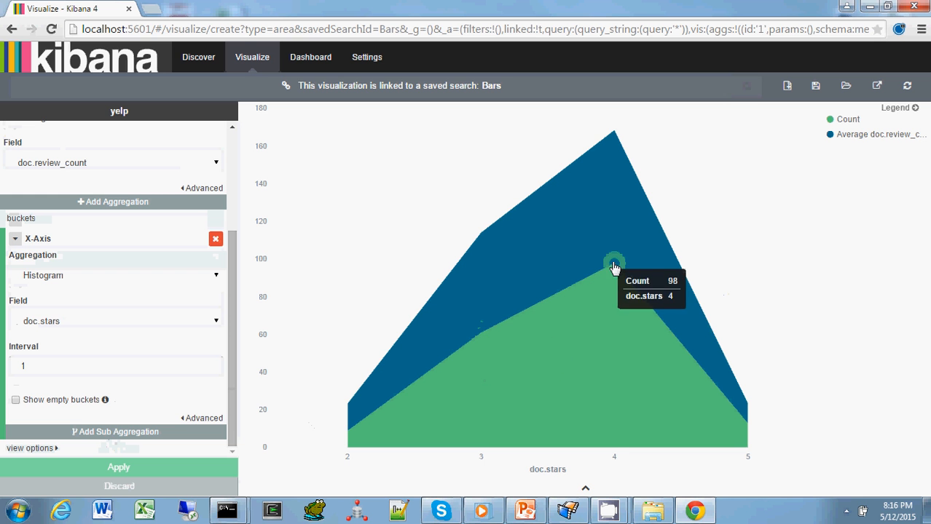
{"action": "mouse_move", "coordinate": [623, 274]}
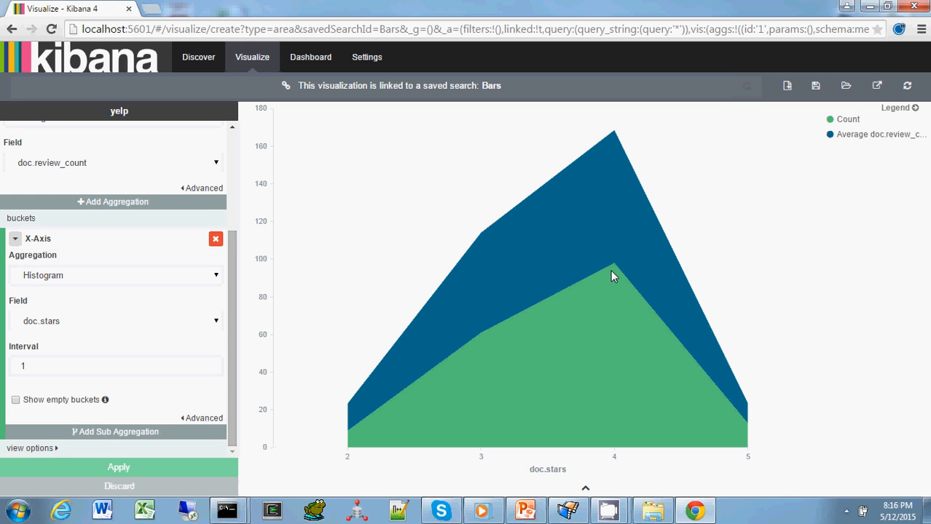
{"action": "mouse_move", "coordinate": [614, 260]}
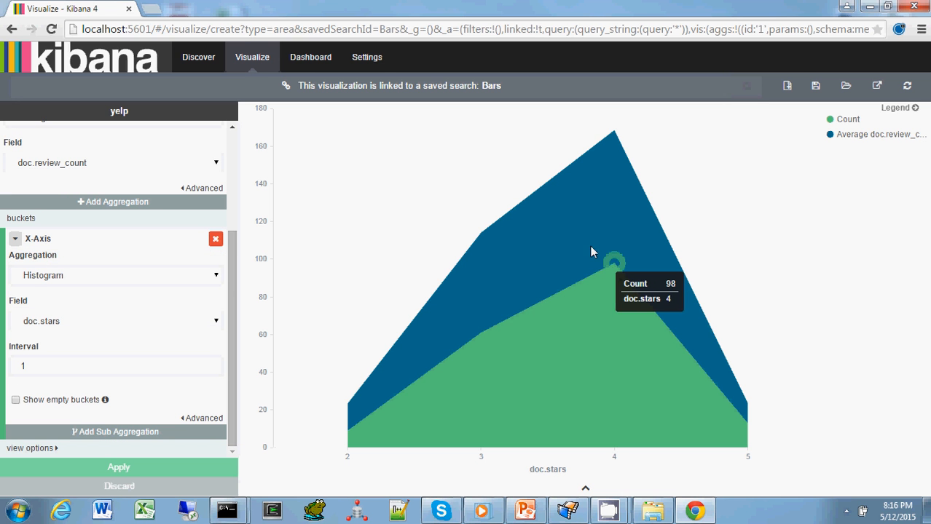
{"action": "mouse_move", "coordinate": [708, 334]}
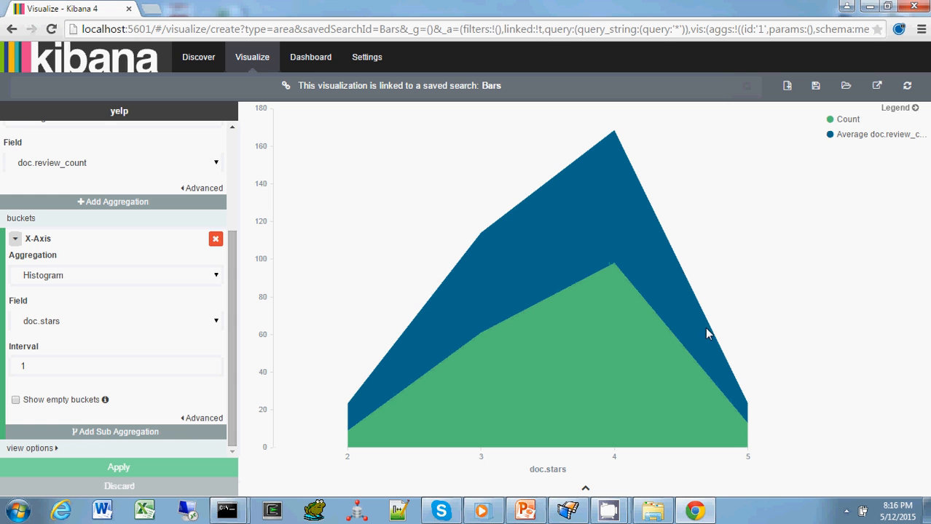
{"action": "mouse_move", "coordinate": [466, 307]}
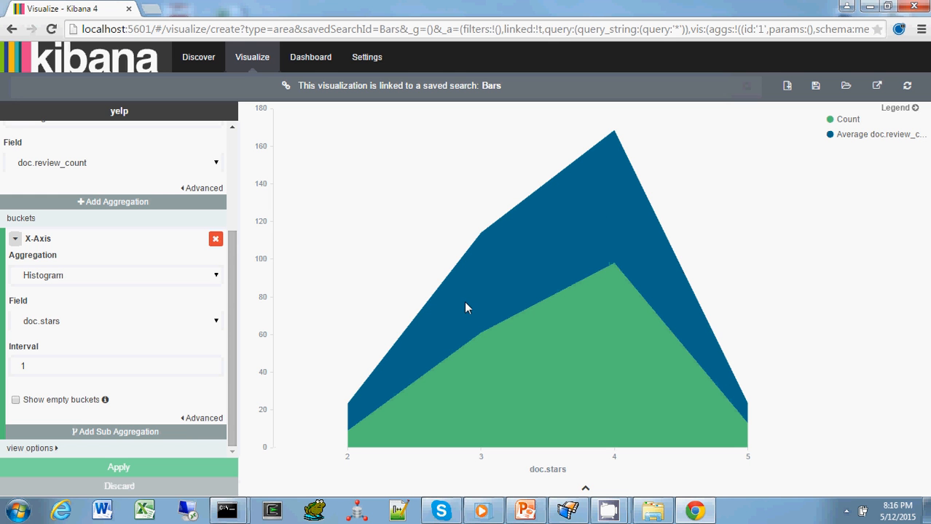
{"action": "mouse_move", "coordinate": [614, 133]}
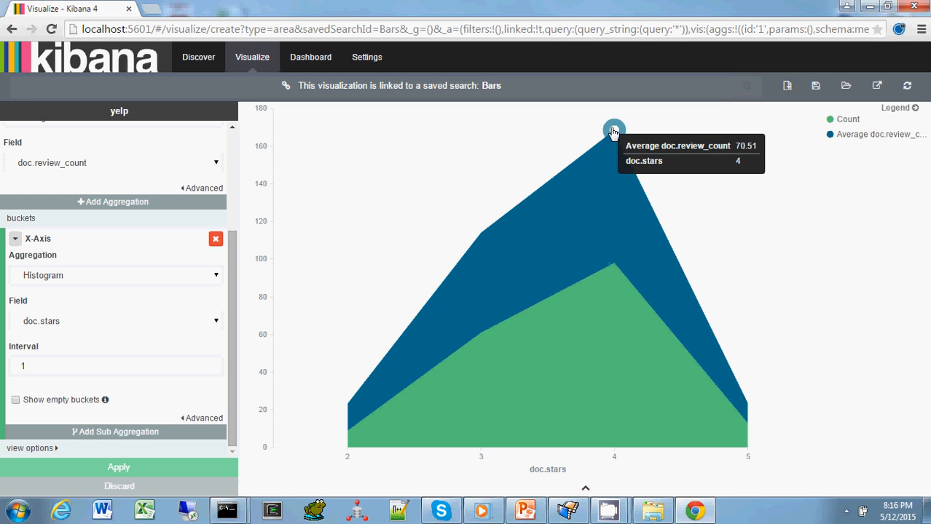
{"action": "mouse_move", "coordinate": [623, 218]}
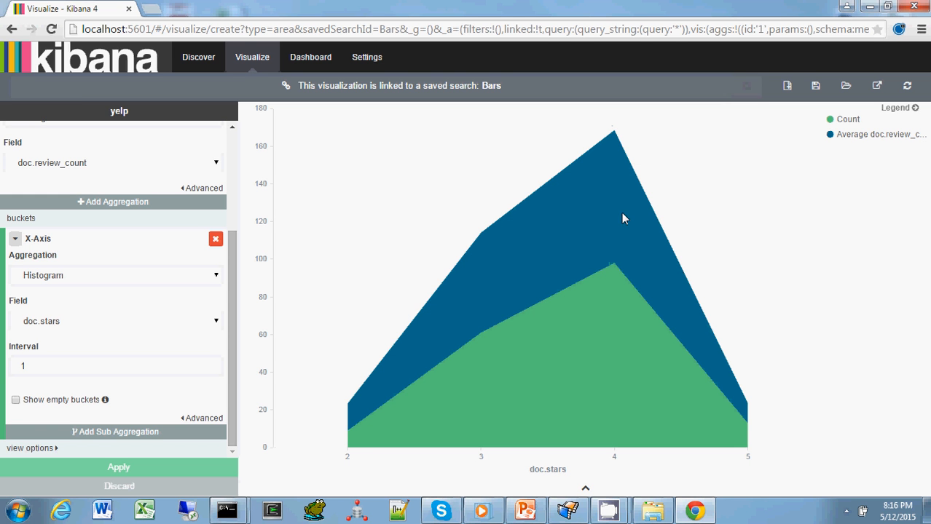
{"action": "mouse_move", "coordinate": [455, 201]}
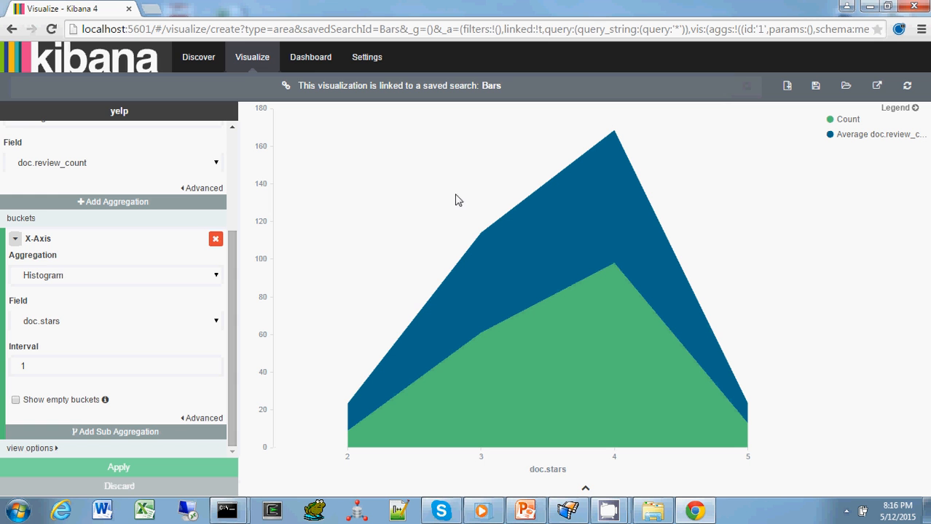
{"action": "mouse_move", "coordinate": [445, 204]}
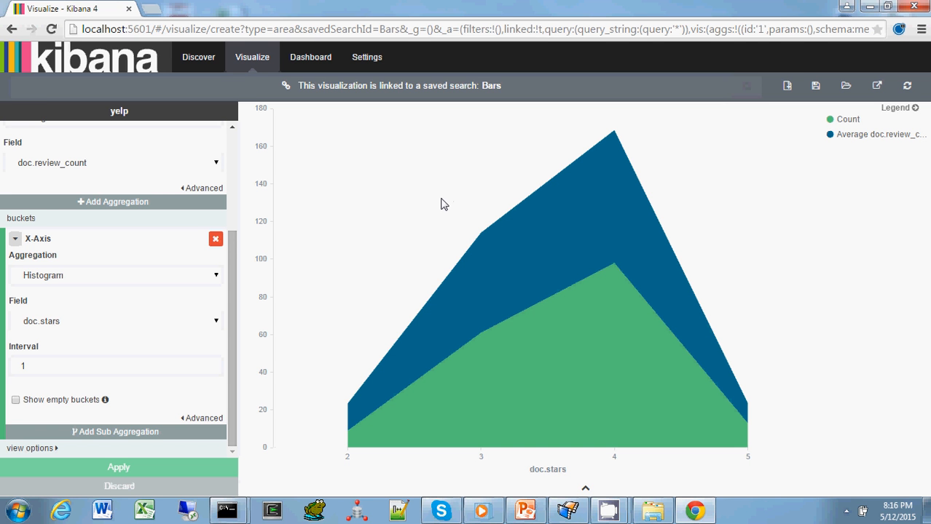
{"action": "mouse_move", "coordinate": [428, 204]}
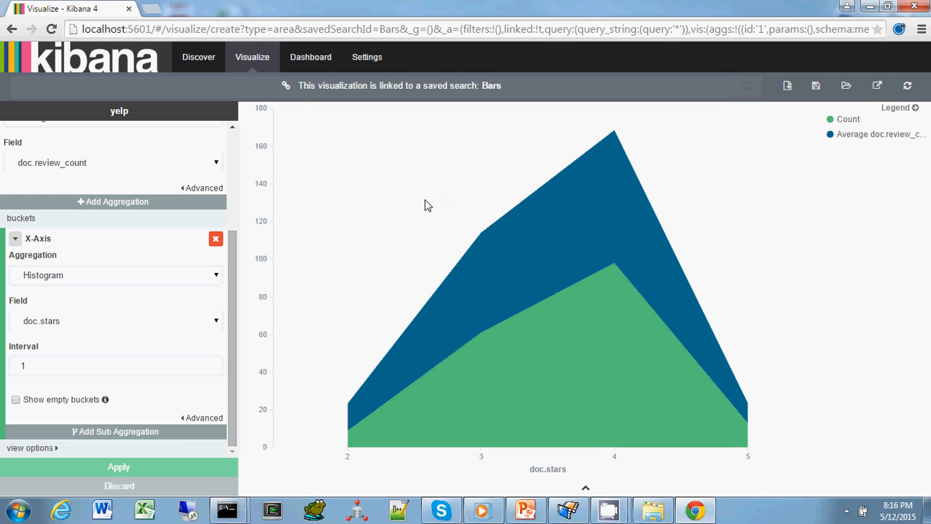
{"action": "mouse_move", "coordinate": [303, 94]}
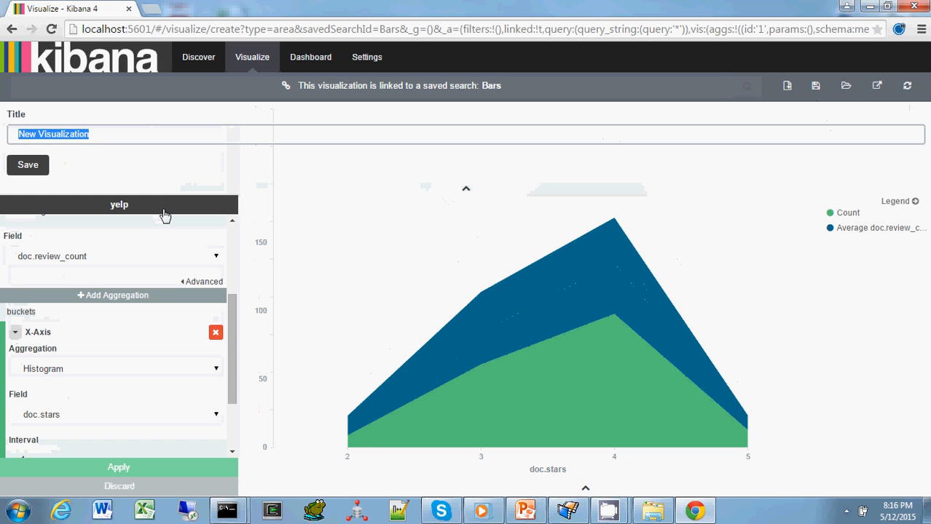
- Save the chart as 'Bars', confirming the overwrite of the existing visualization
{"action": "type", "text": "Bars"}
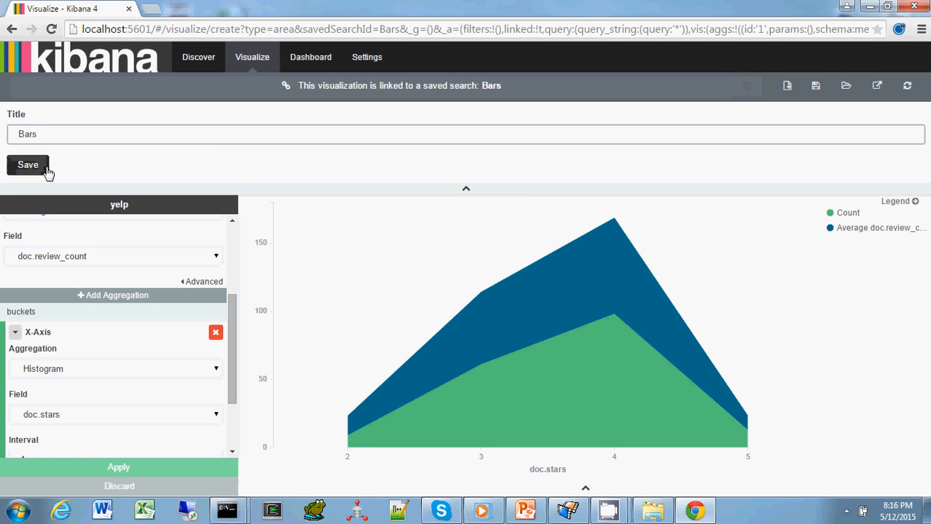
{"action": "left_click", "coordinate": [27, 164]}
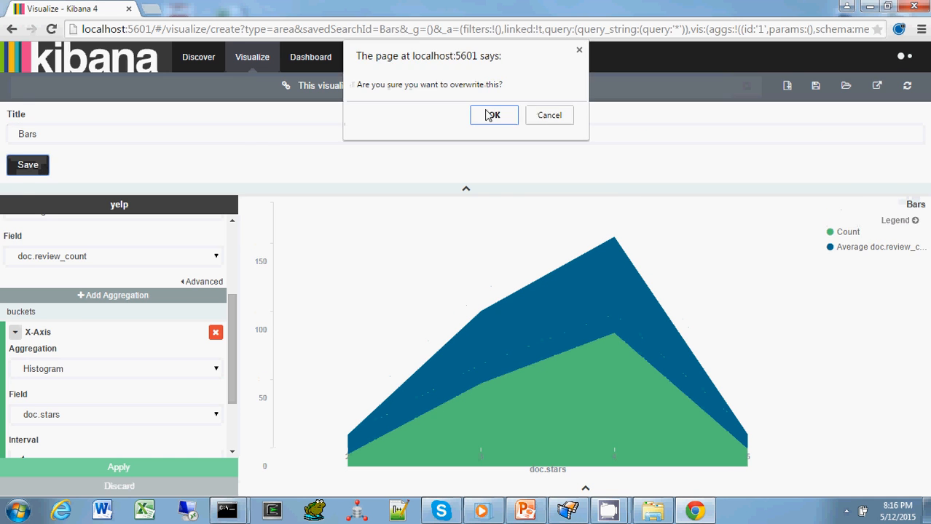
{"action": "left_click", "coordinate": [492, 115]}
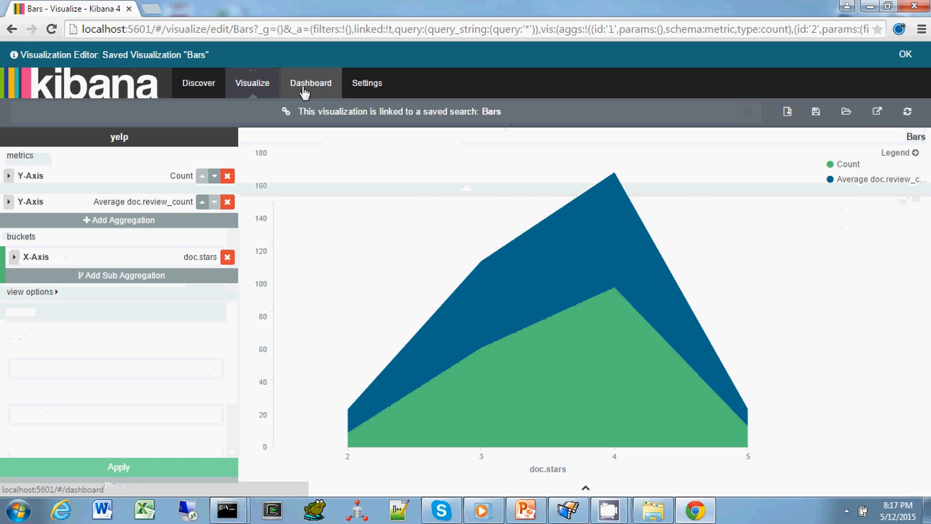
- On the Dashboard, add the saved Bands and Bars visualizations as panels
{"action": "left_click", "coordinate": [310, 82]}
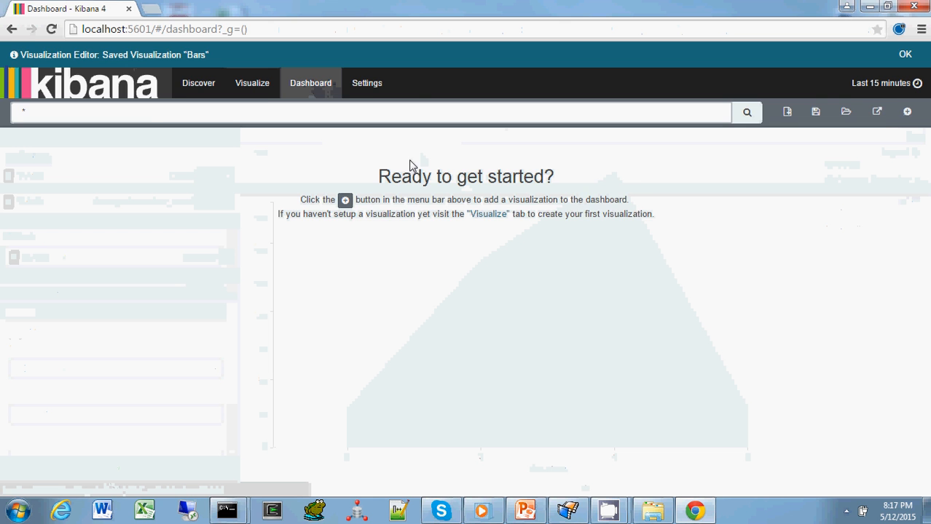
{"action": "left_click", "coordinate": [906, 54]}
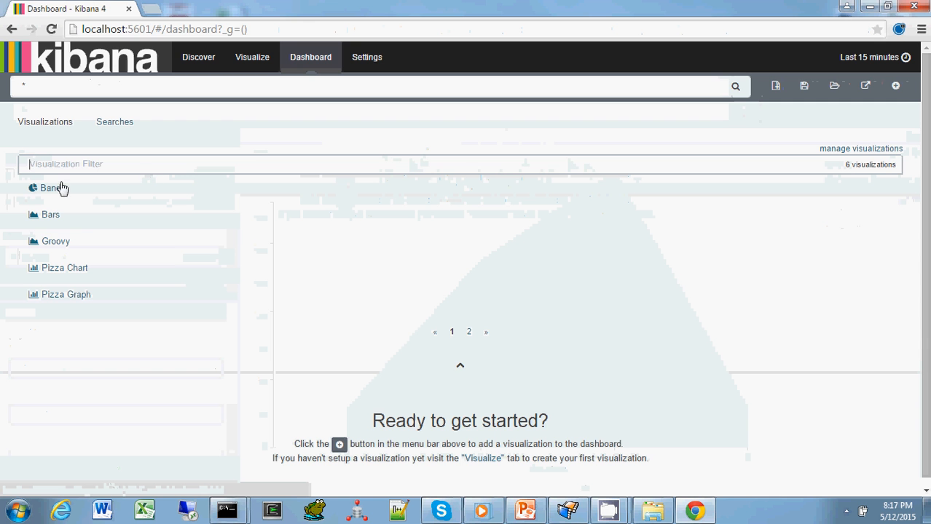
{"action": "mouse_move", "coordinate": [85, 197]}
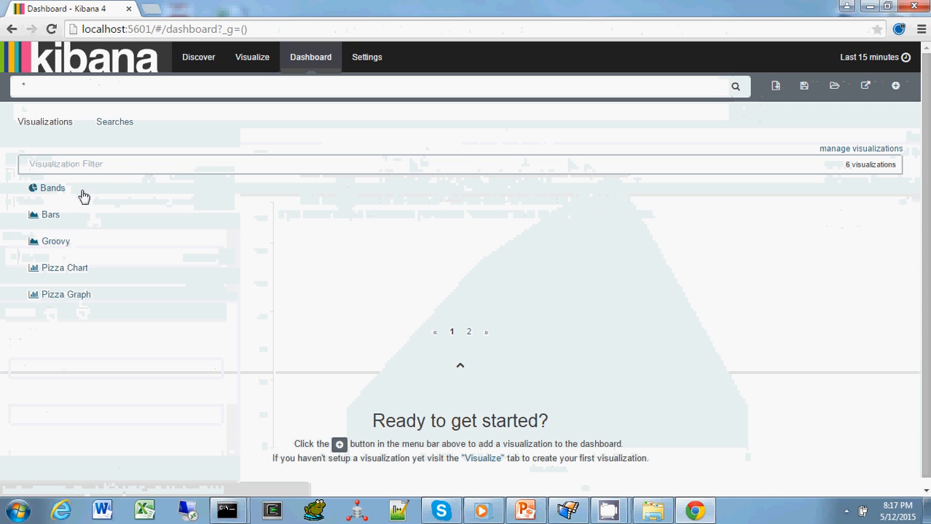
{"action": "mouse_move", "coordinate": [61, 281]}
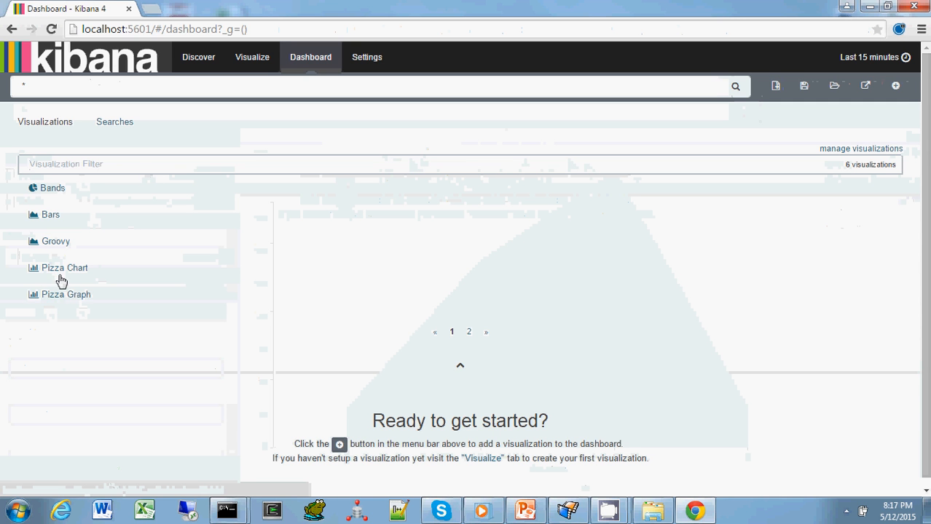
{"action": "mouse_move", "coordinate": [78, 233]}
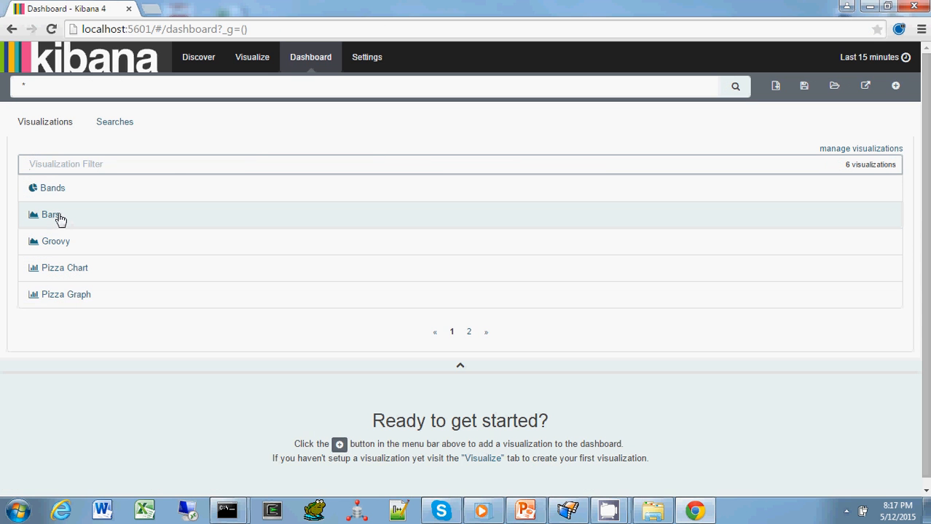
{"action": "left_click", "coordinate": [49, 214]}
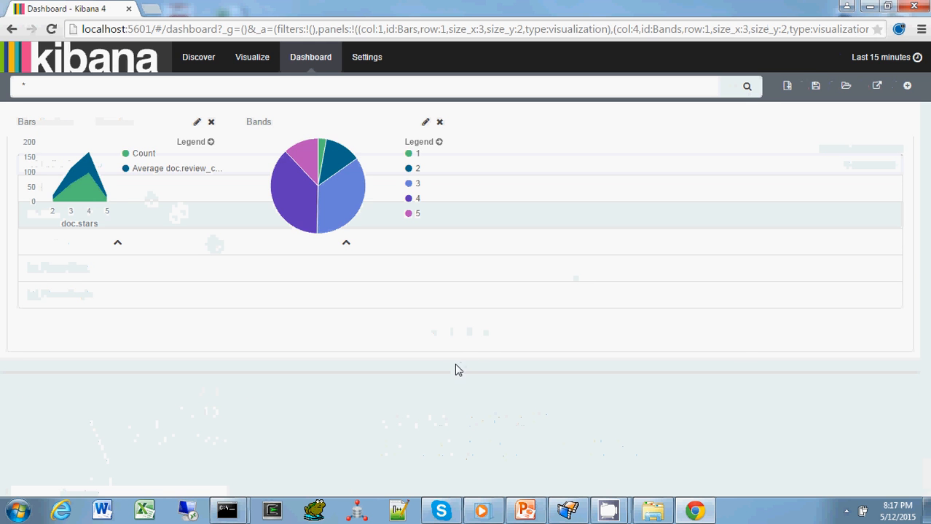
{"action": "mouse_move", "coordinate": [285, 137]}
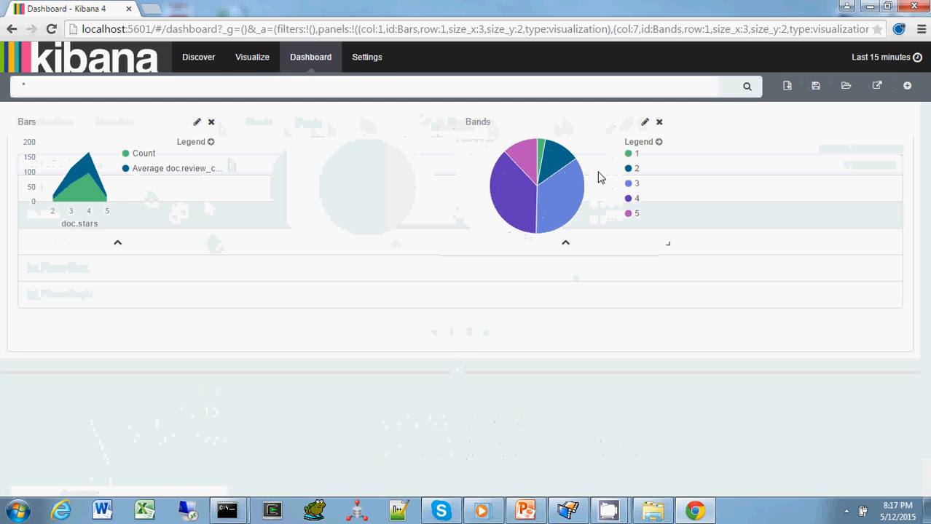
- Resize the Bars panel to full height beside the Bands pie chart
{"action": "scroll", "scroll_direction": "down", "scroll_amount": 3}
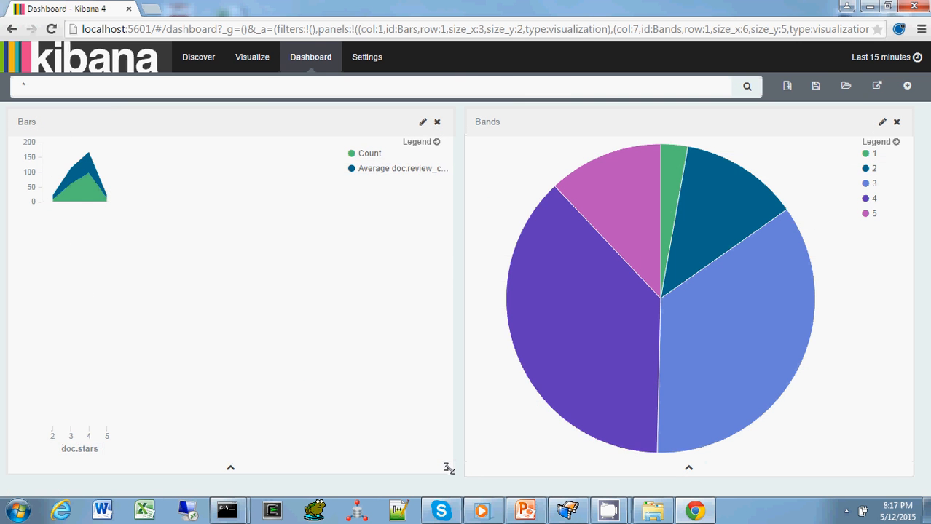
{"action": "left_click_drag", "start_coordinate": [447, 466], "coordinate": [449, 469]}
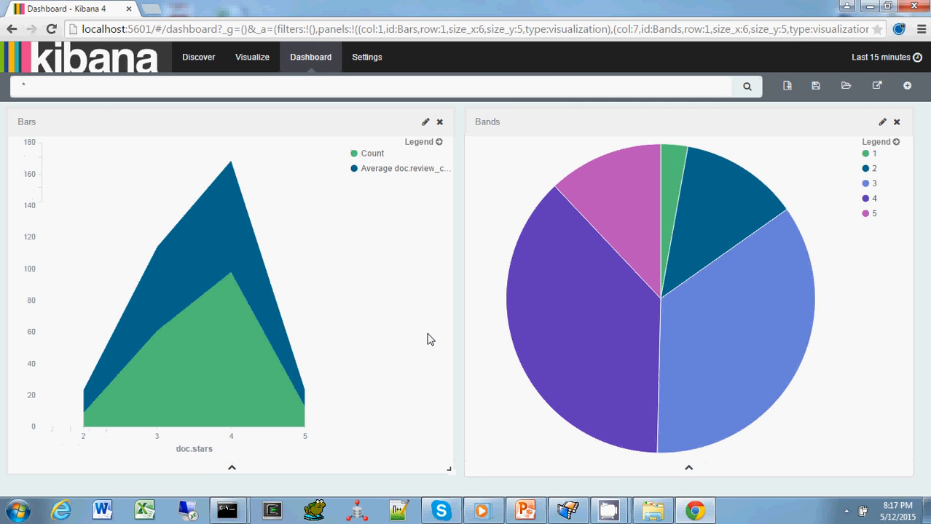
{"action": "mouse_move", "coordinate": [691, 276]}
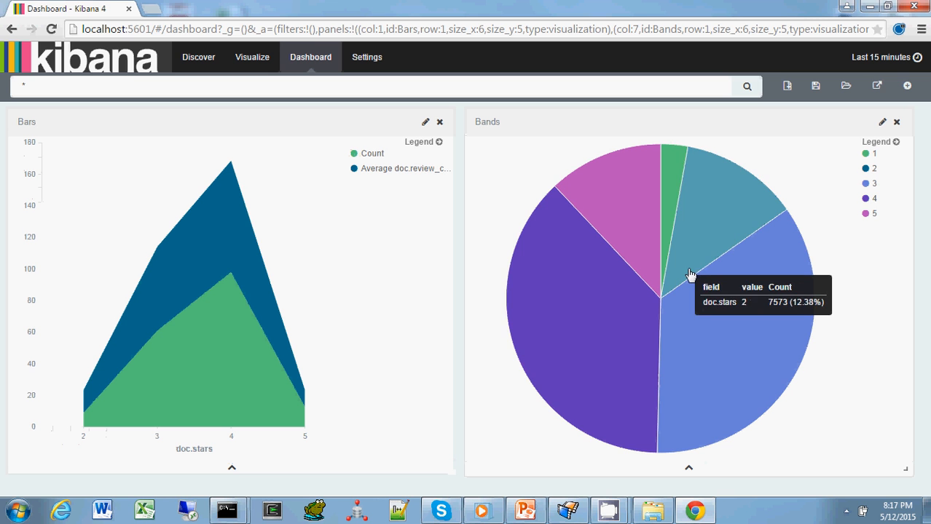
{"action": "mouse_move", "coordinate": [611, 344]}
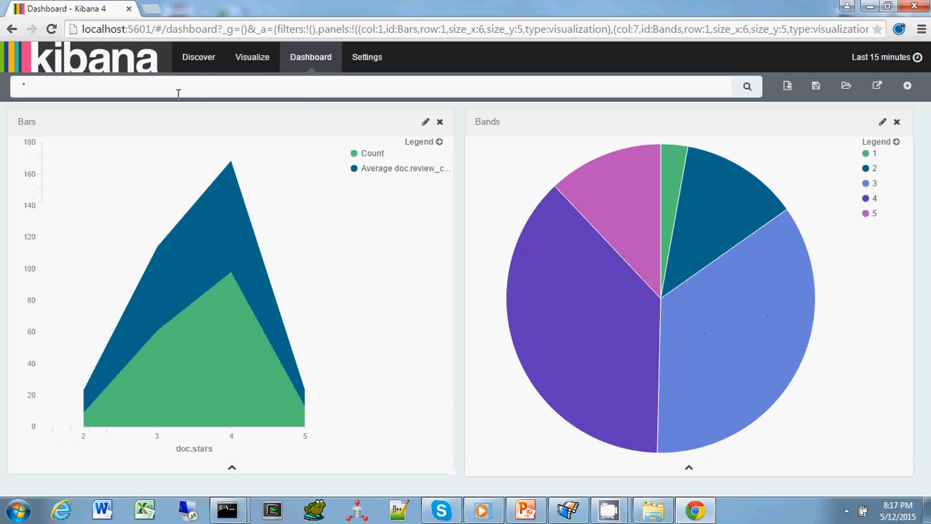
{"action": "mouse_move", "coordinate": [540, 263]}
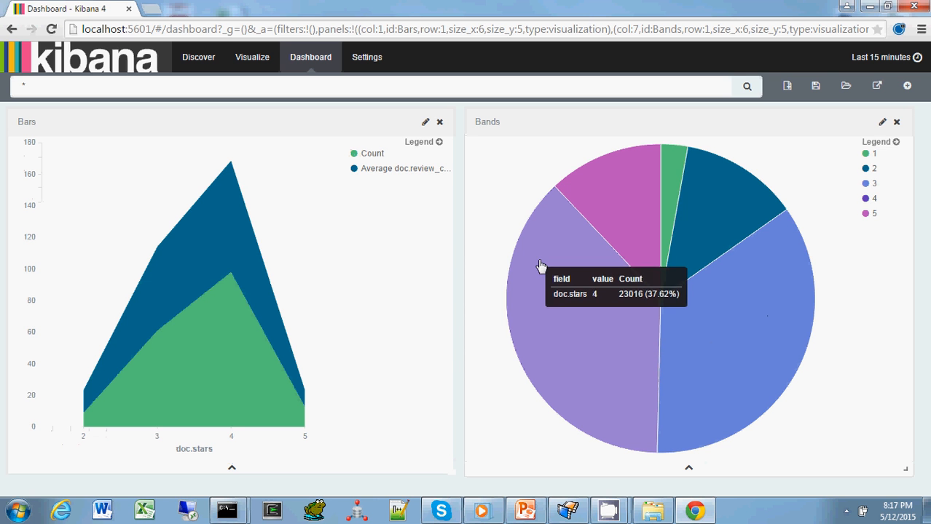
{"action": "mouse_move", "coordinate": [575, 288]}
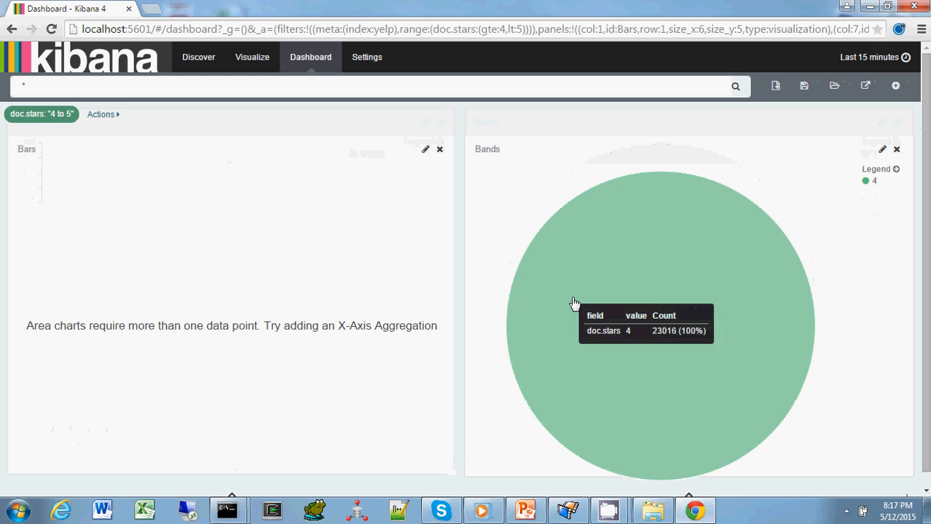
{"action": "mouse_move", "coordinate": [709, 326]}
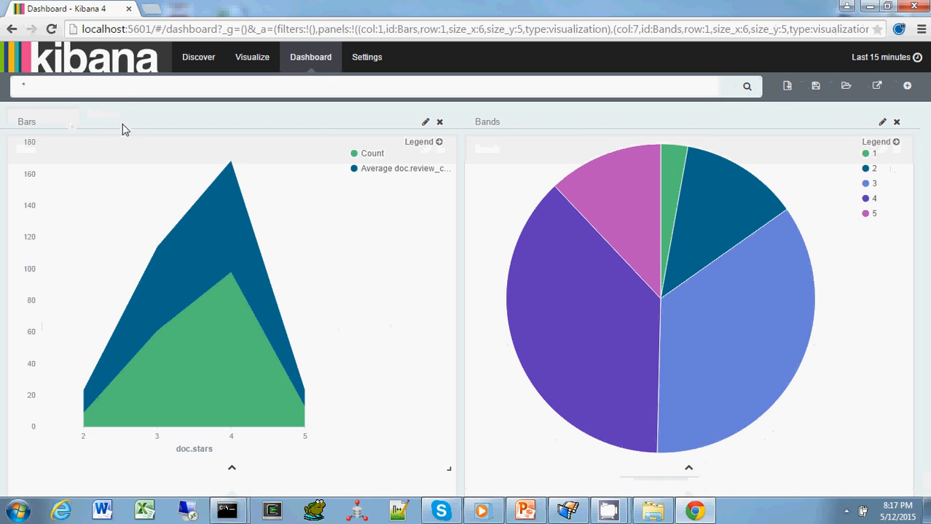
{"action": "type", "text": "doc"}
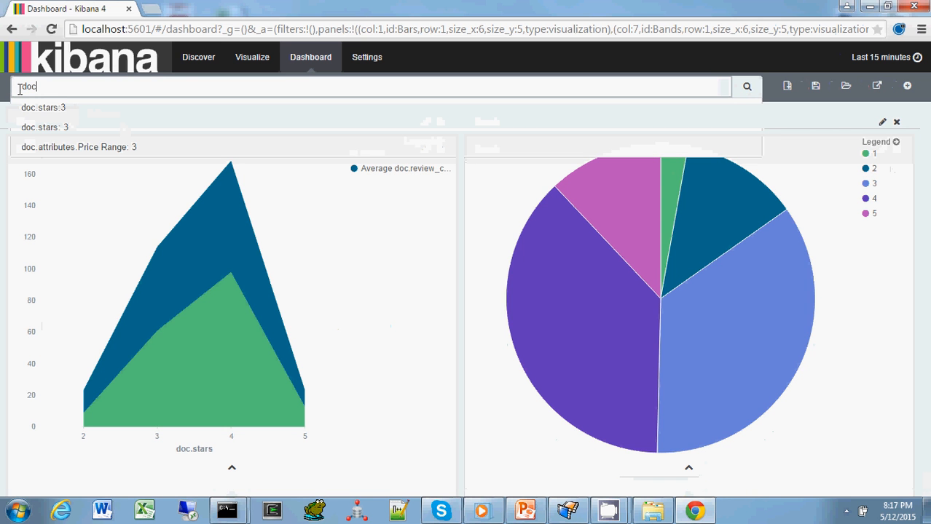